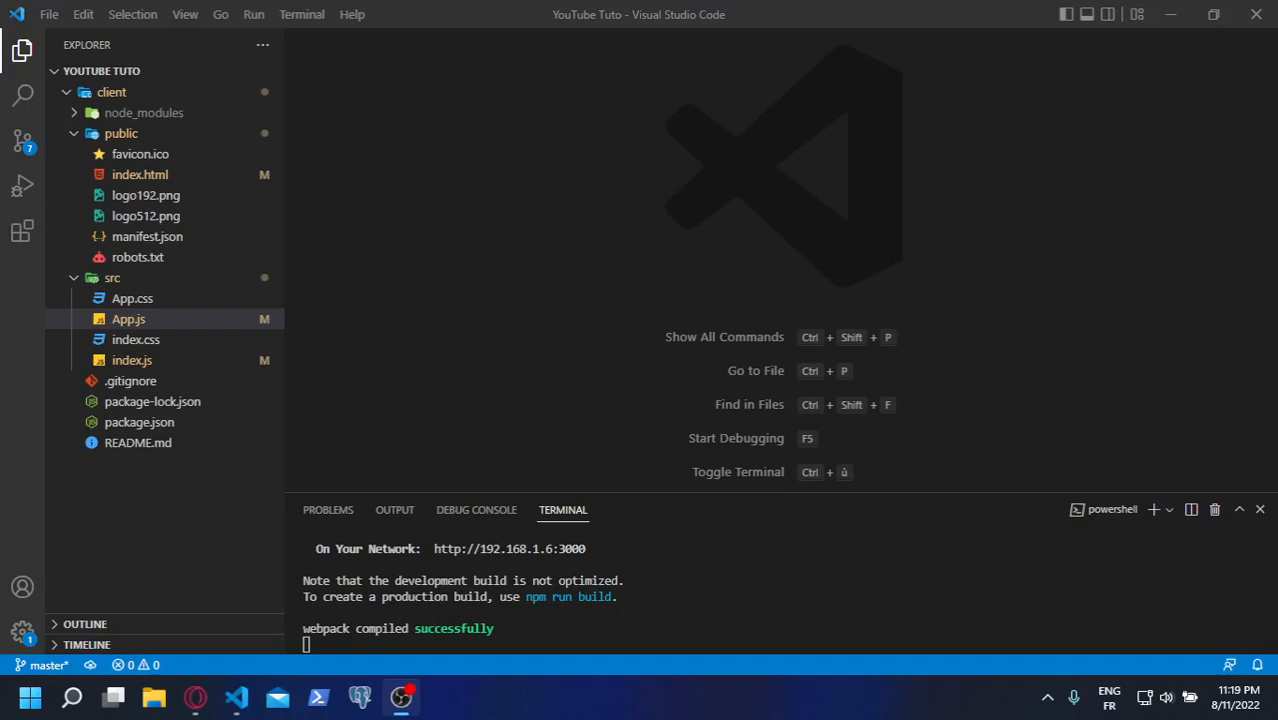
mouse_move(450, 424)
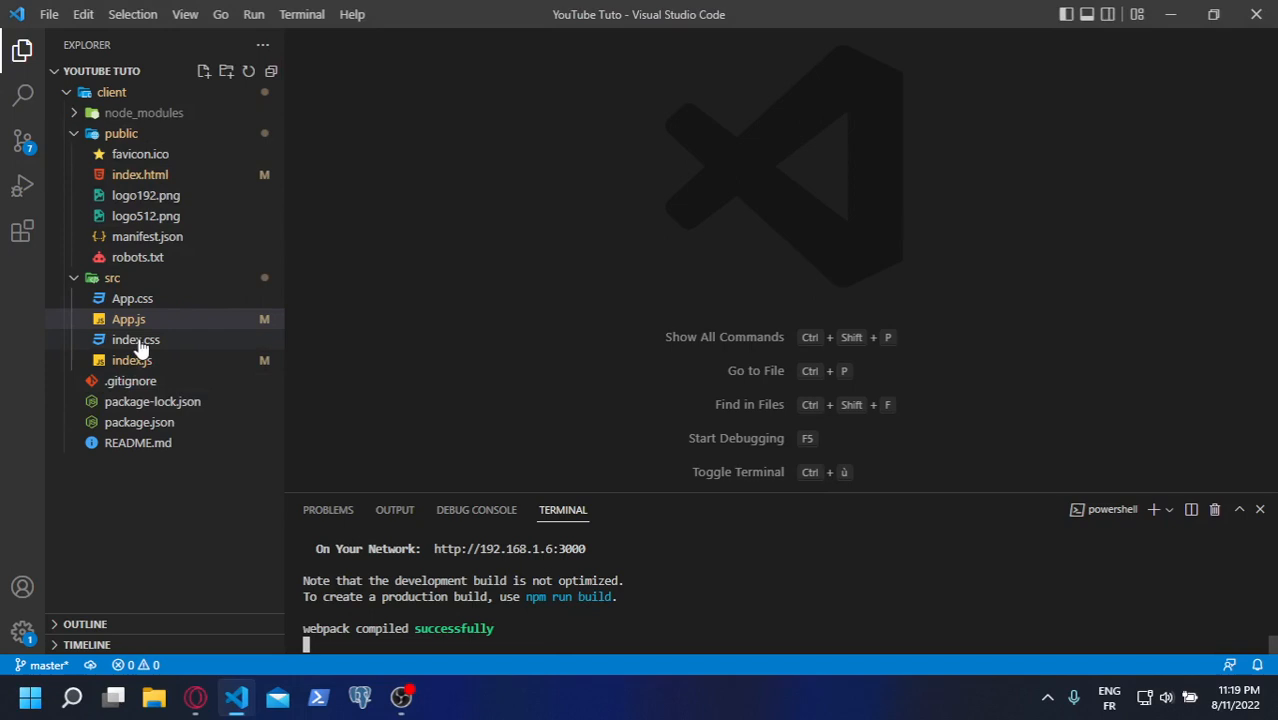
mouse_move(130, 380)
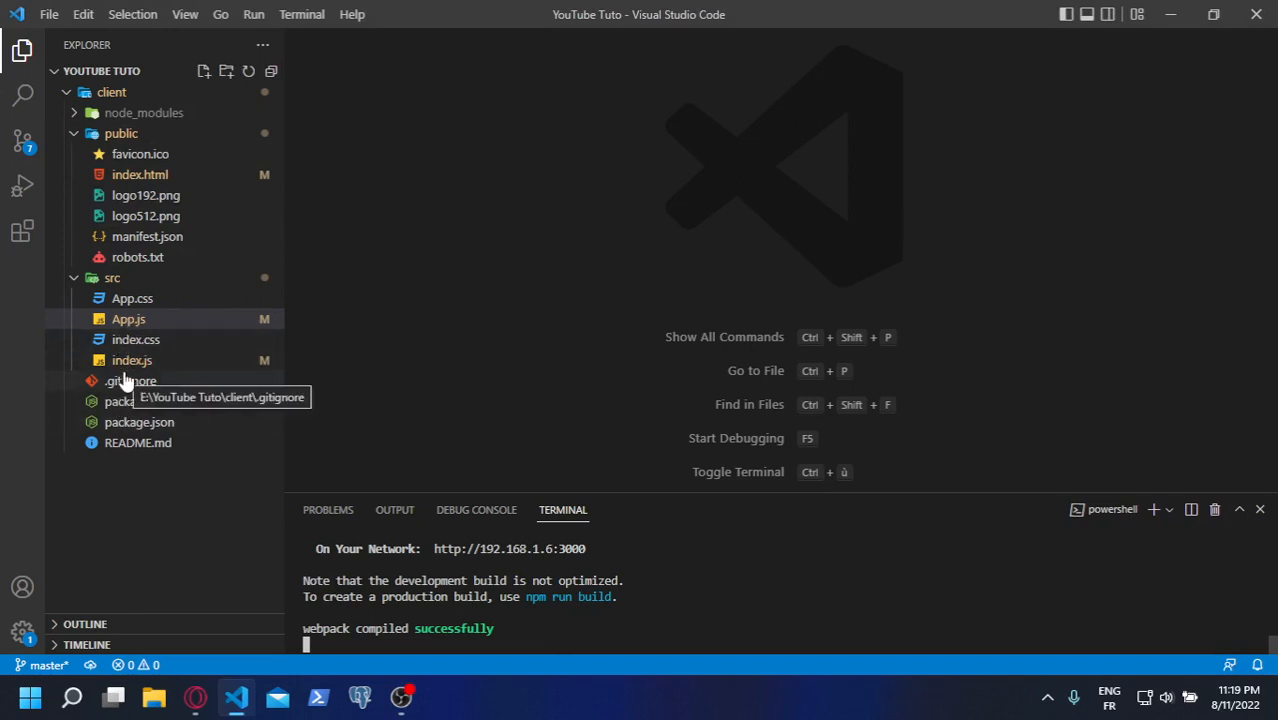
mouse_move(180, 360)
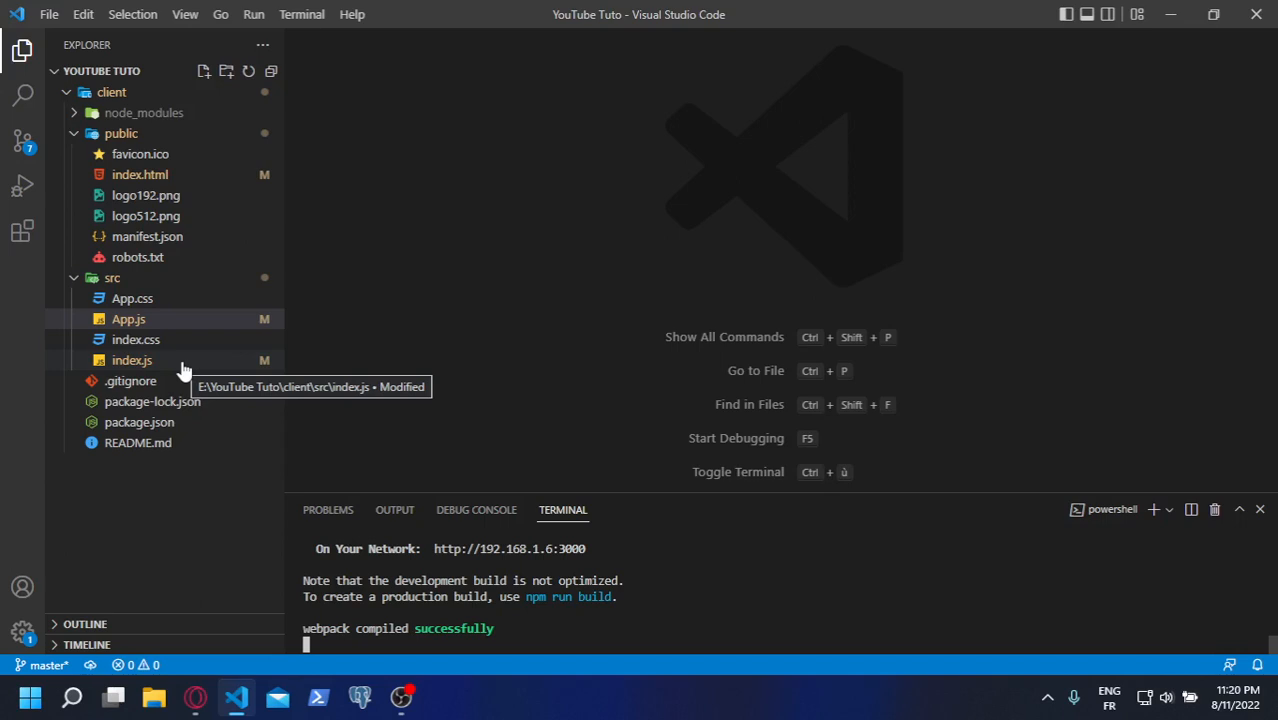
mouse_move(192, 420)
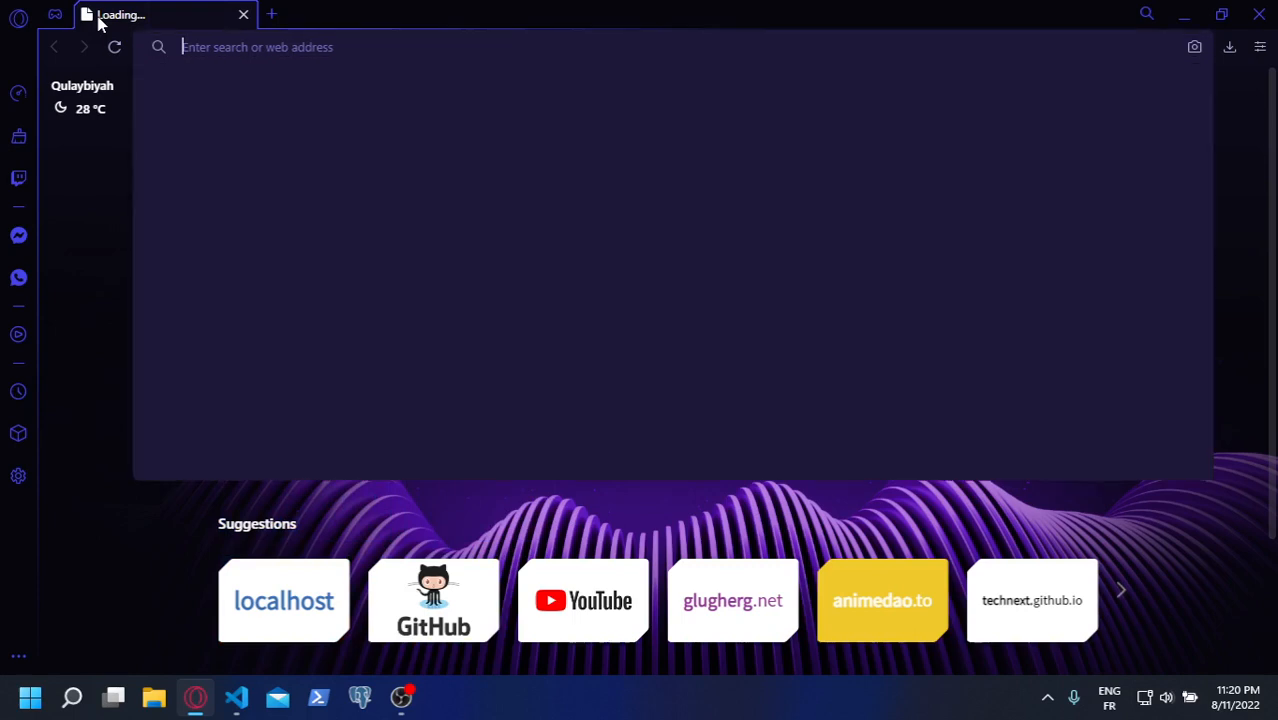
Search 'bootstrap 5', open the Bootstrap v5.0 Introduction page and copy the Quick start CSS link tag
text(bootsrap)
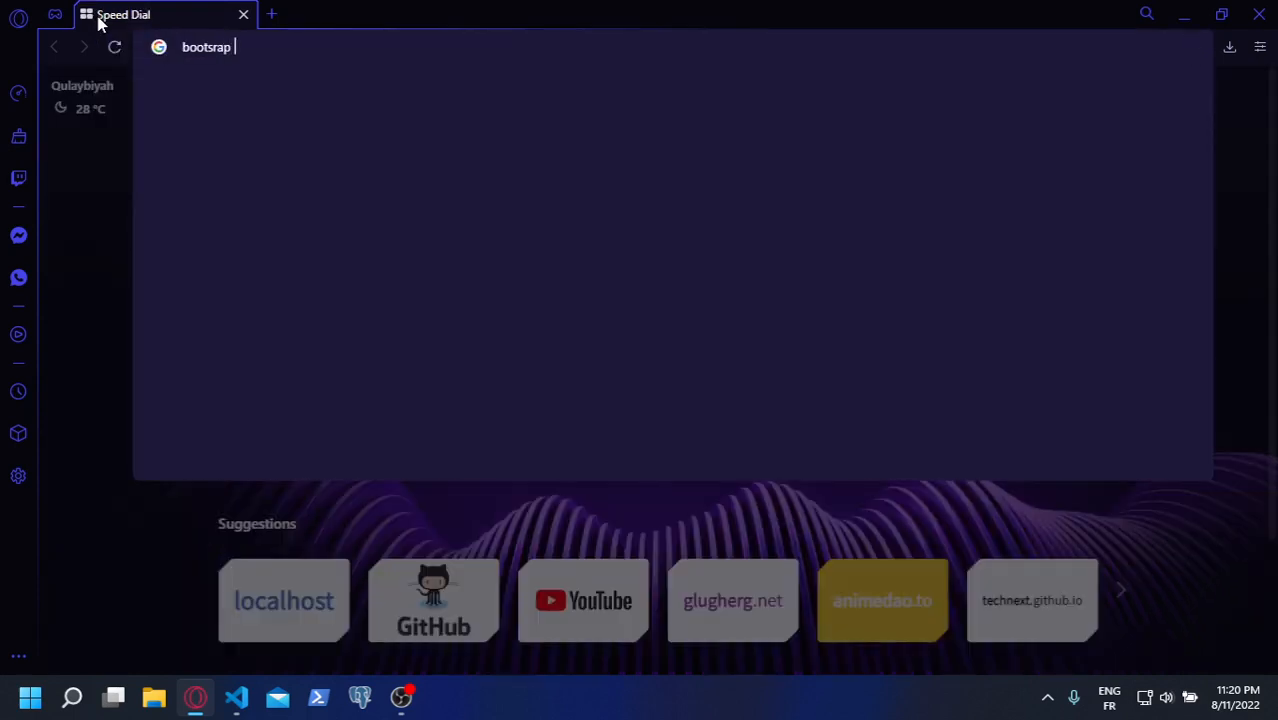
text(5)
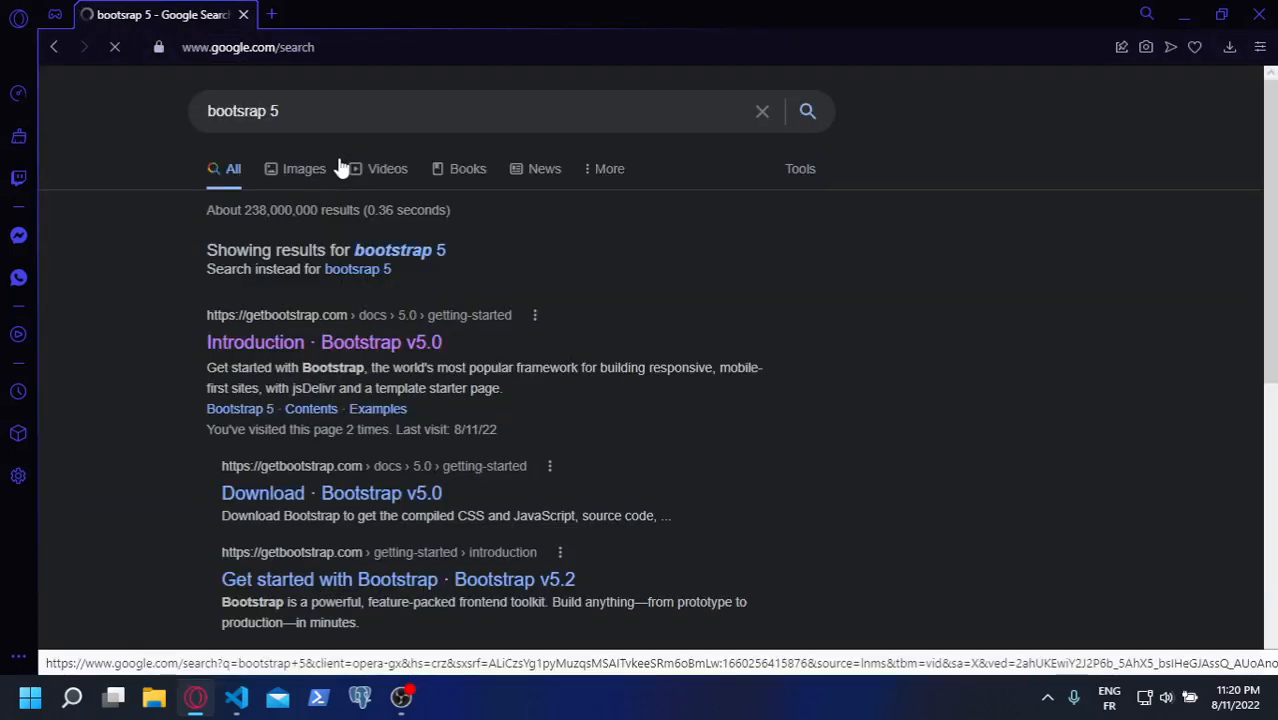
click(324, 342)
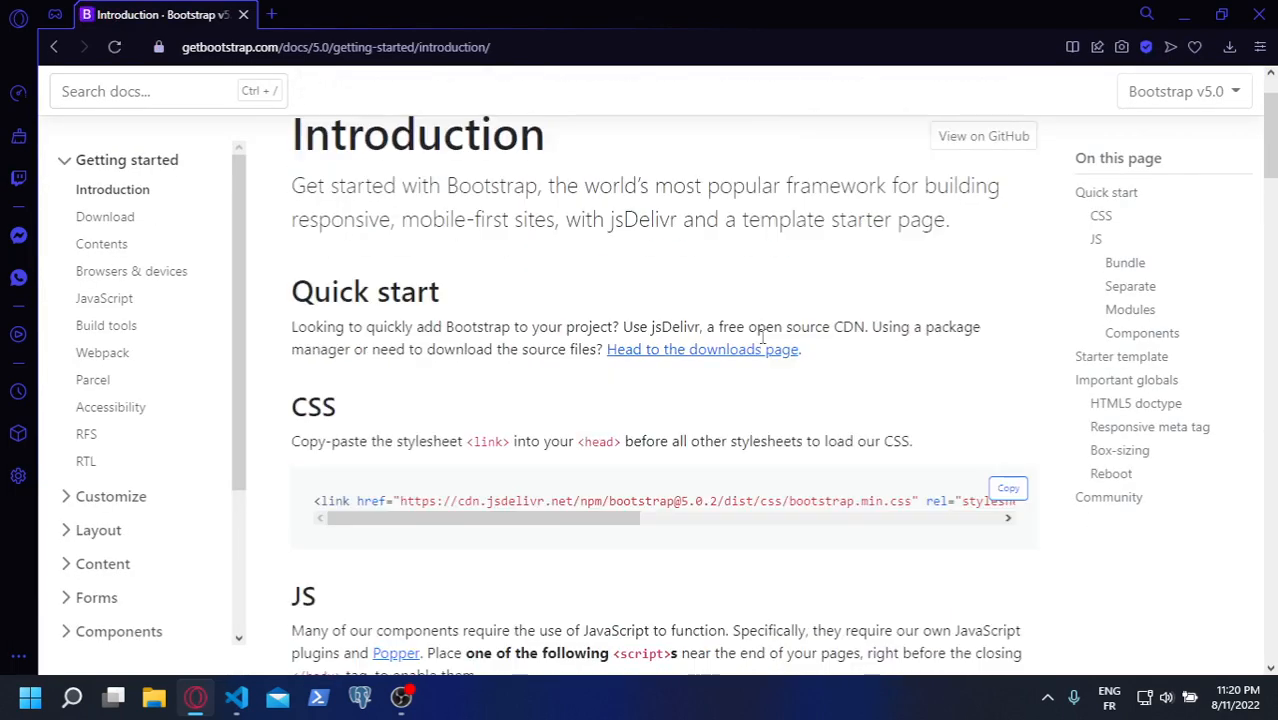
scroll(down, 3)
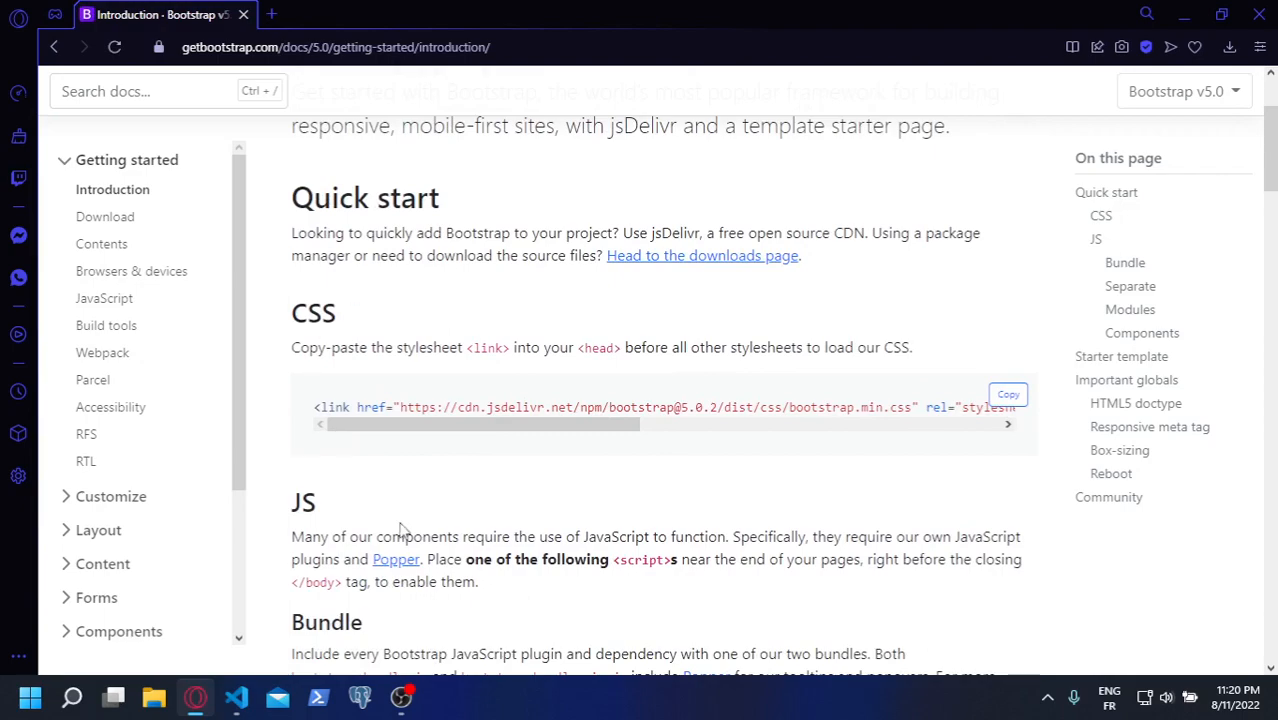
click(238, 696)
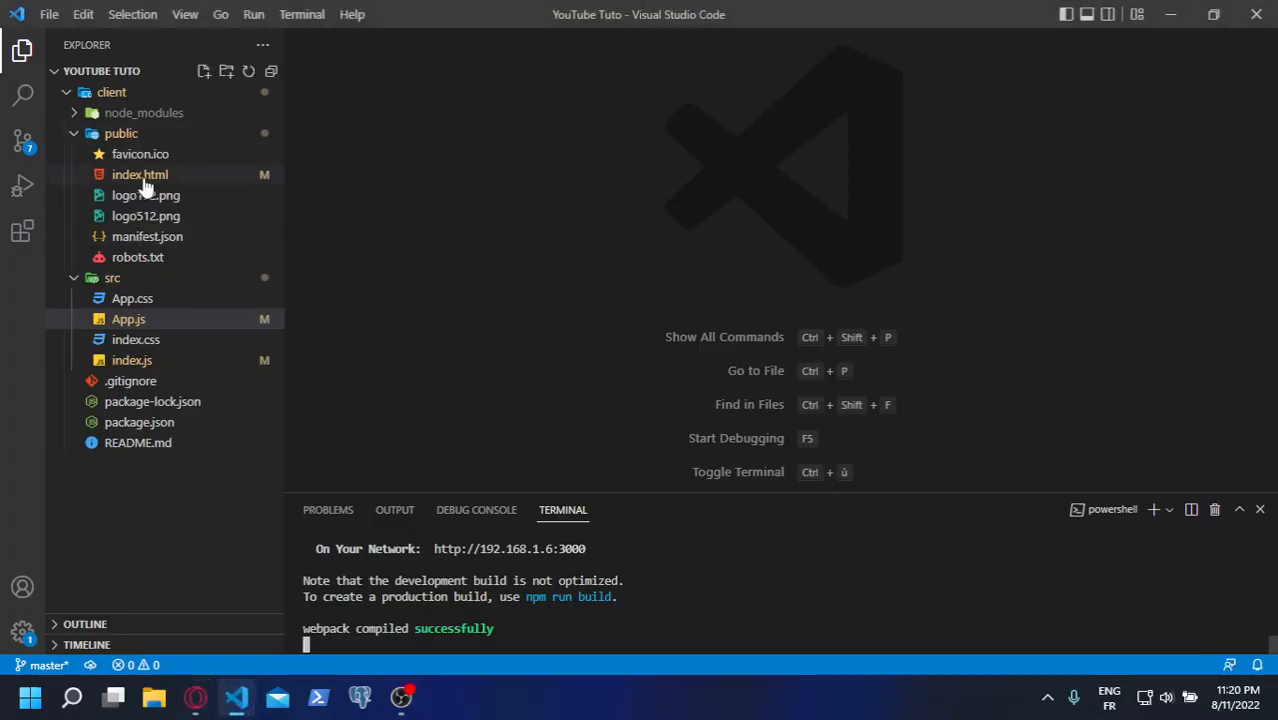
Paste the Bootstrap CDN stylesheet link into the head of public/index.html under the apple-touch-icon link
click(140, 174)
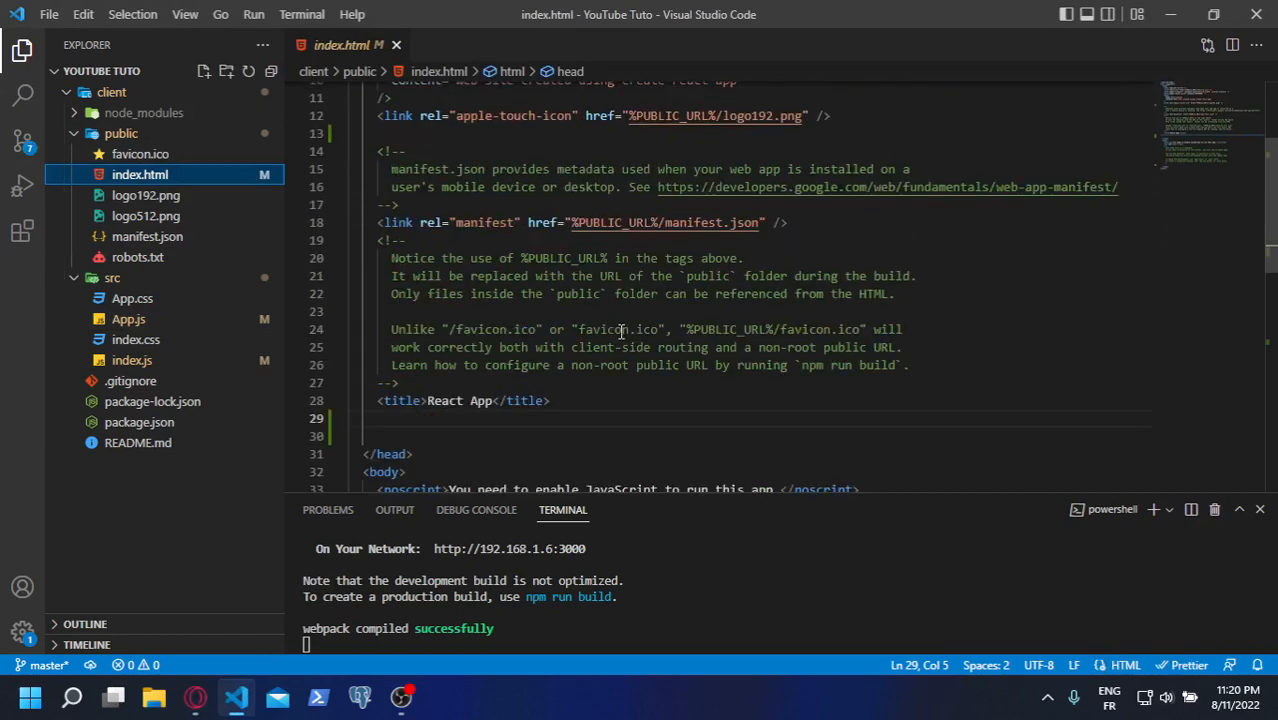
scroll(up, 3)
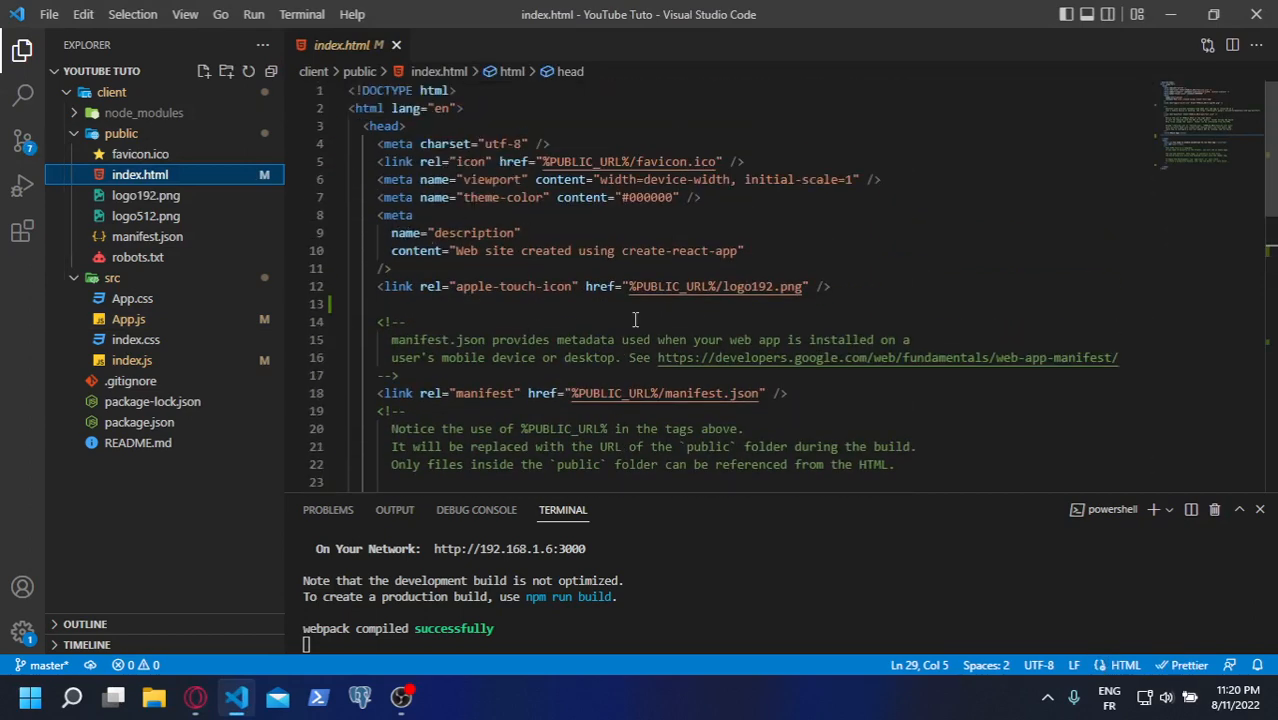
click(828, 288)
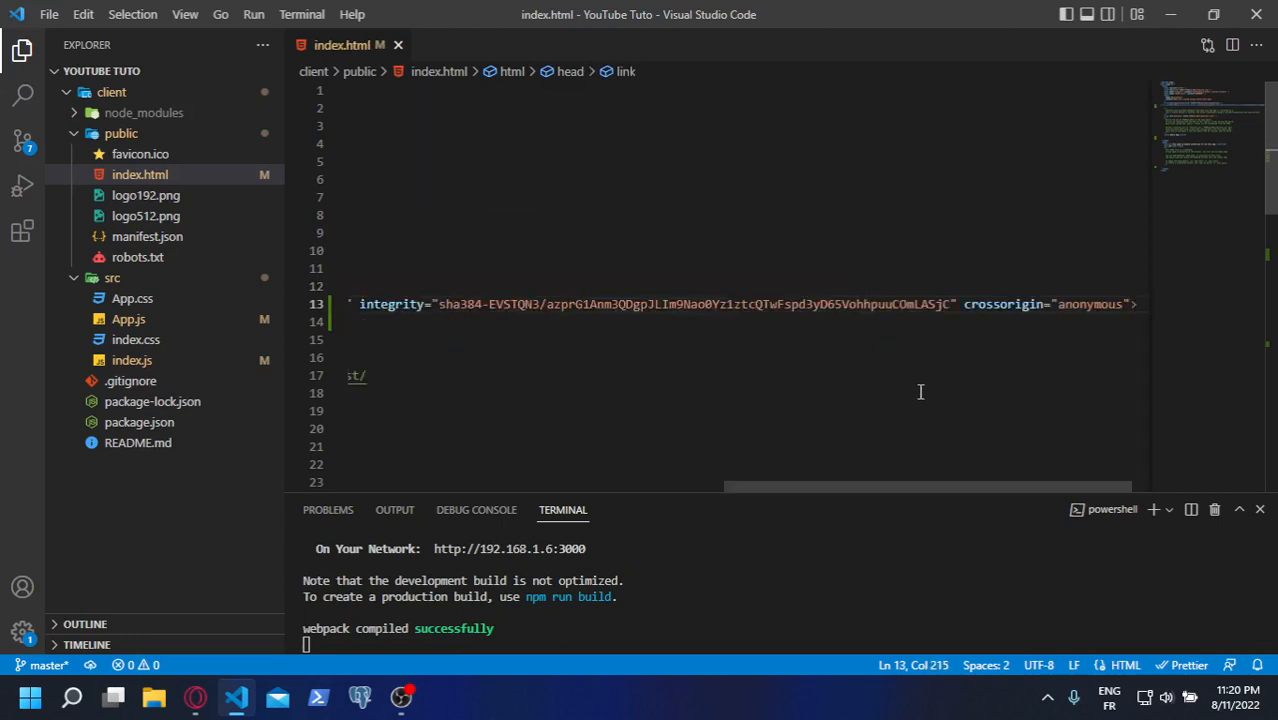
scroll(left, 3)
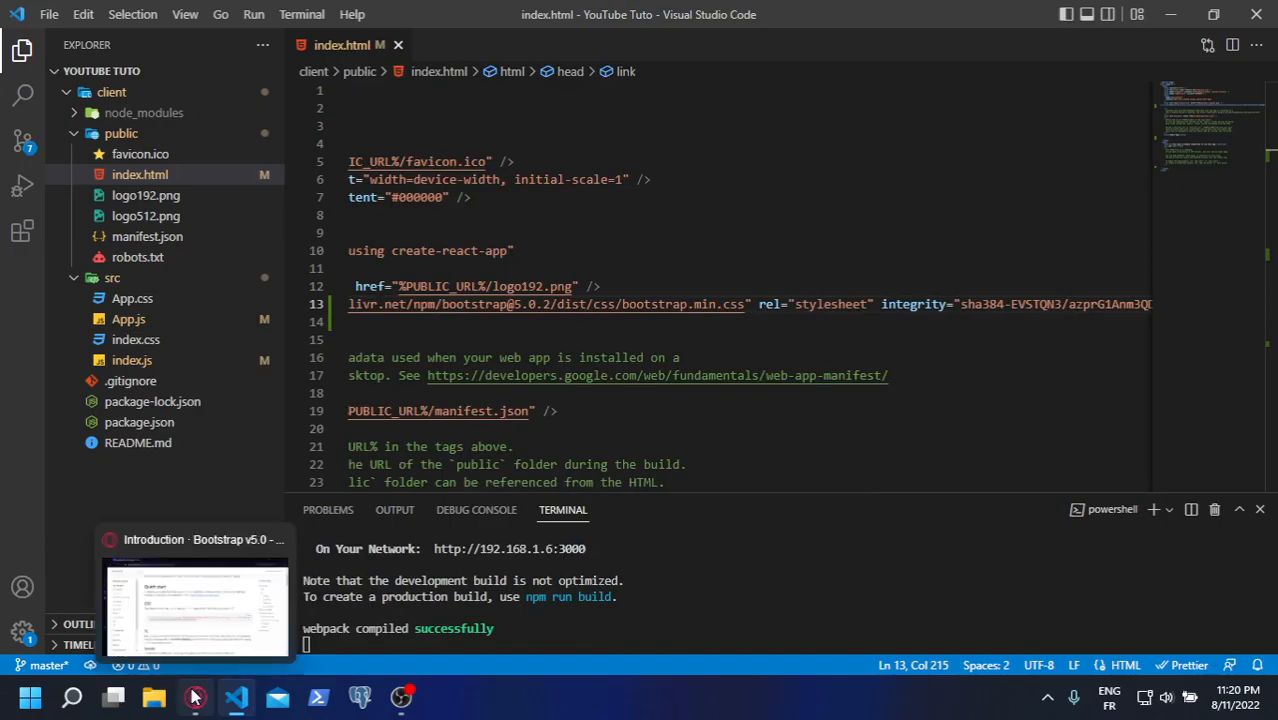
click(196, 610)
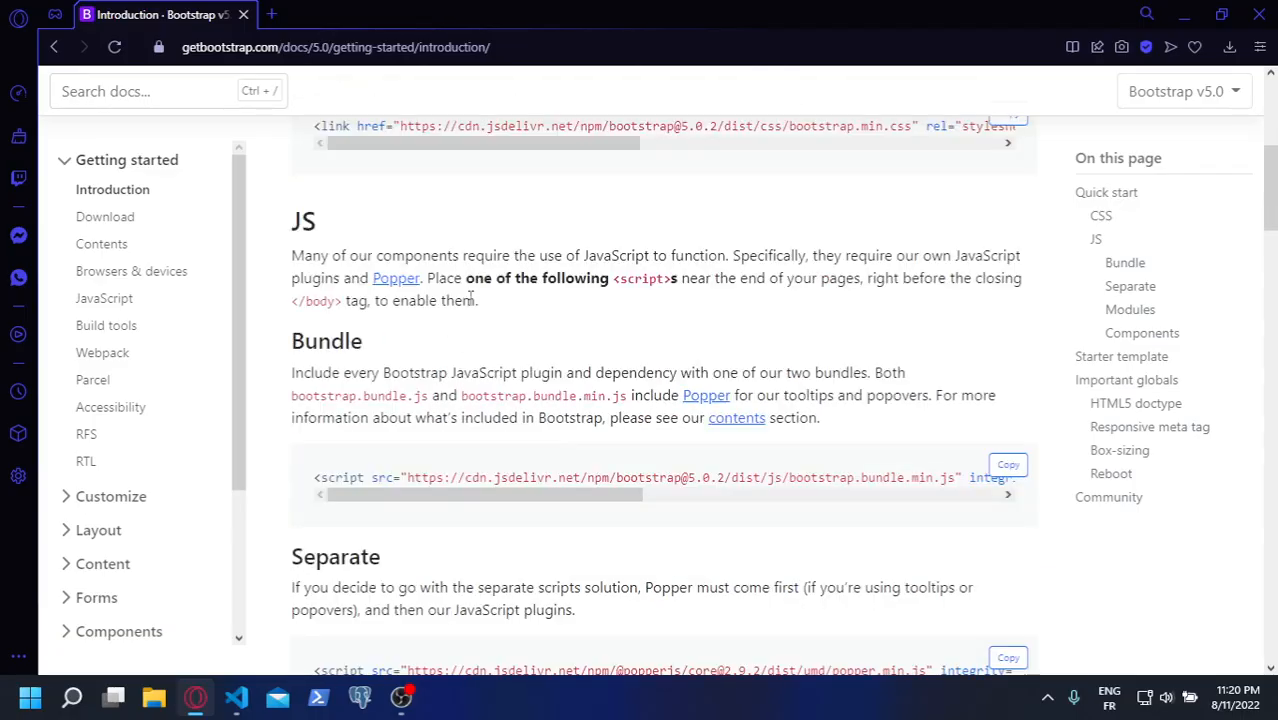
Copy the Popper and Bootstrap script tags from the docs and paste them before </body> in index.html
scroll(down, 3)
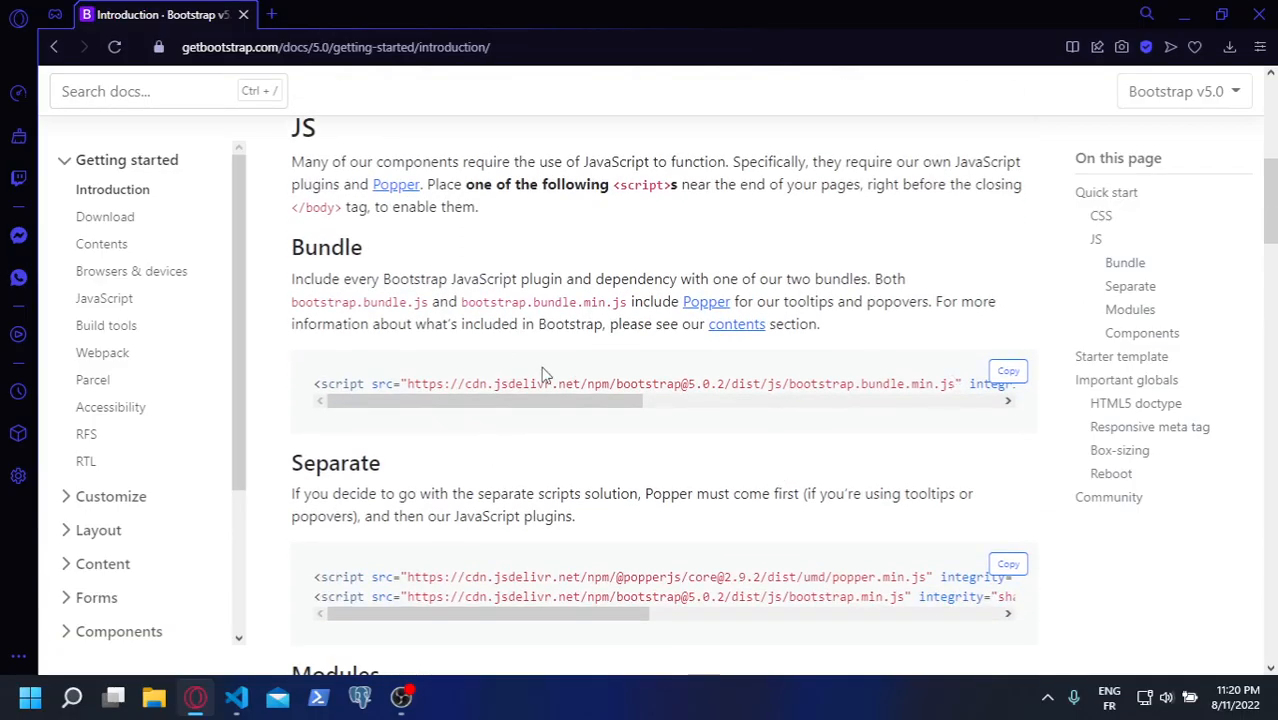
mouse_move(564, 468)
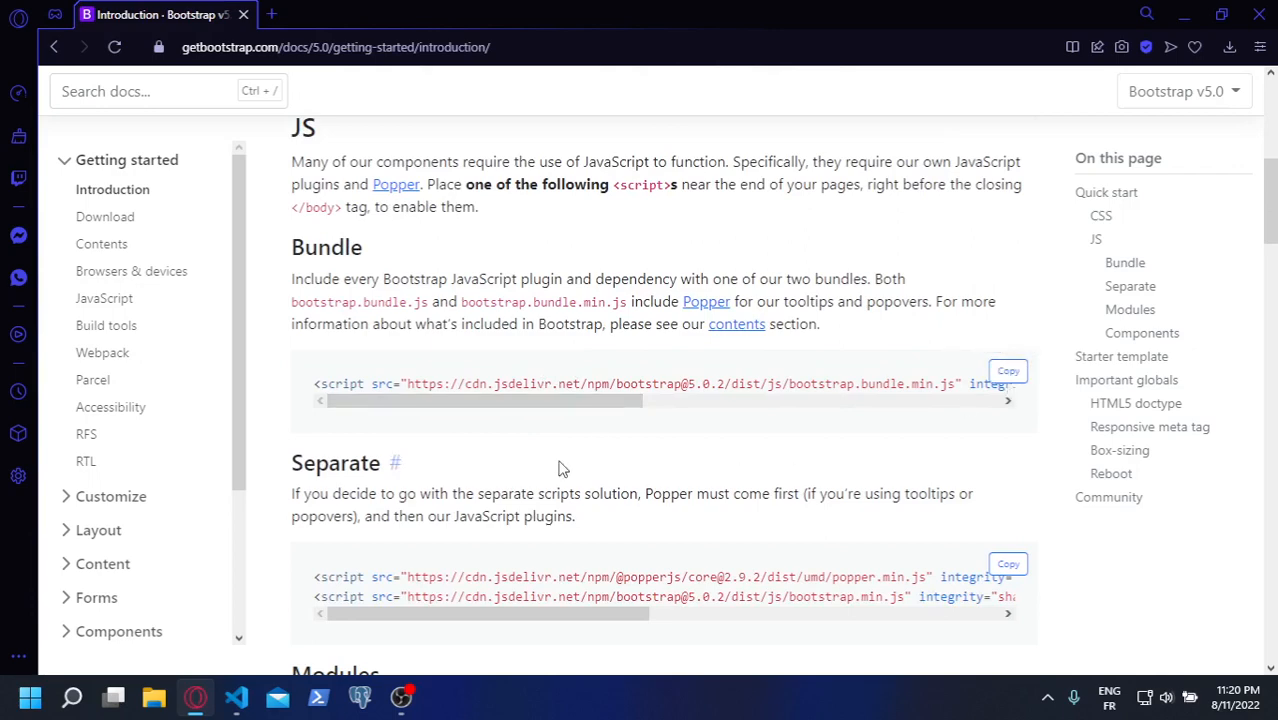
click(238, 696)
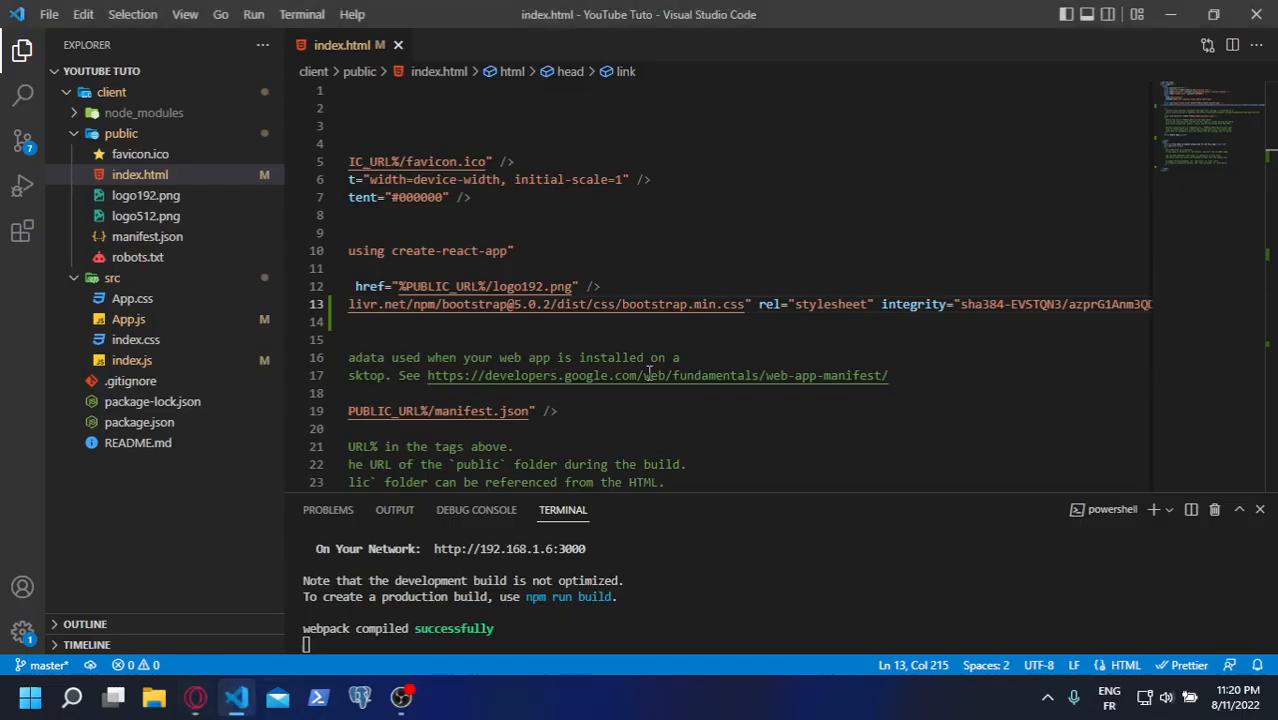
scroll(down, 3)
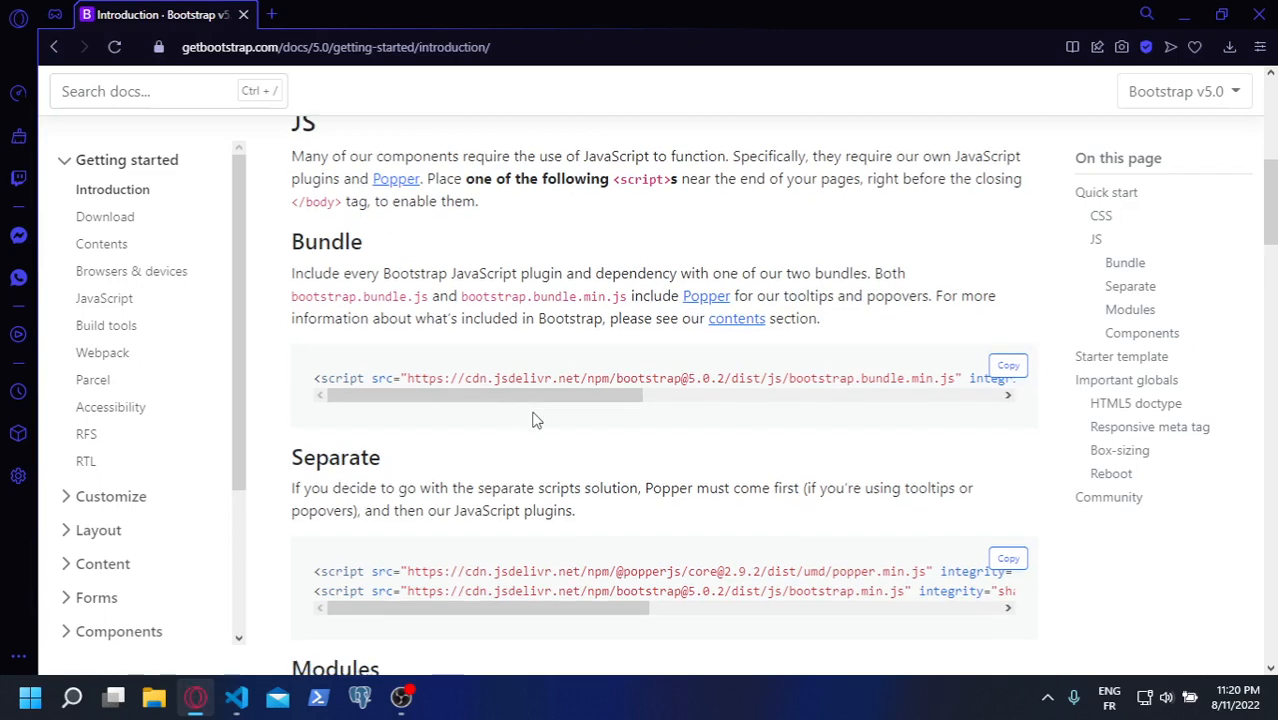
scroll(down, 3)
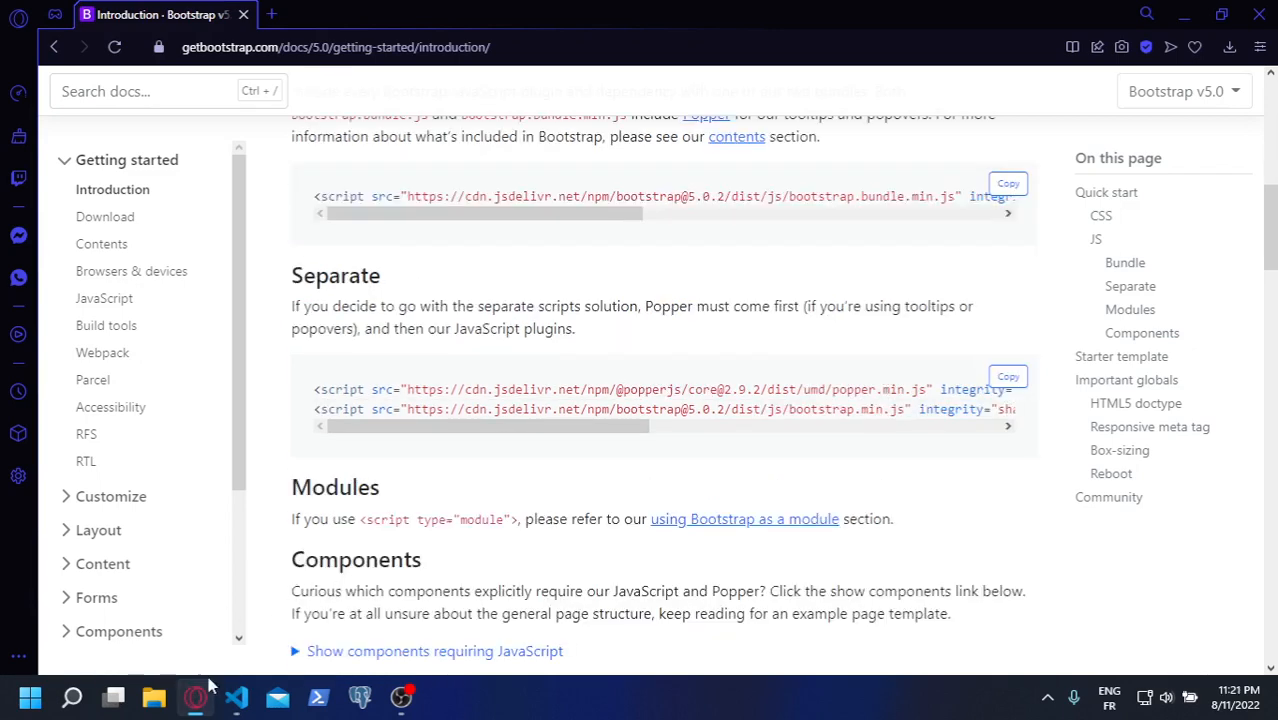
click(238, 696)
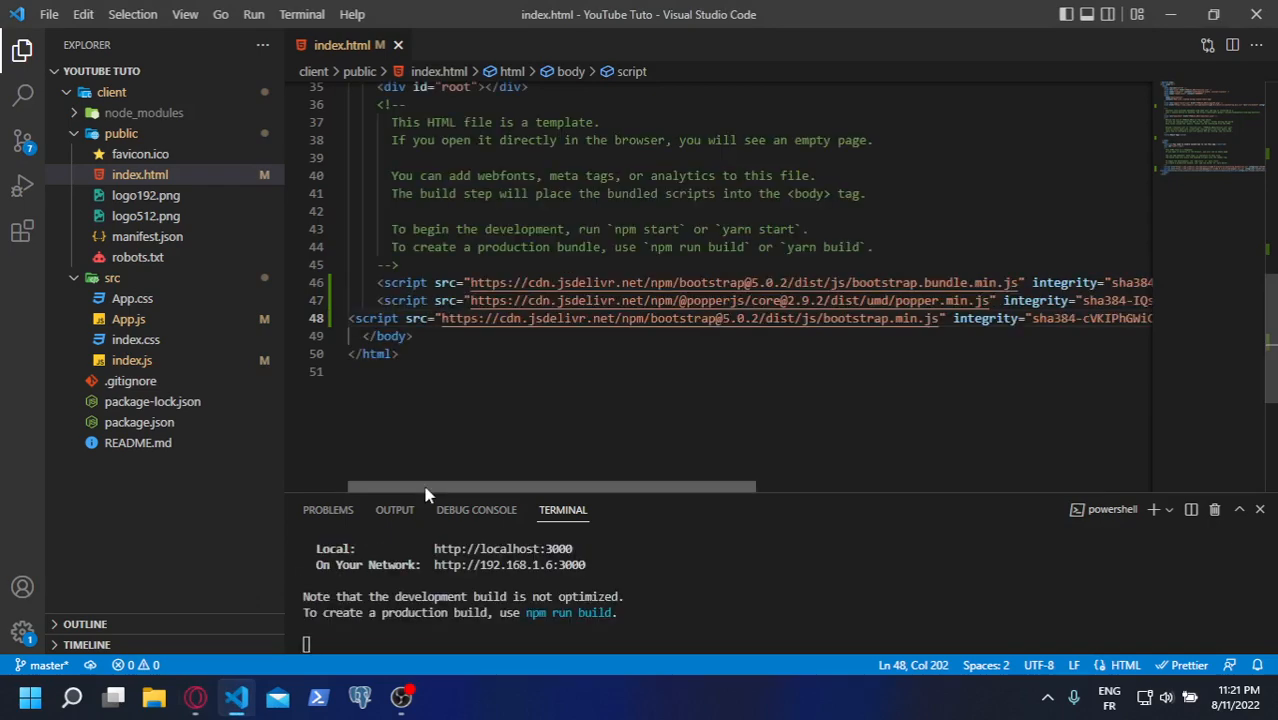
scroll(up, 3)
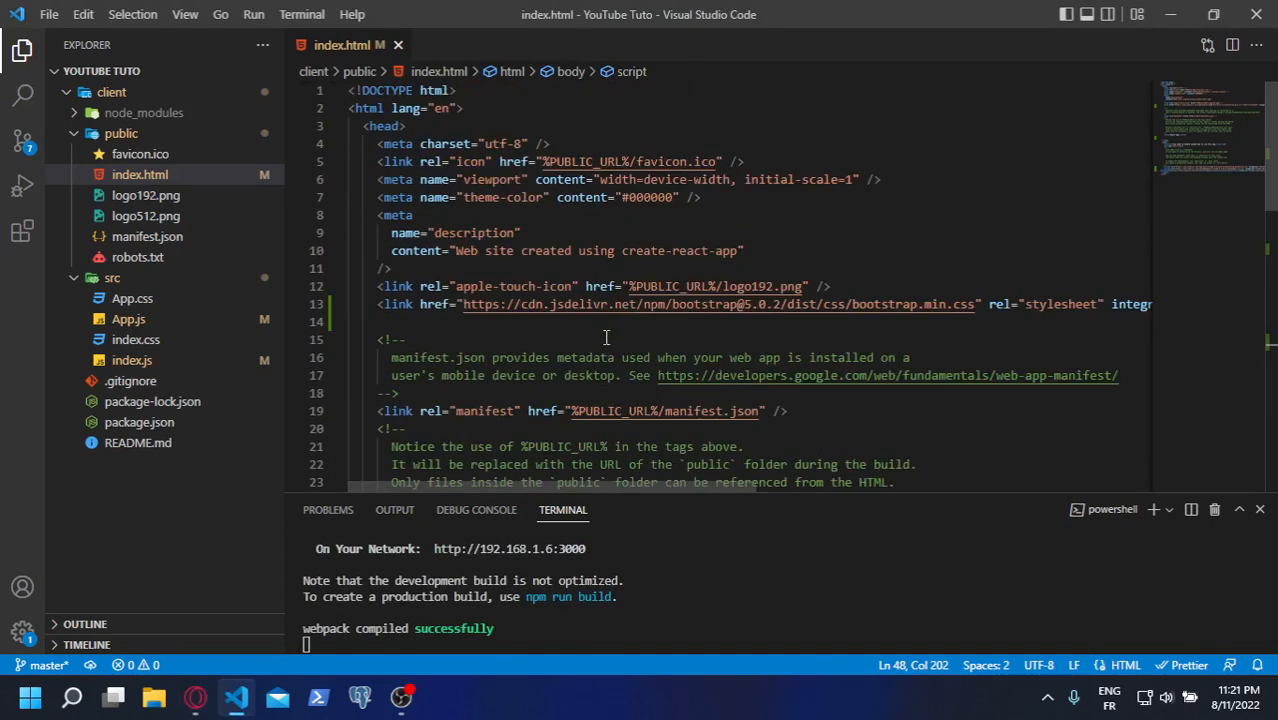
mouse_move(944, 206)
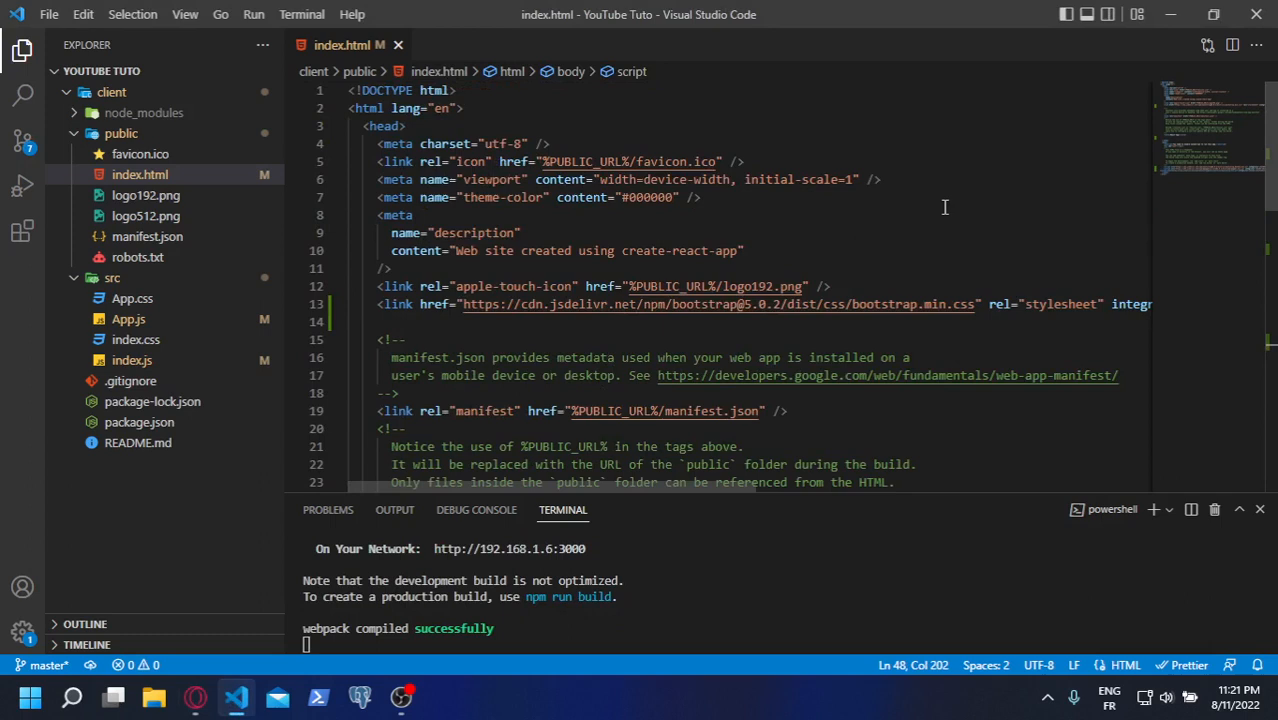
mouse_move(500, 616)
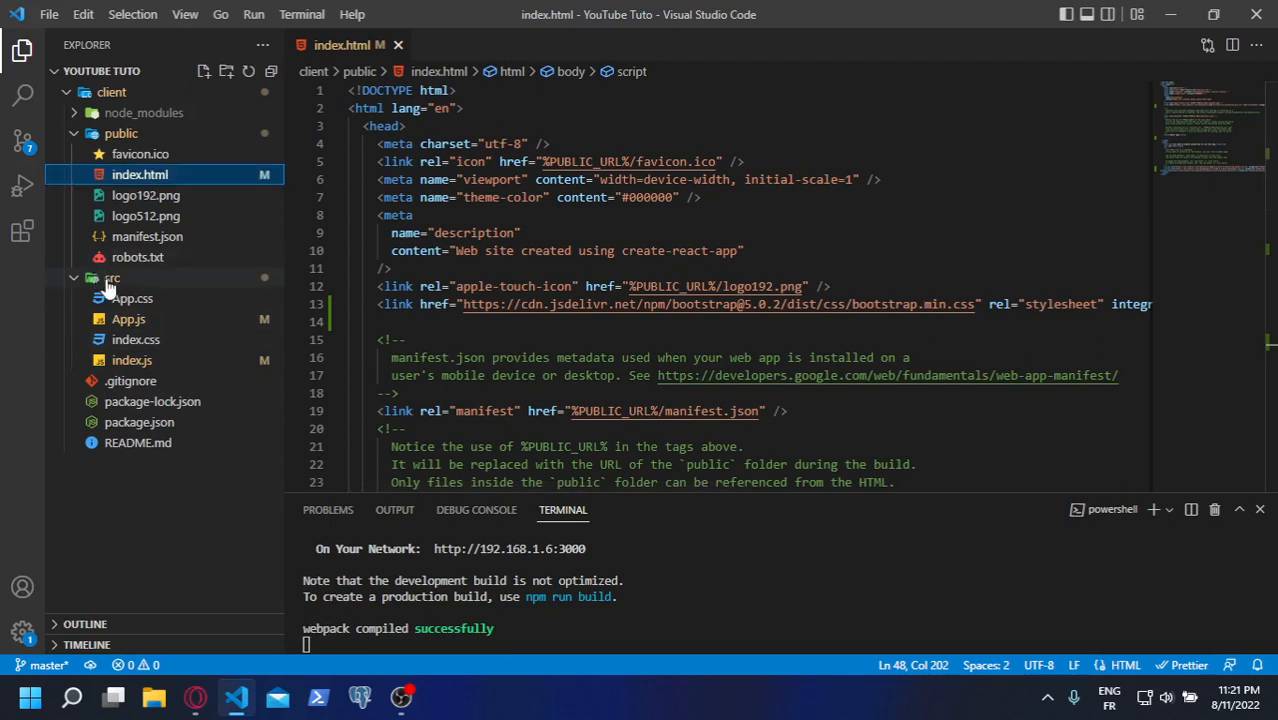
Create a components folder and then a pages folder inside the src folder
right_click(110, 278)
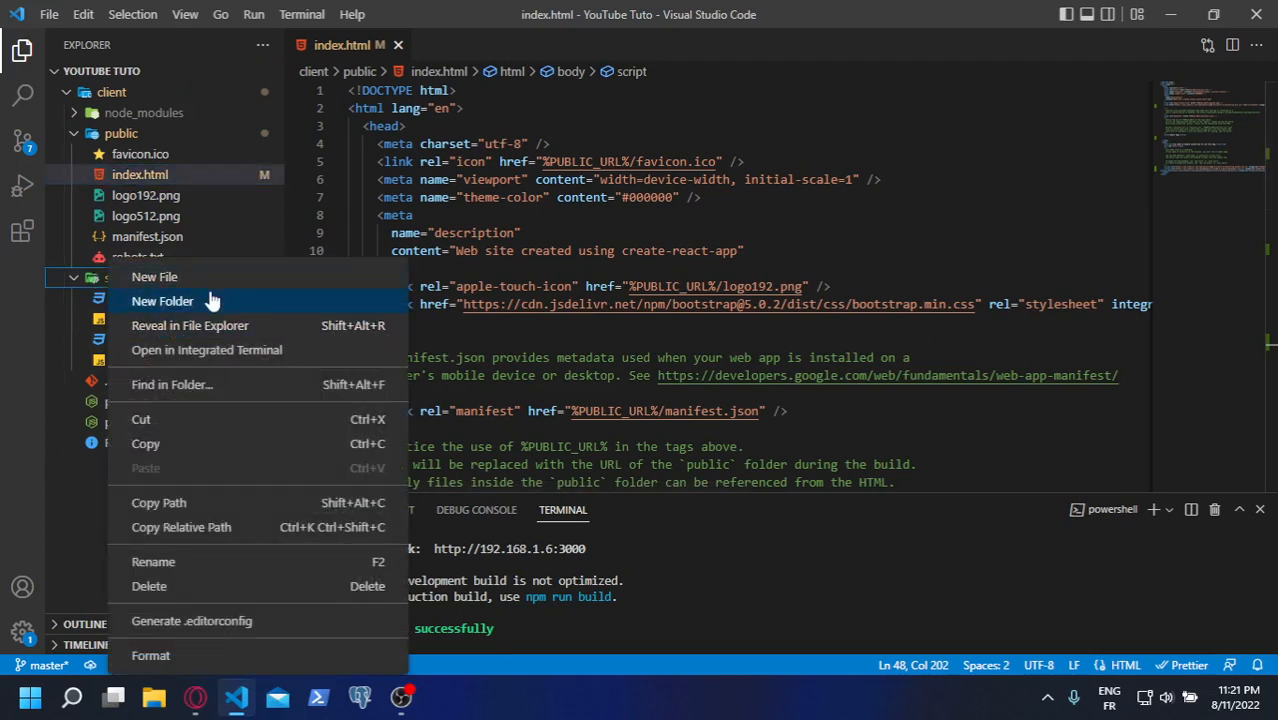
click(162, 300)
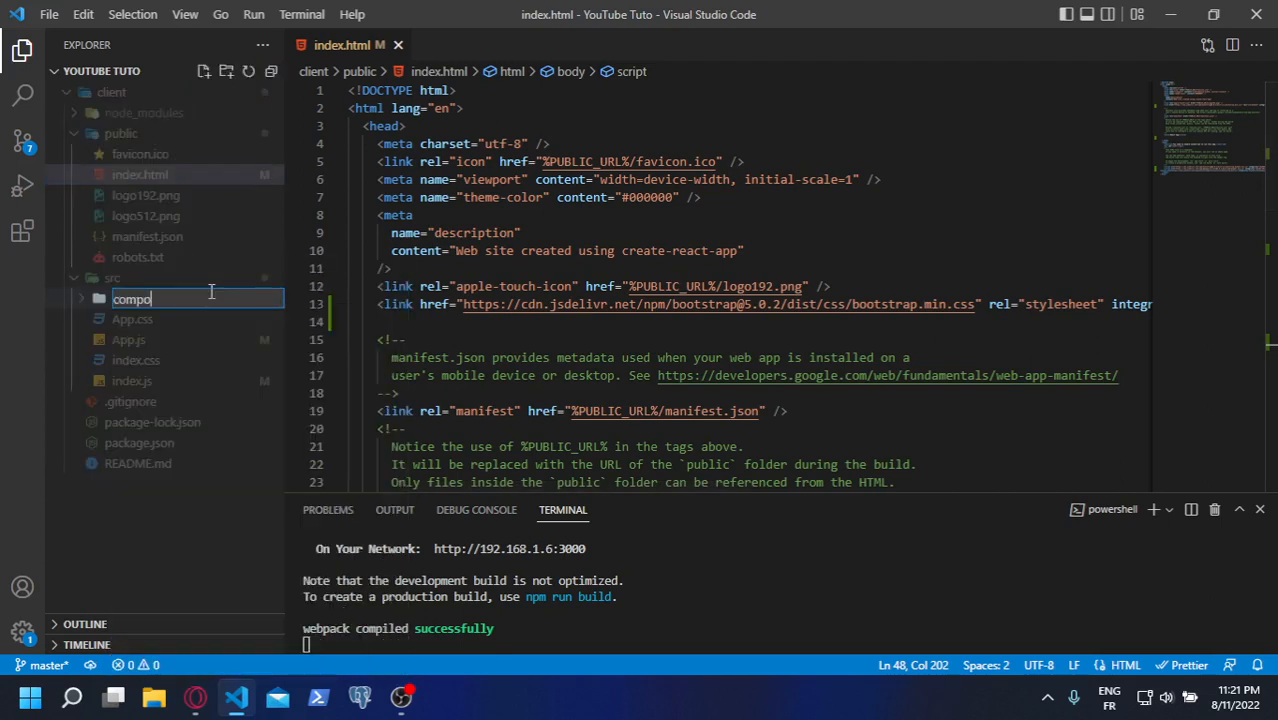
text(nen)
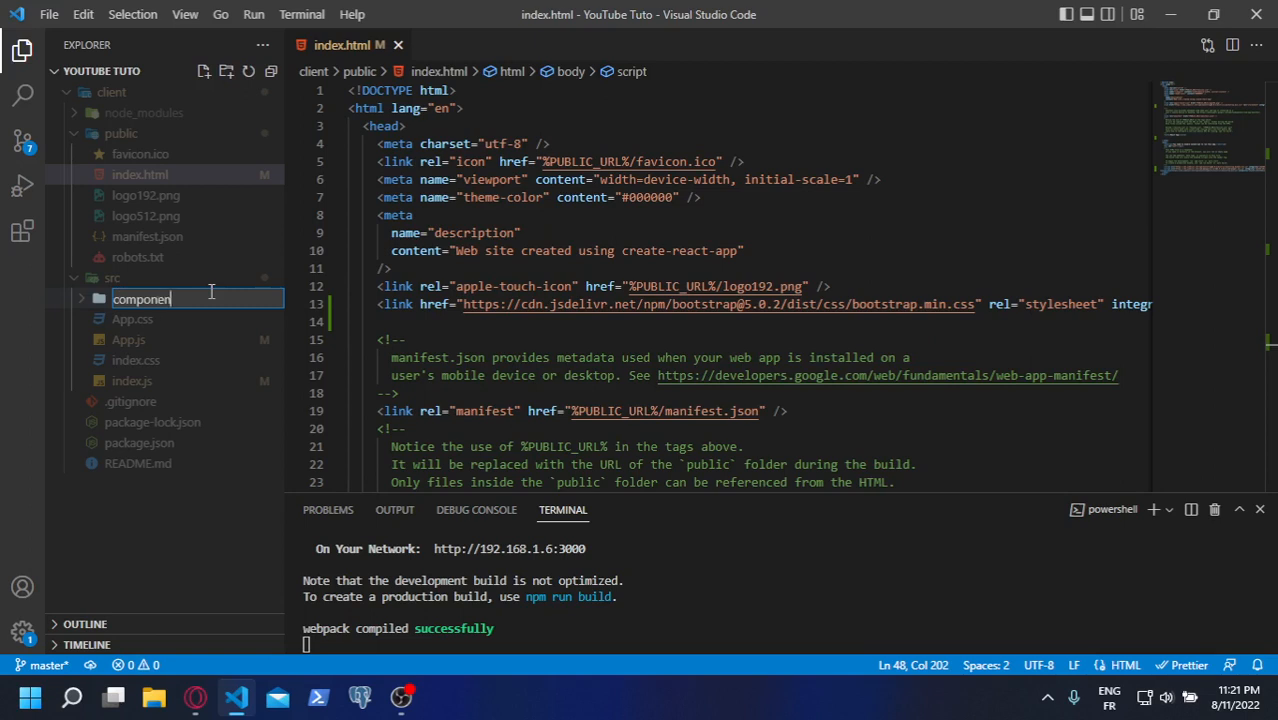
key(Enter)
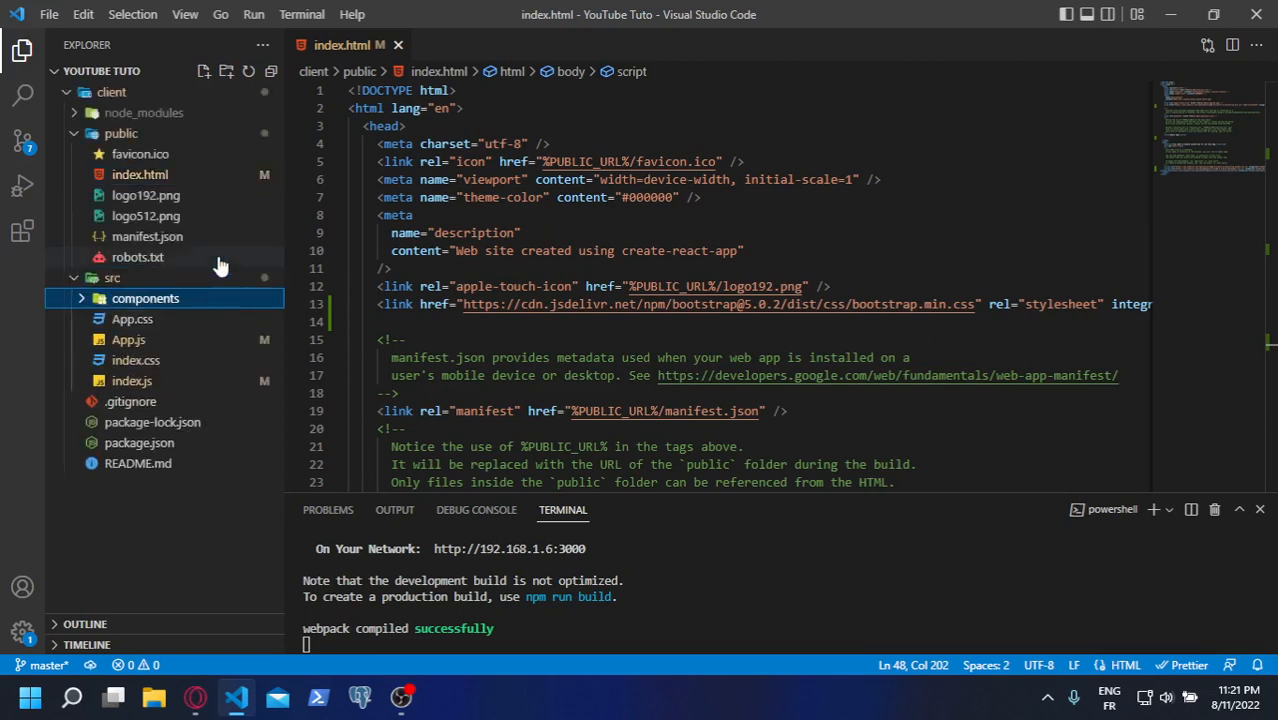
right_click(144, 298)
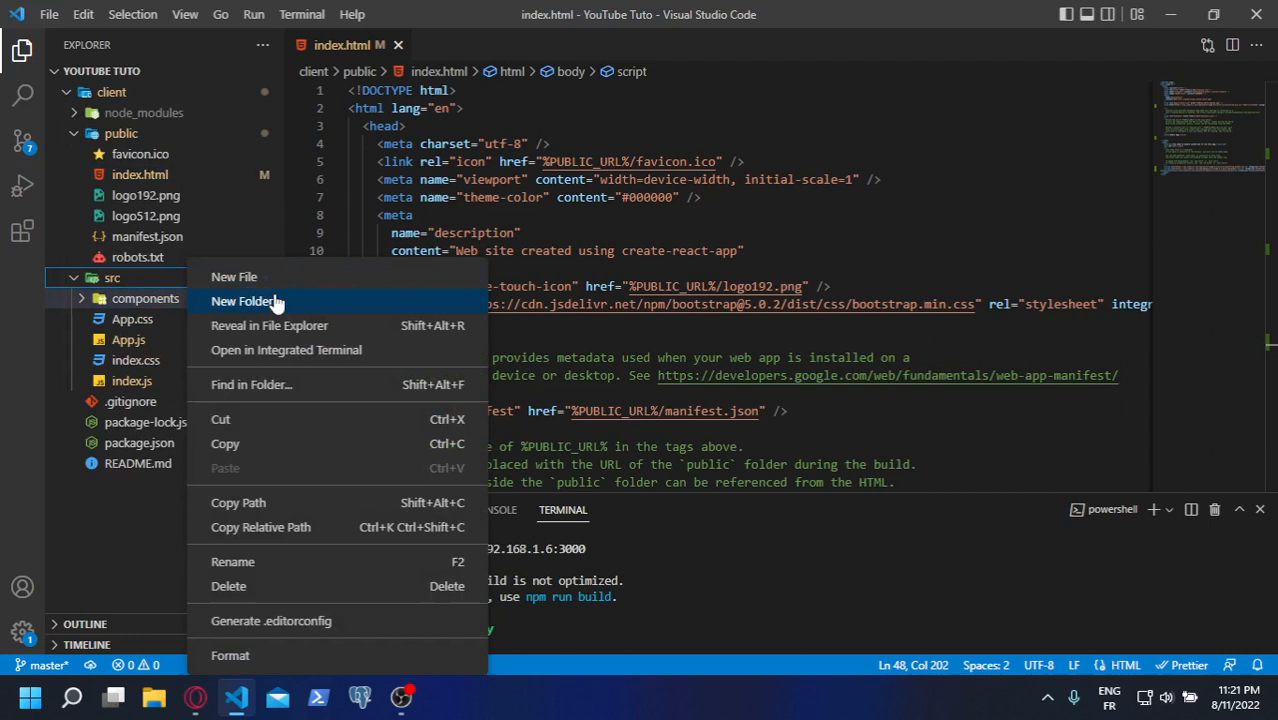
click(244, 300)
text(pages)
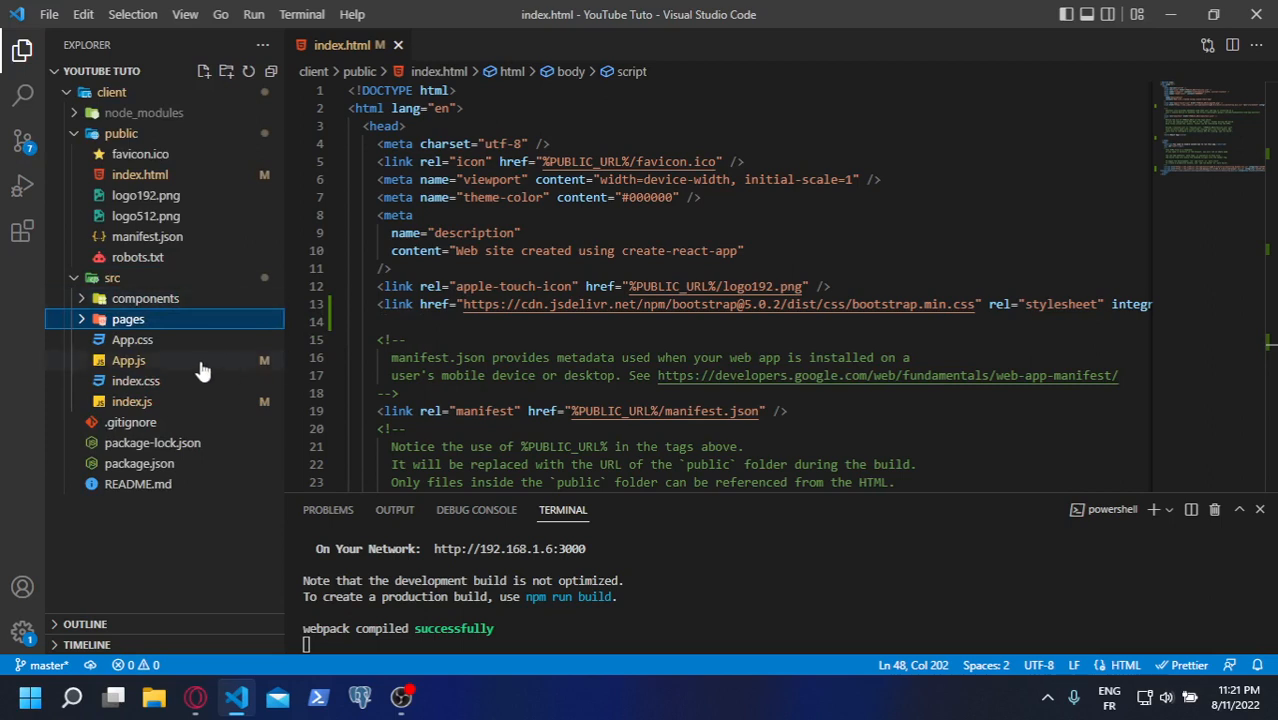
mouse_move(136, 380)
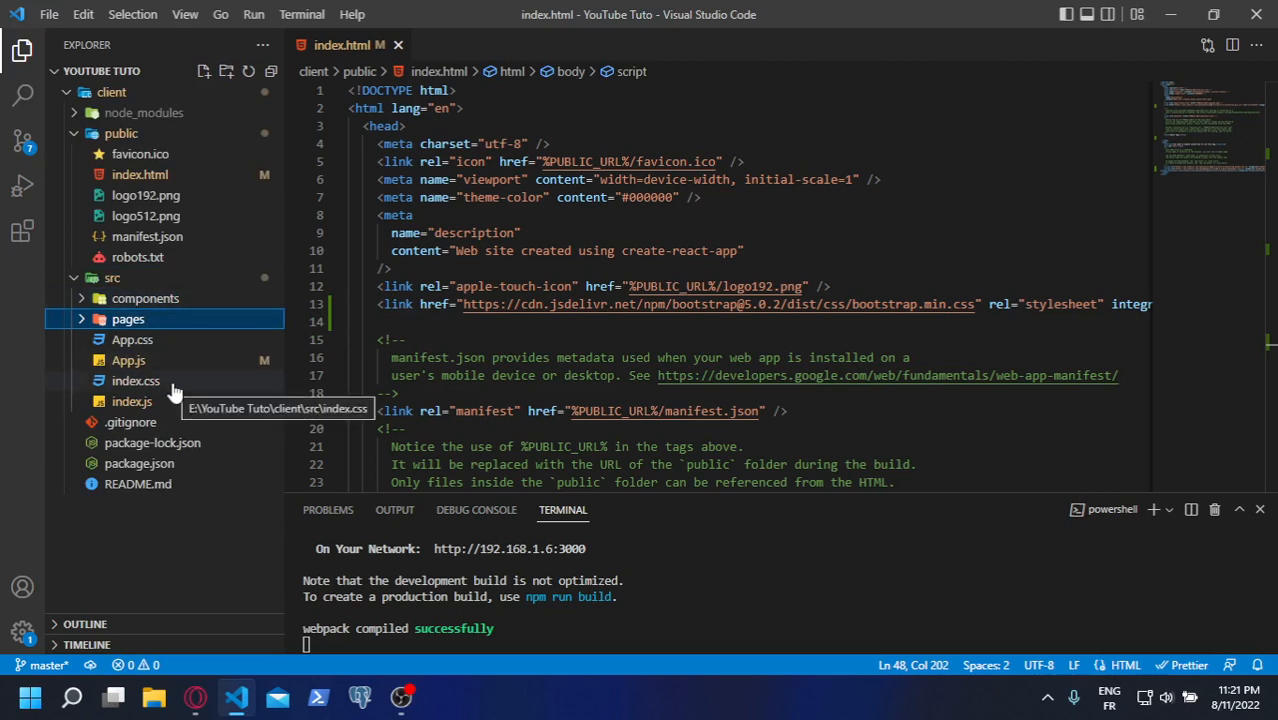
Create Home.js under pages, and footer.js and header.js under components
right_click(128, 318)
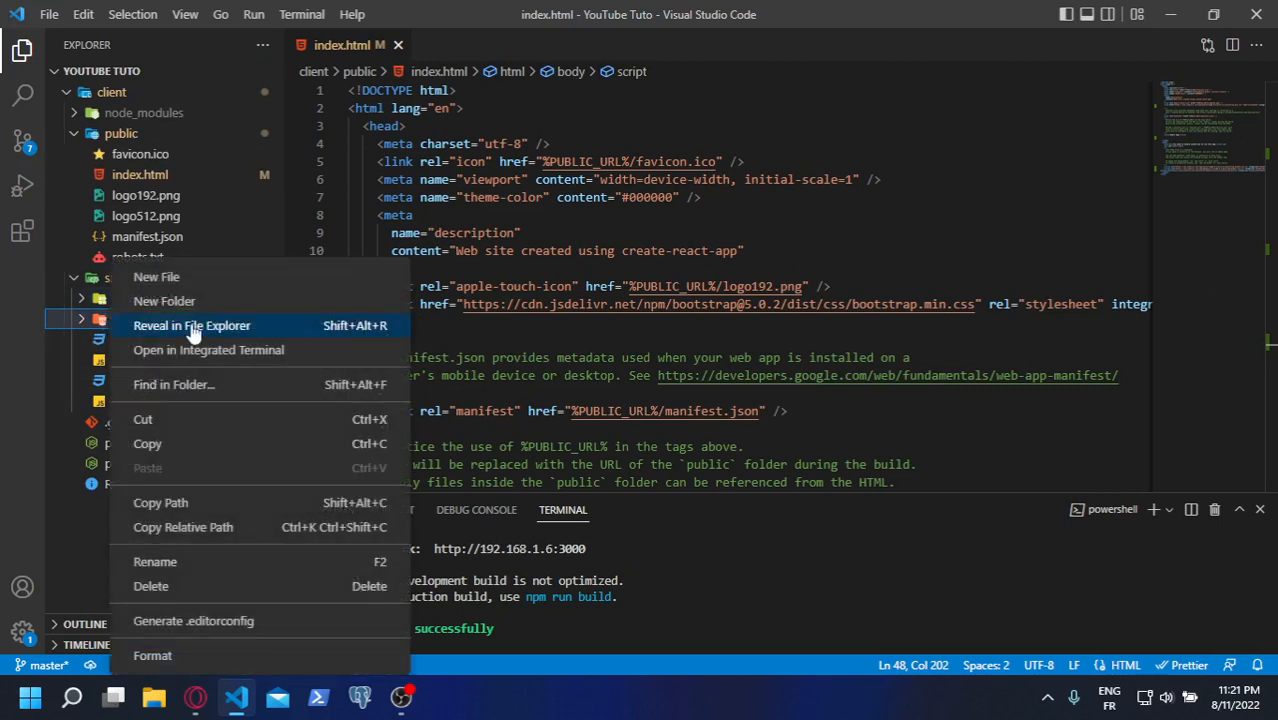
click(156, 276)
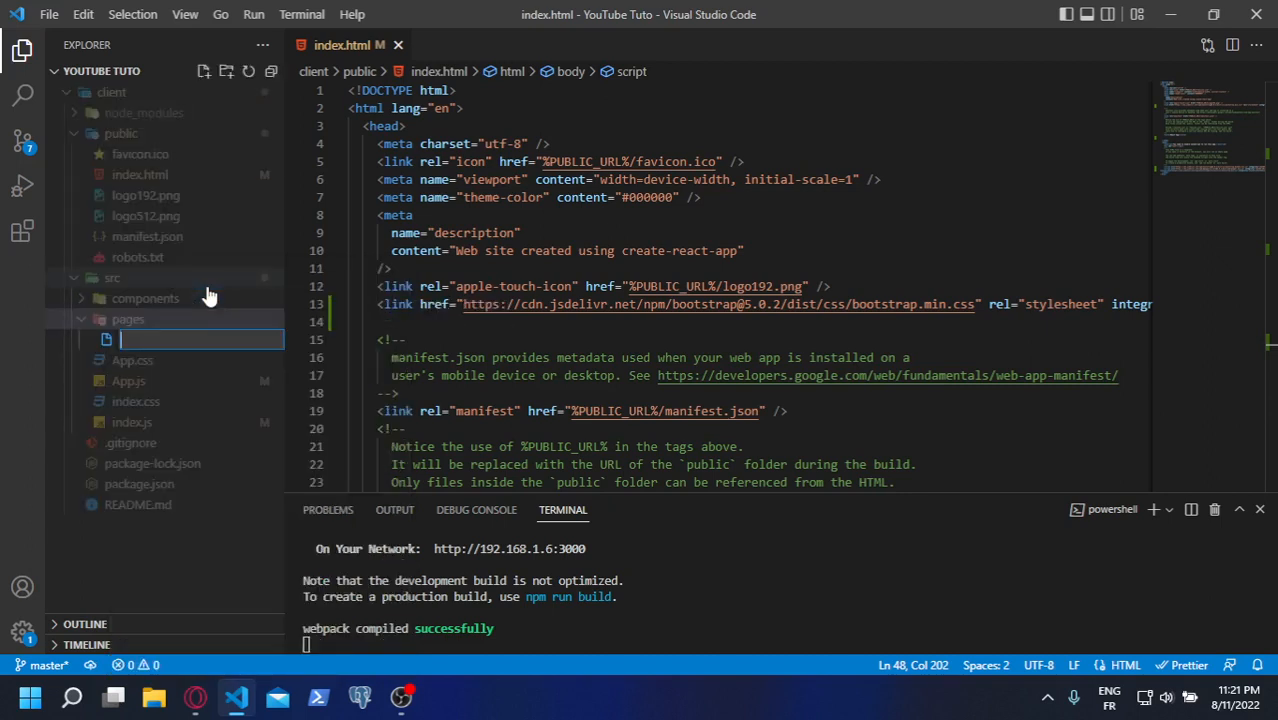
text(Home.js)
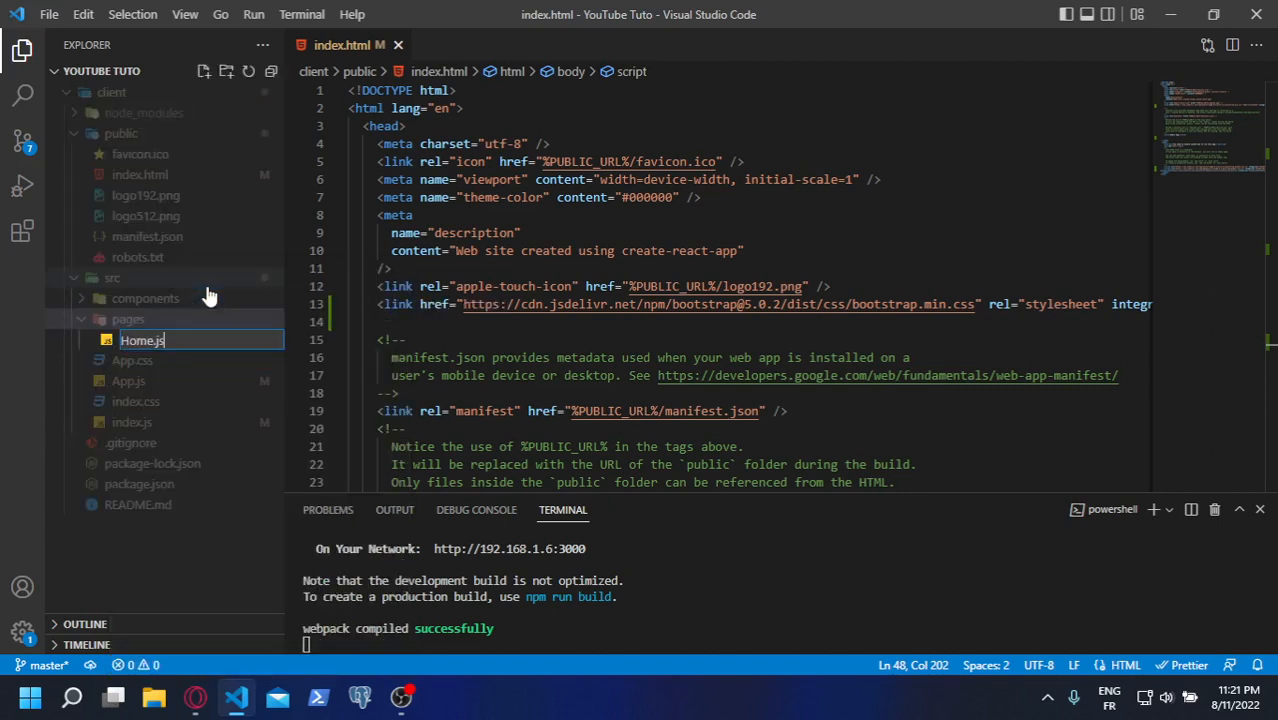
key(Enter)
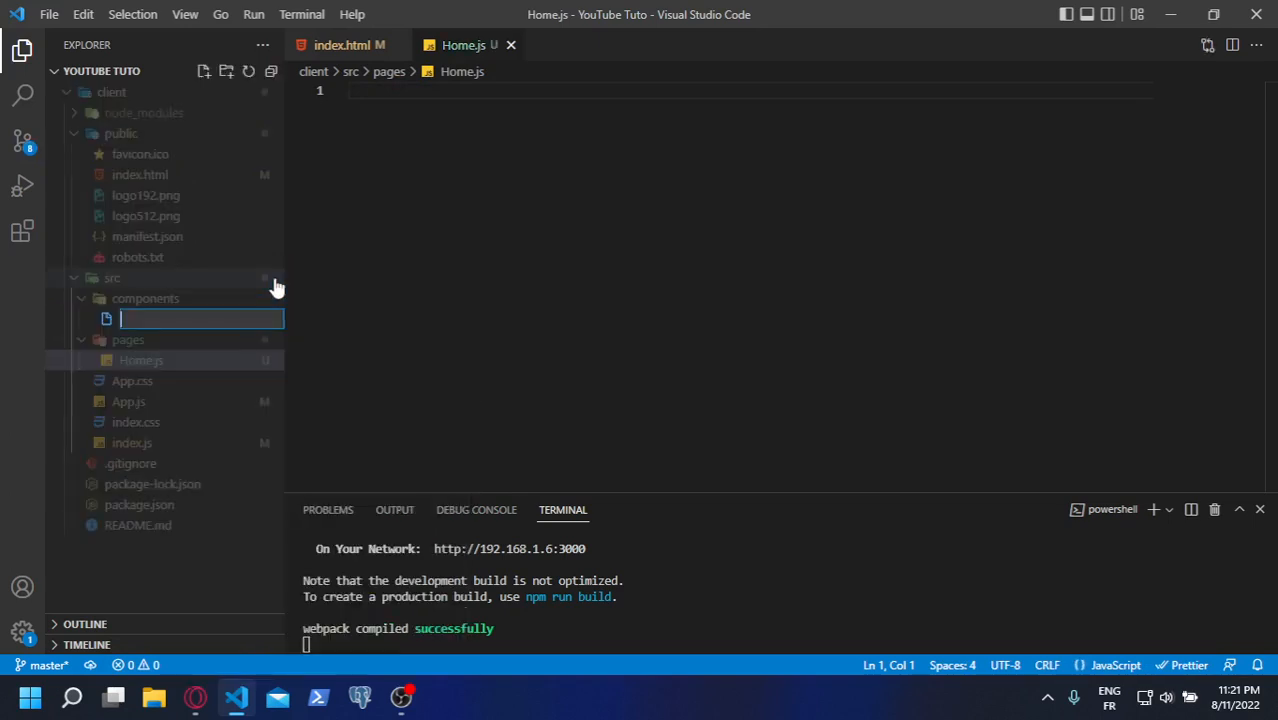
text(footer.js)
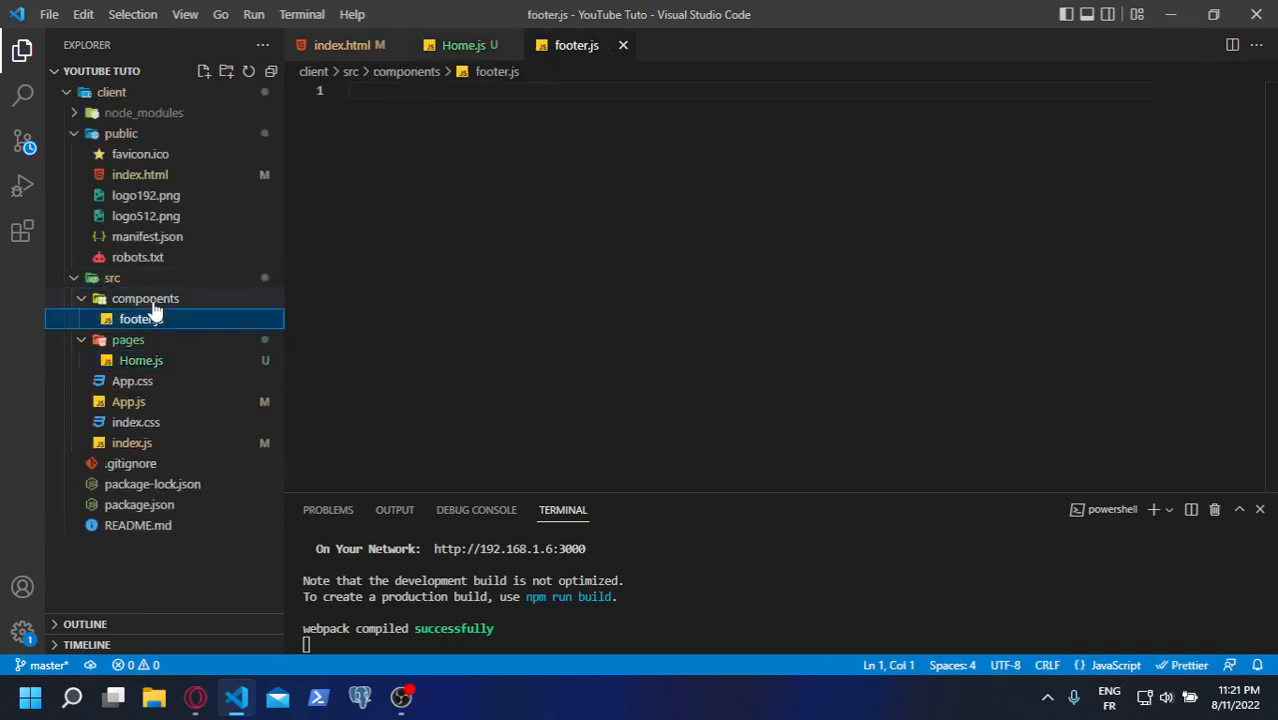
click(202, 72)
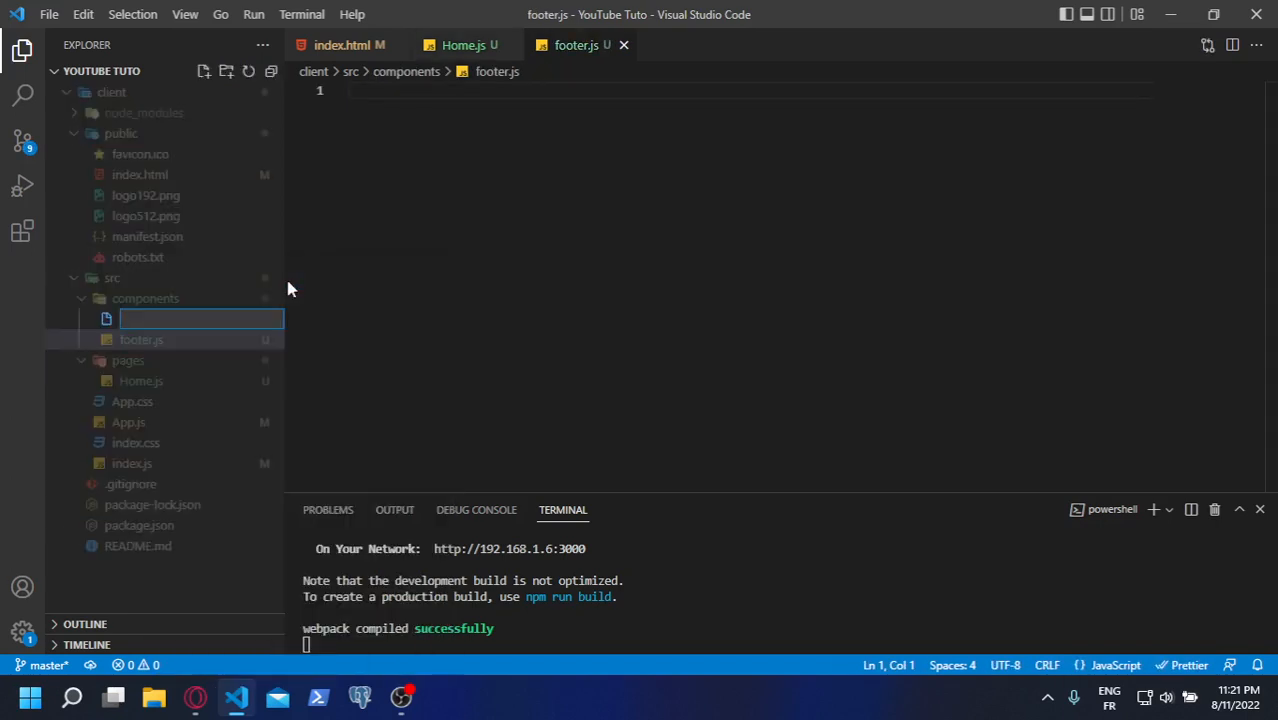
text(header)
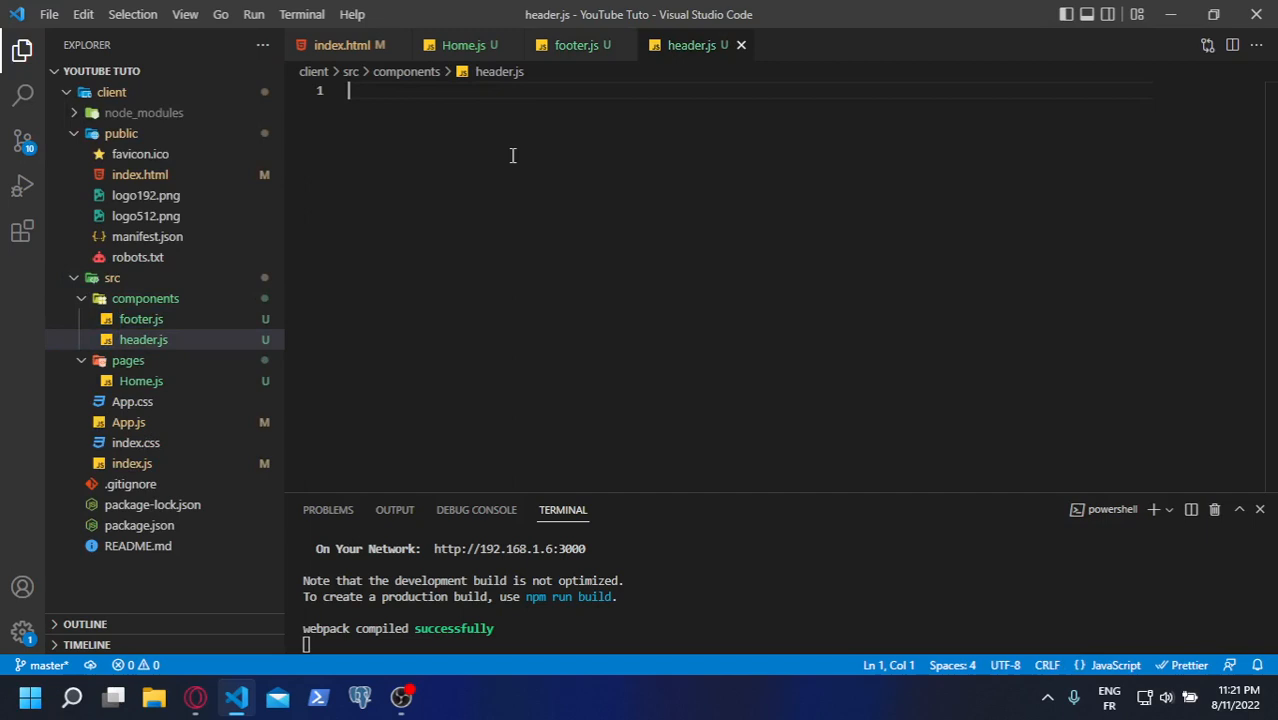
Write 'import React from react' and a const header arrow function returning an empty <div>
text(i)
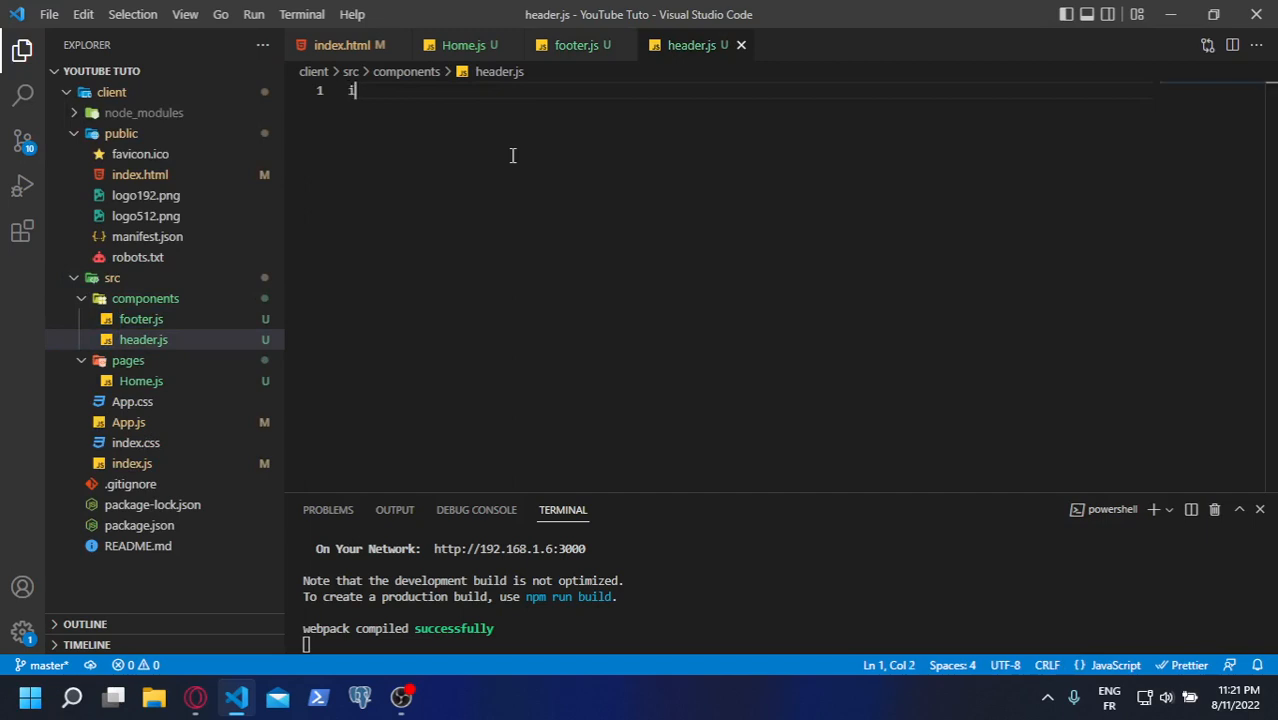
text(mport)
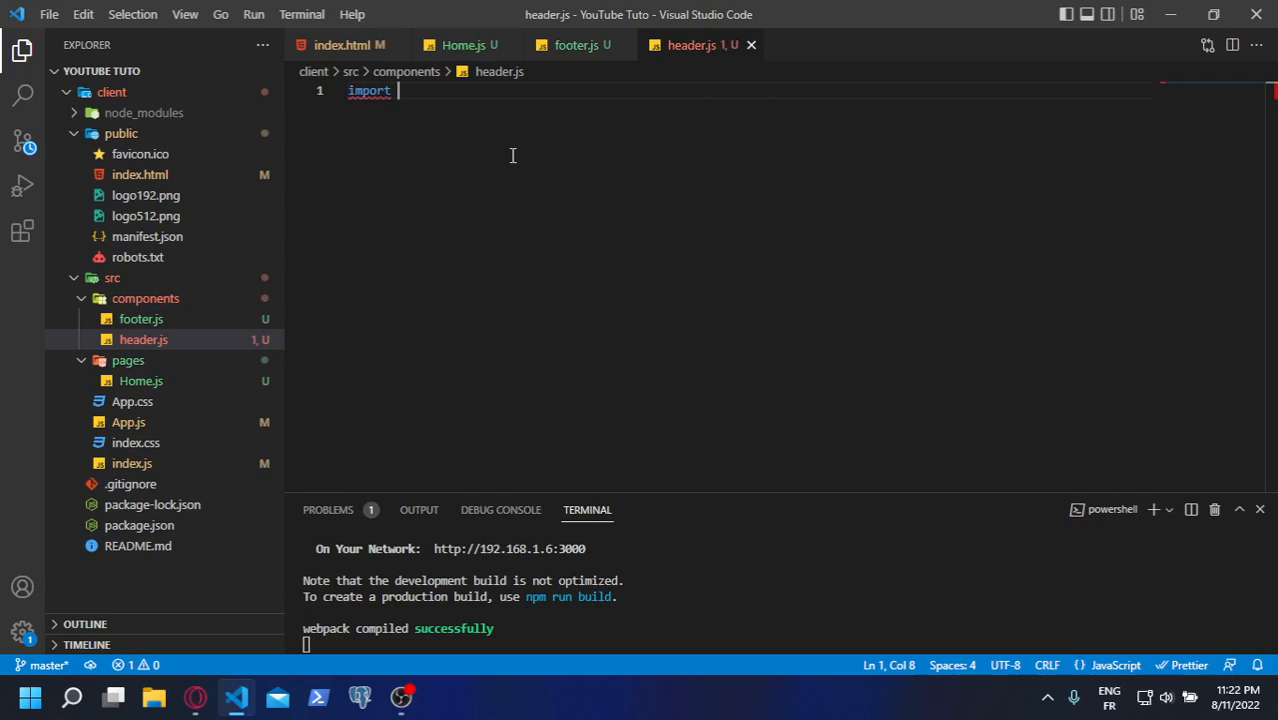
text(React f)
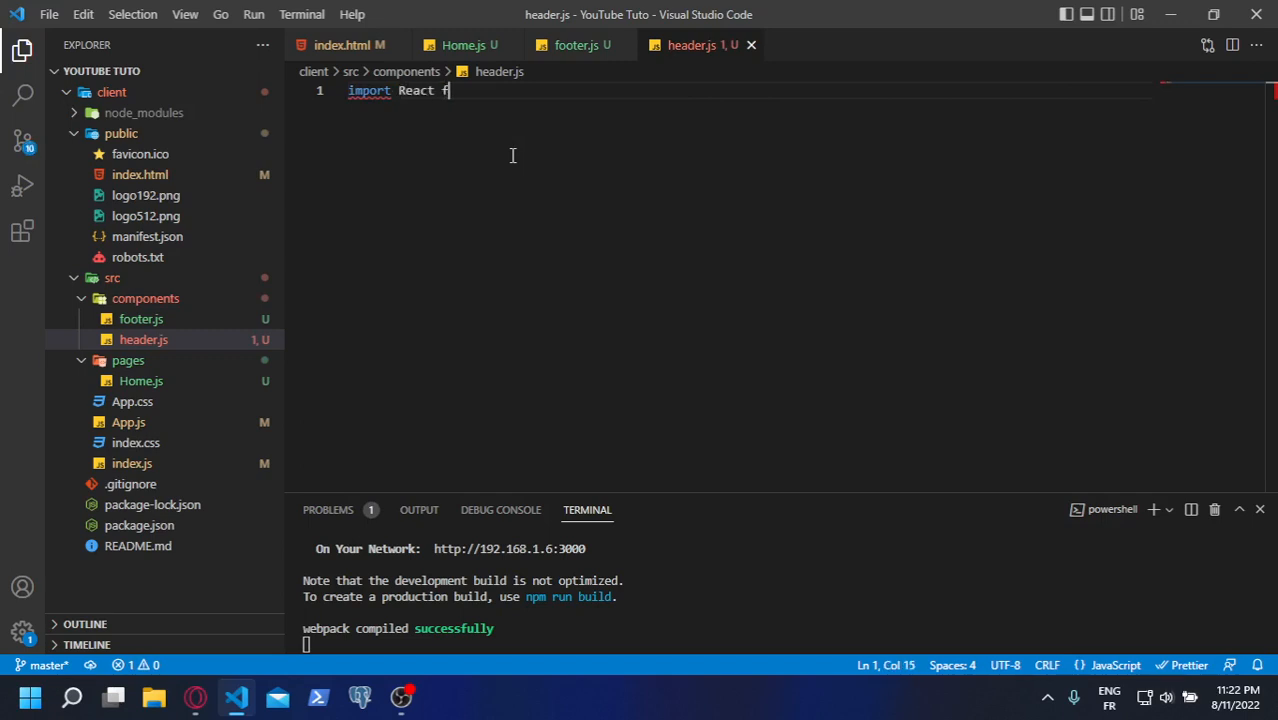
text(rom)
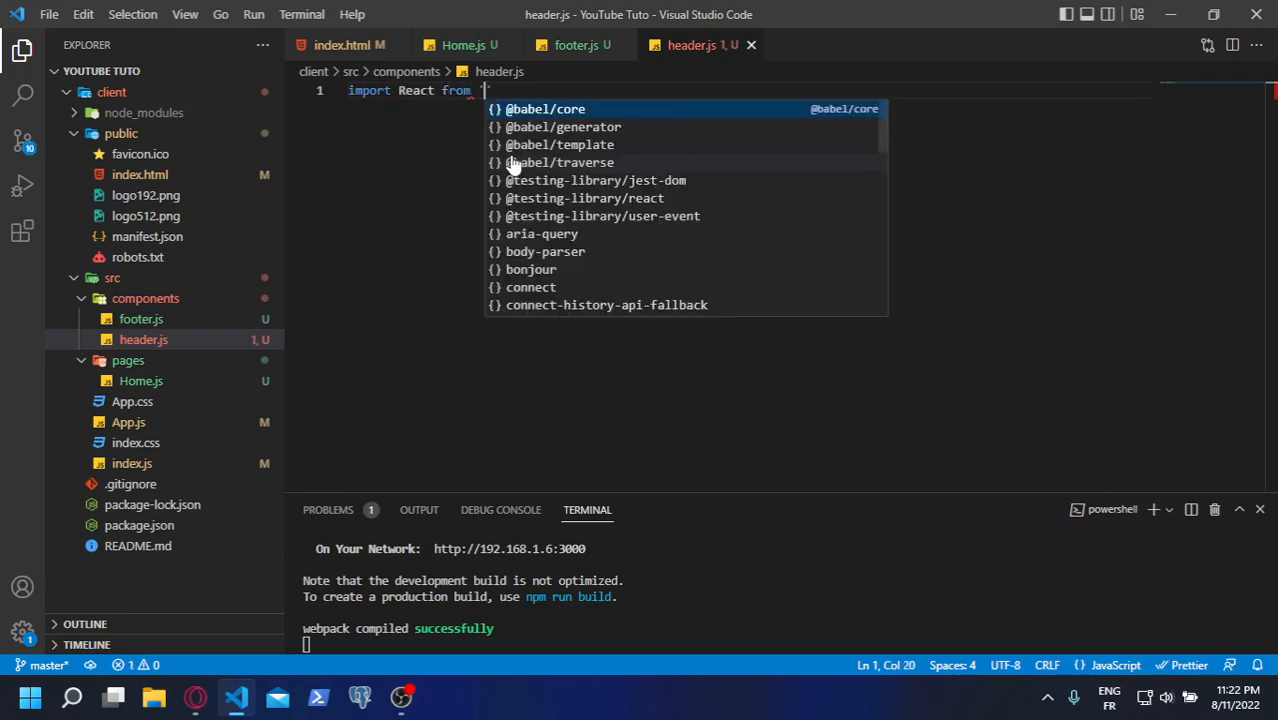
text('react')
text(const)
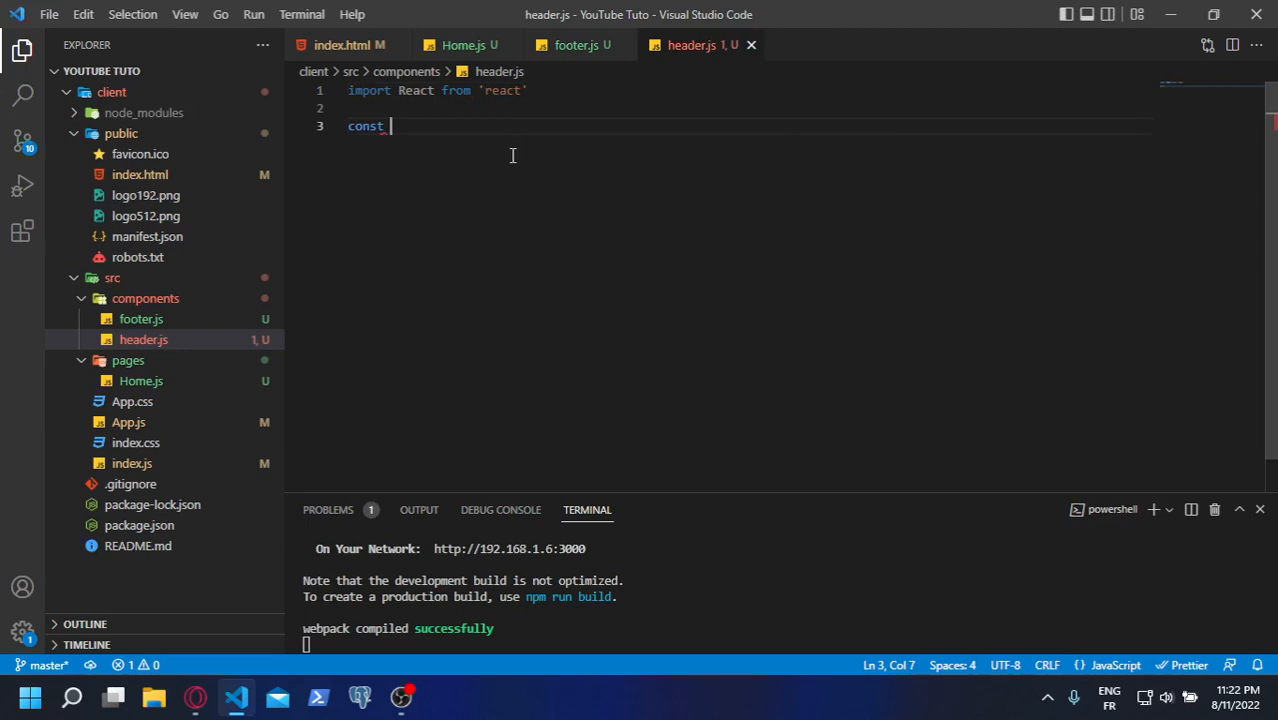
text(header)
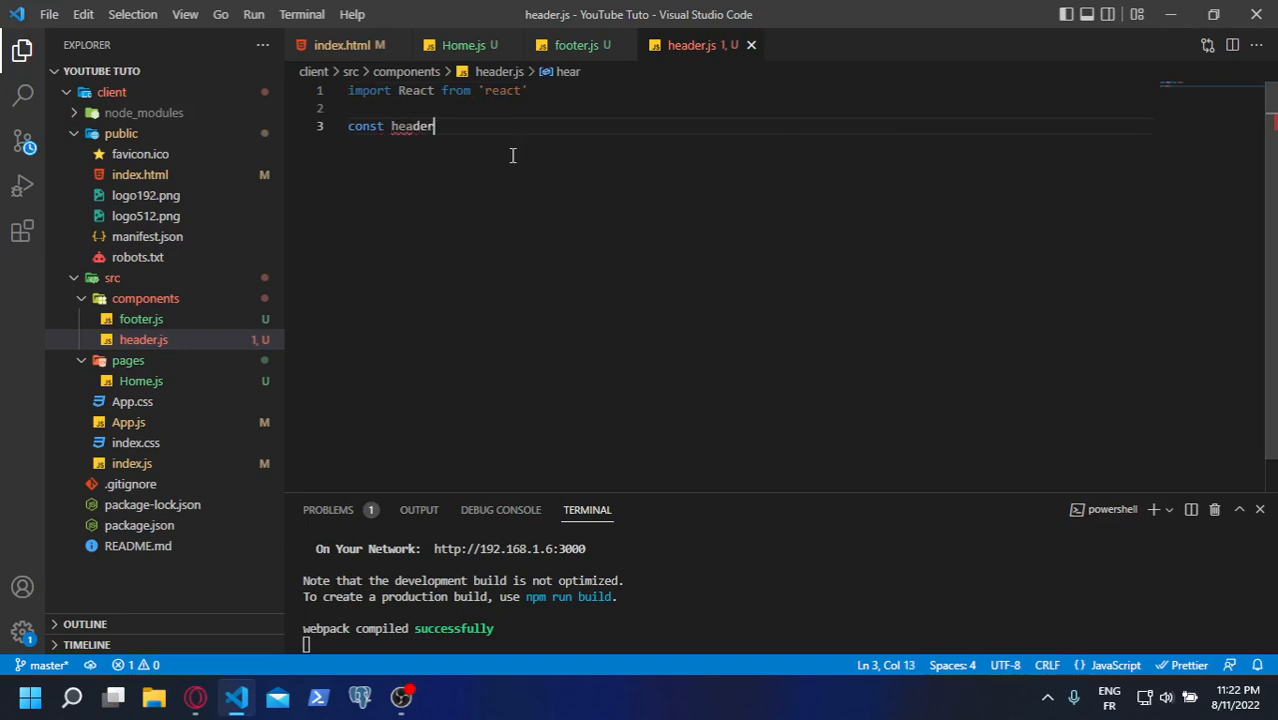
text(=)
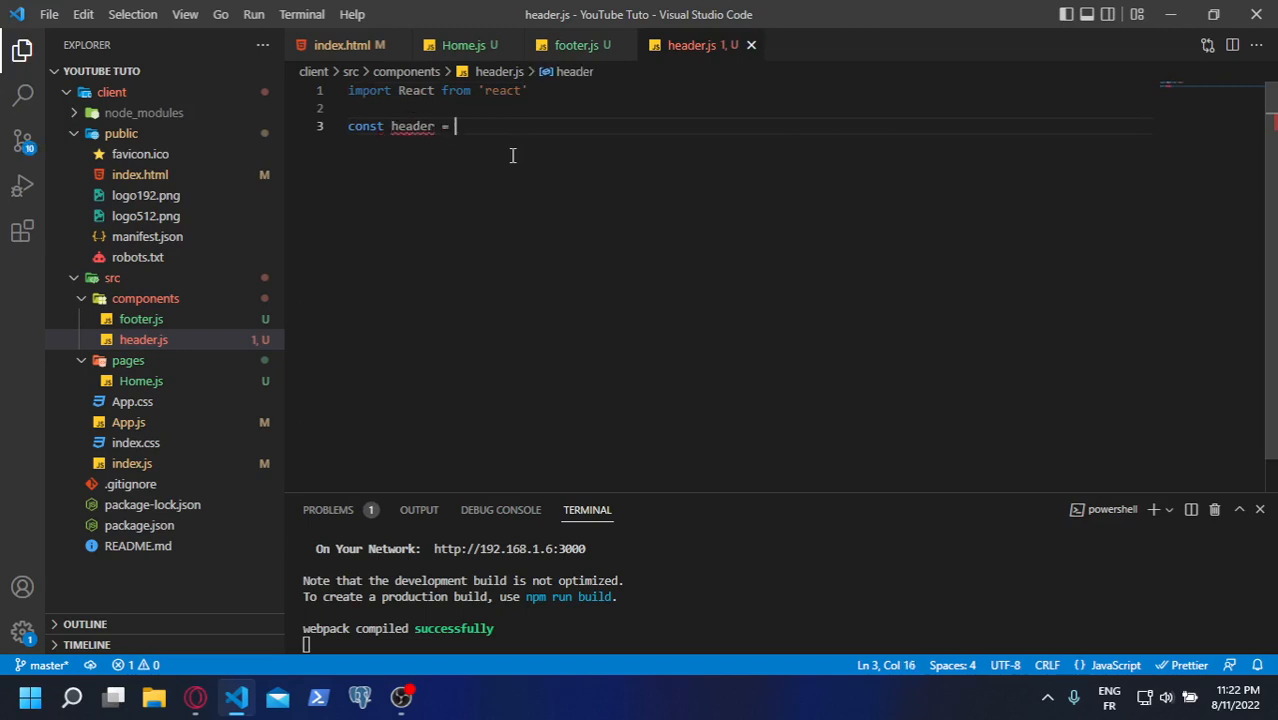
text(() =>{)
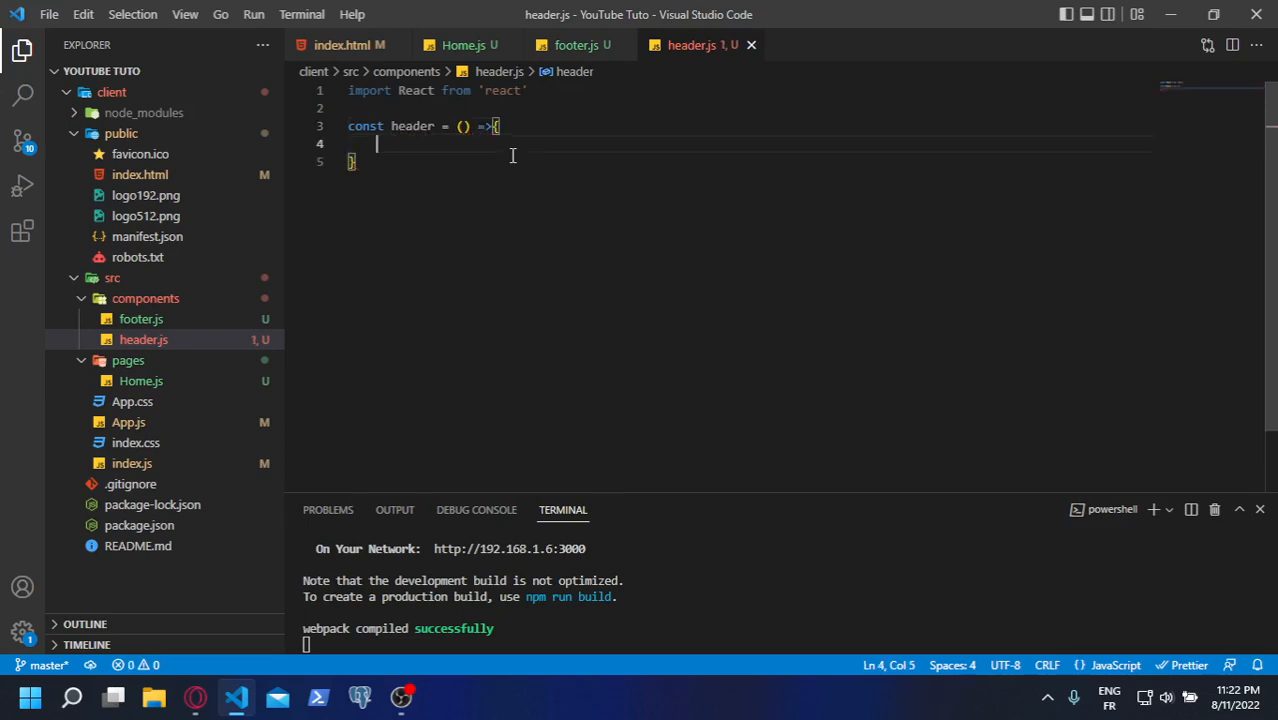
text(return)
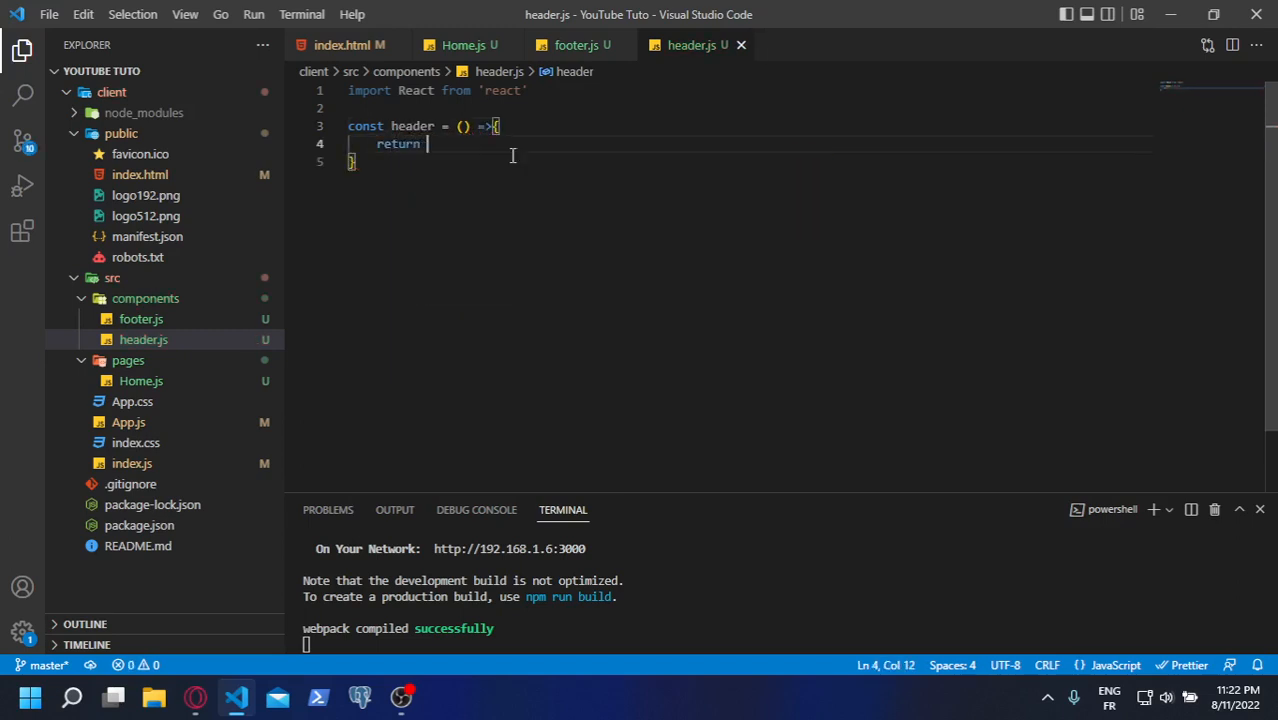
text(()
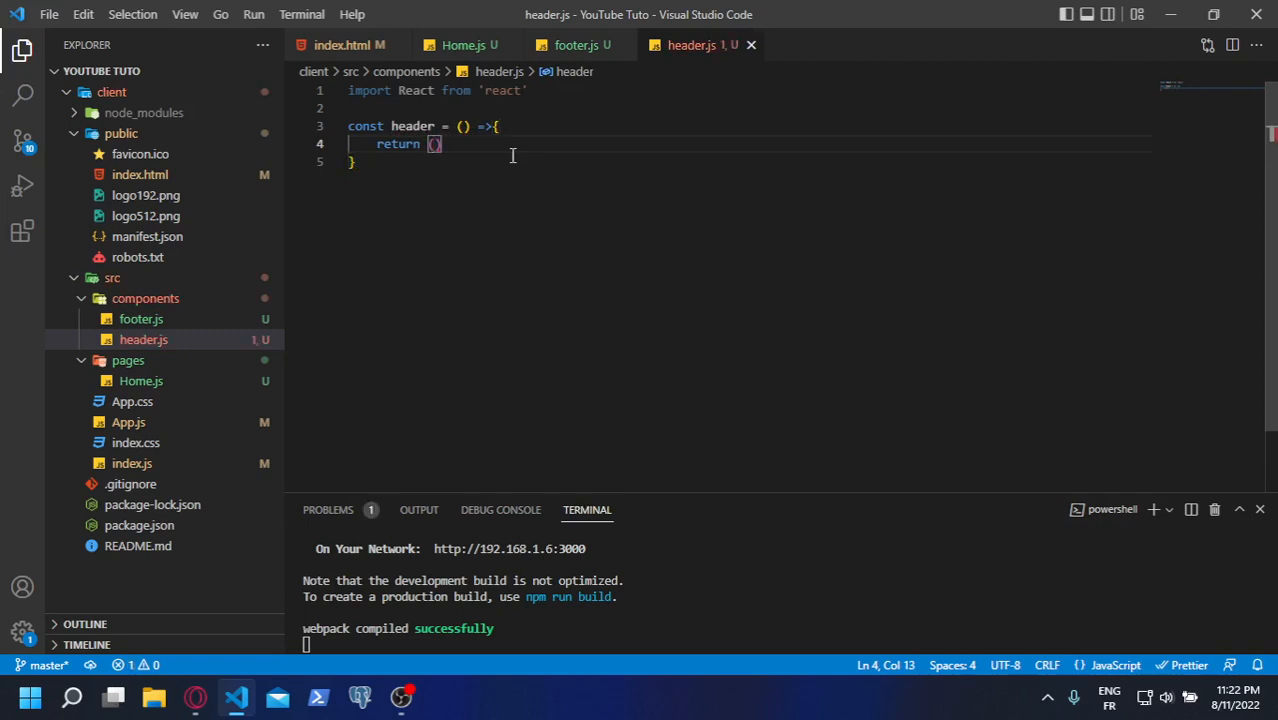
text(<d)
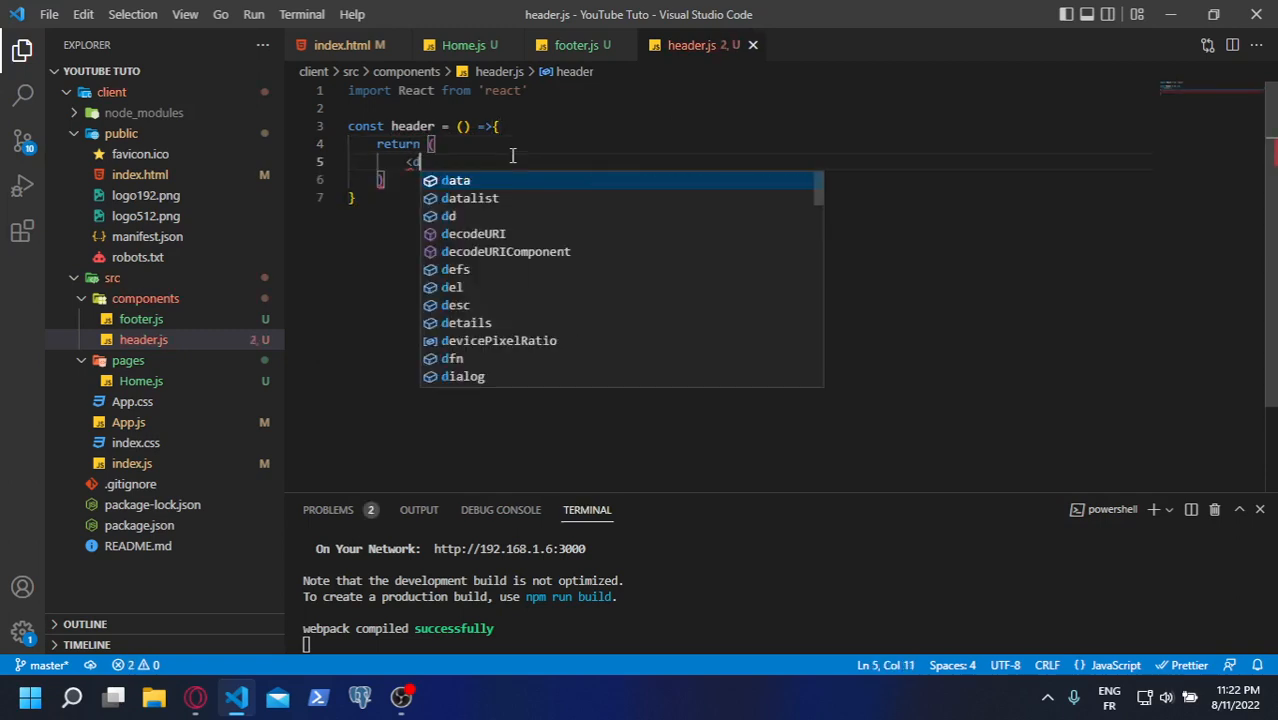
text(div>)
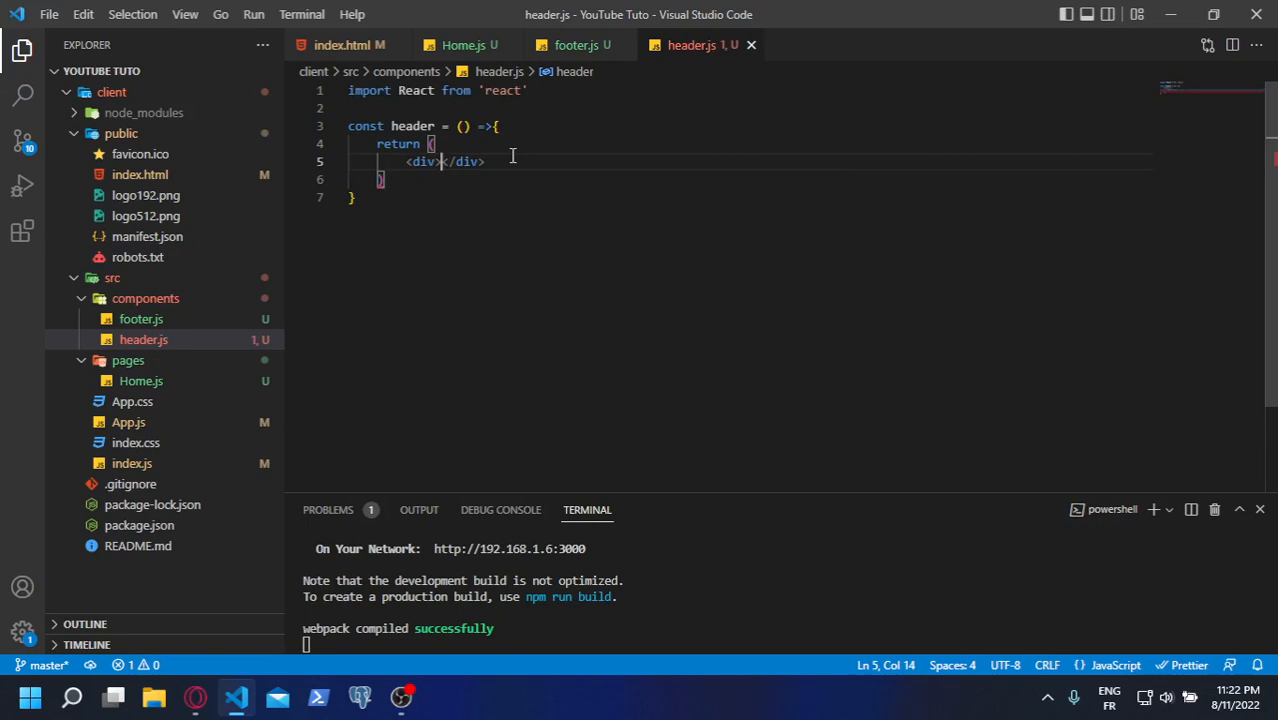
key(Enter)
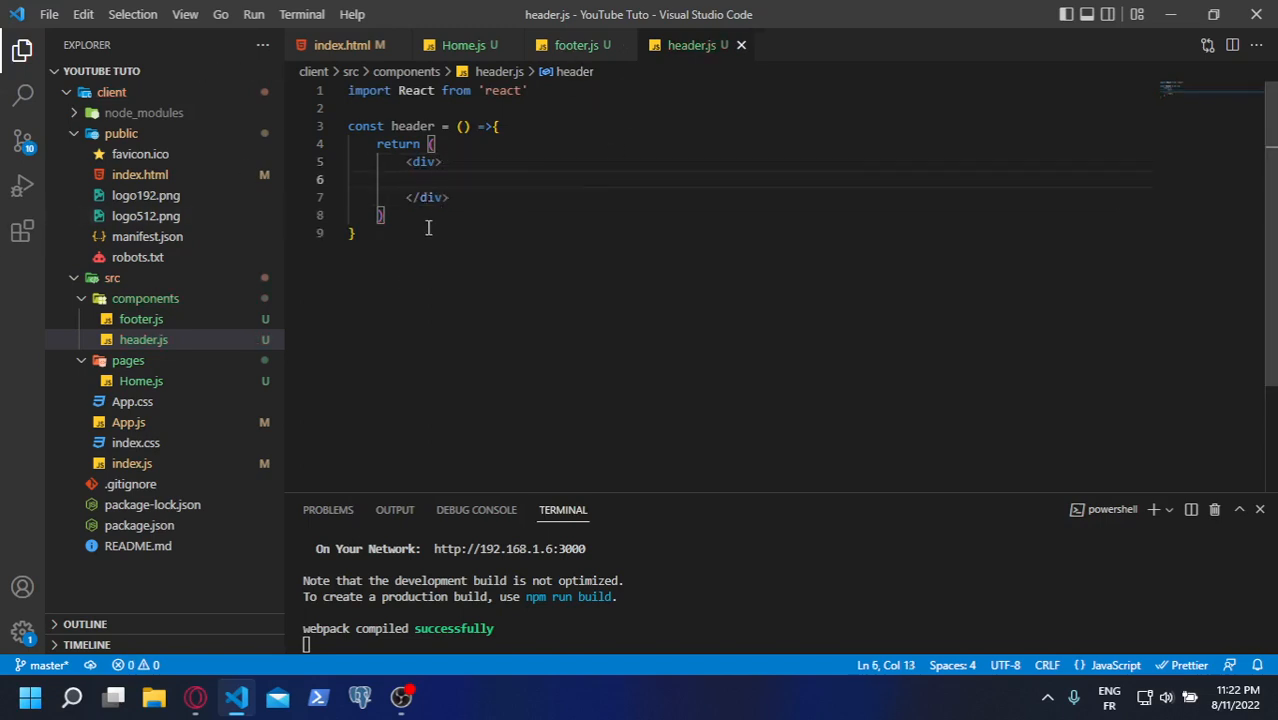
Add 'export default header' and select all of the header component code
text(ex)
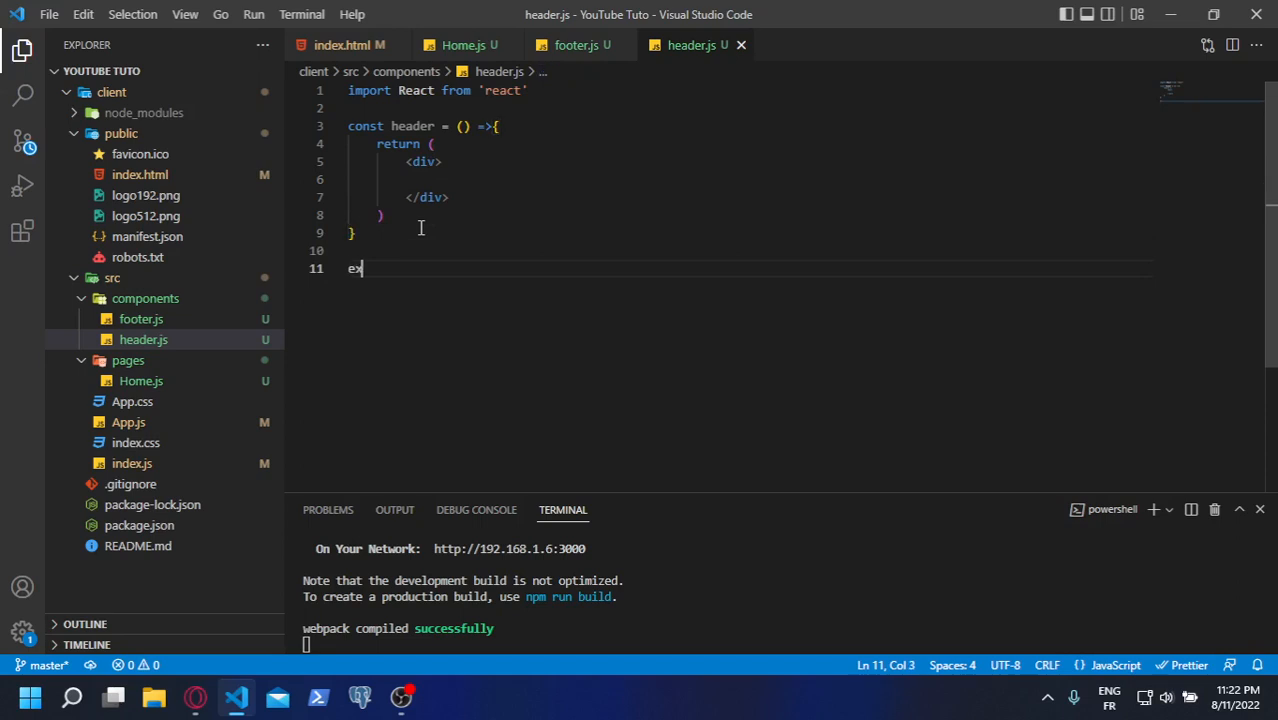
text(xport de)
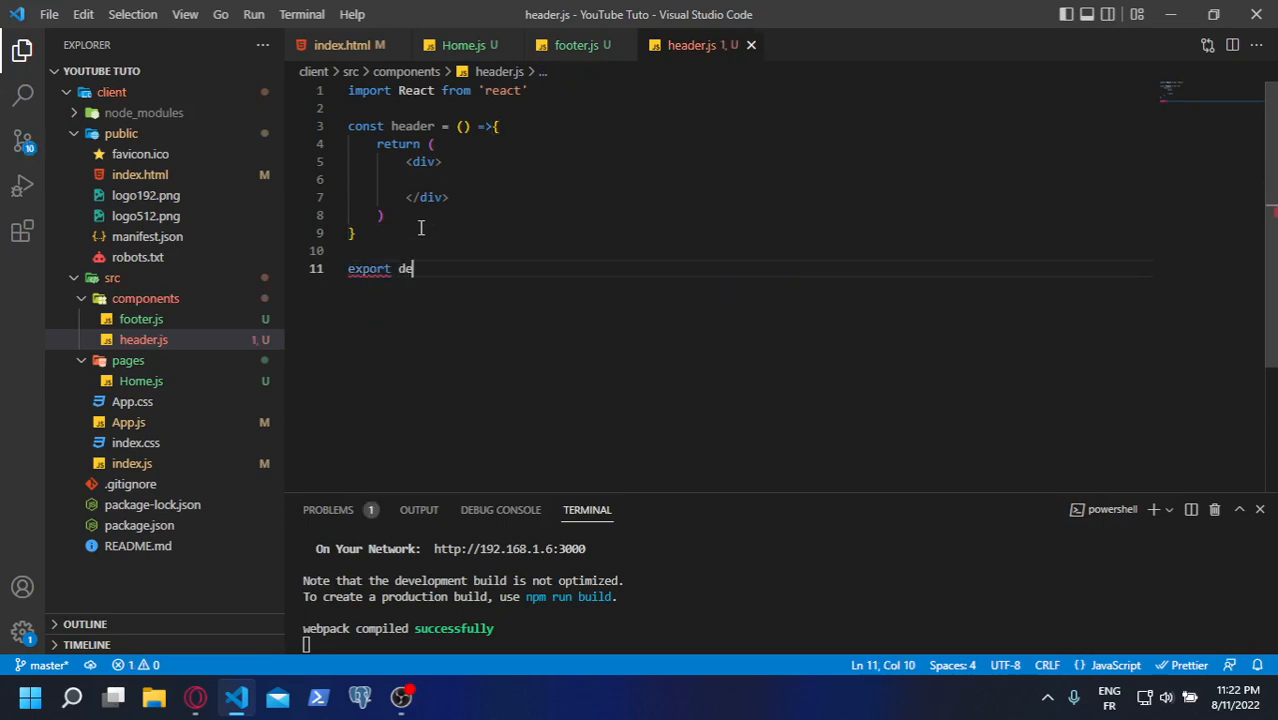
text(fault)
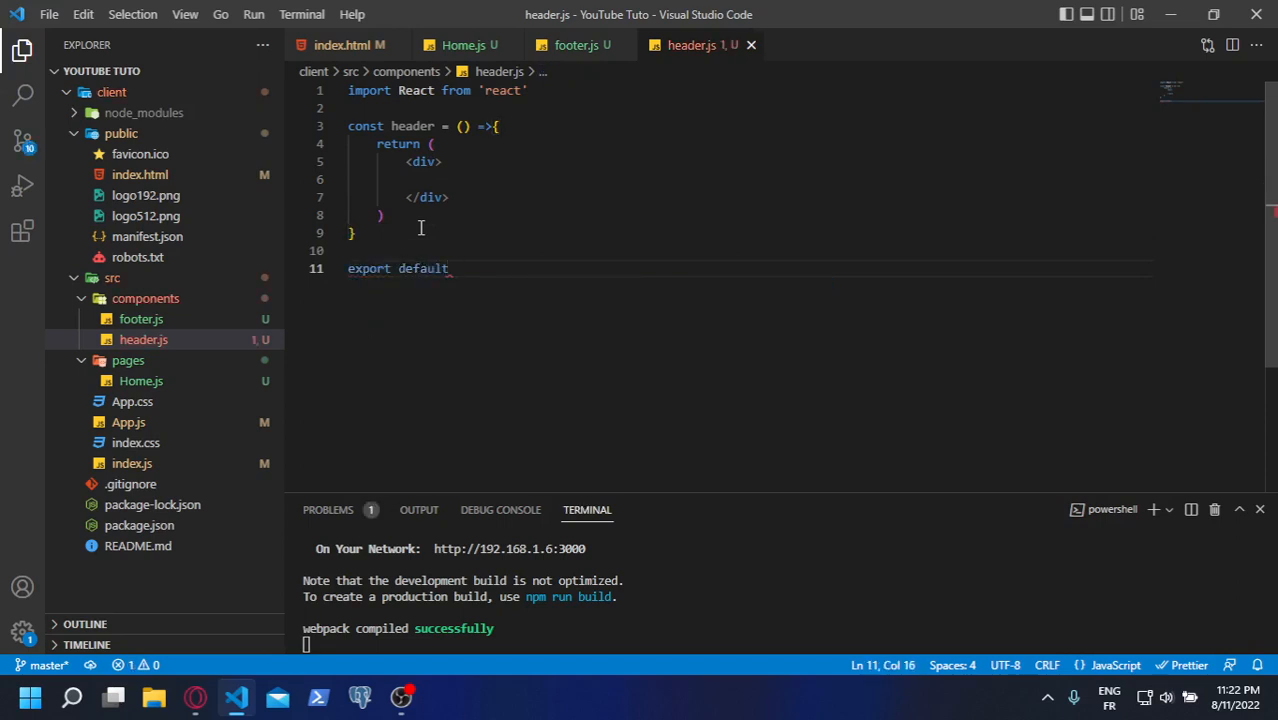
text(heade)
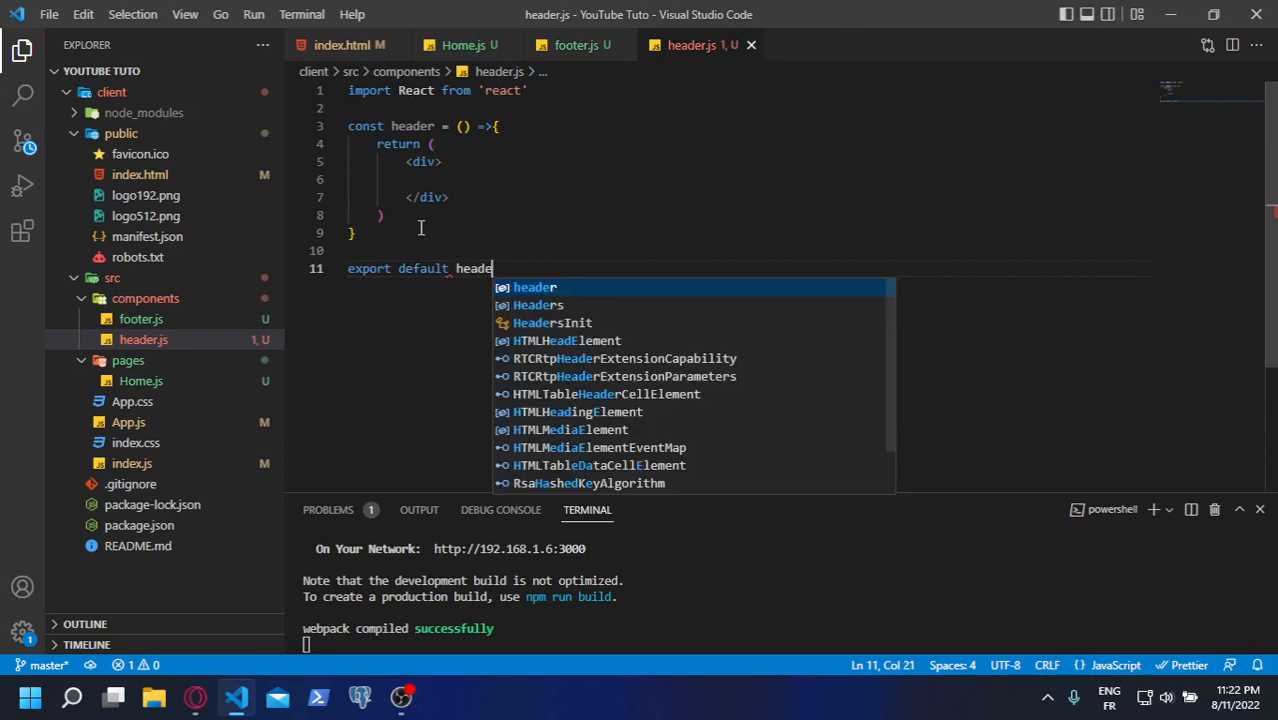
text(r)
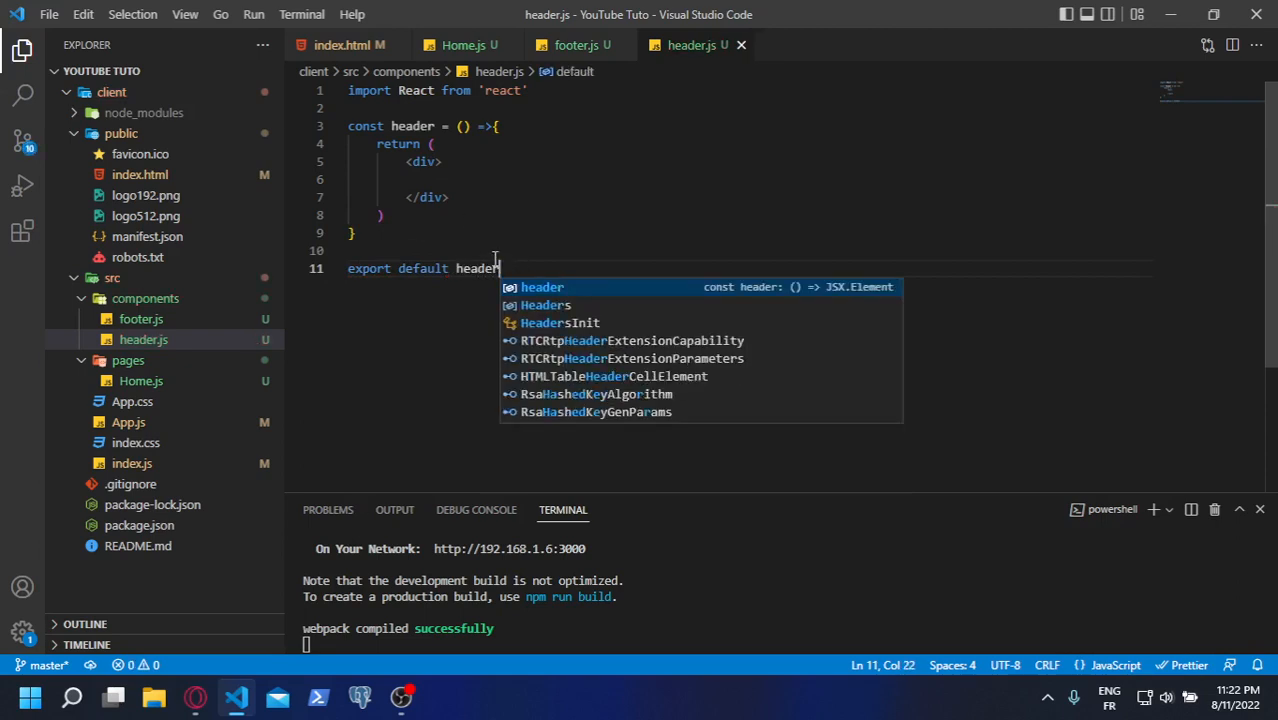
key(ctrl+a)
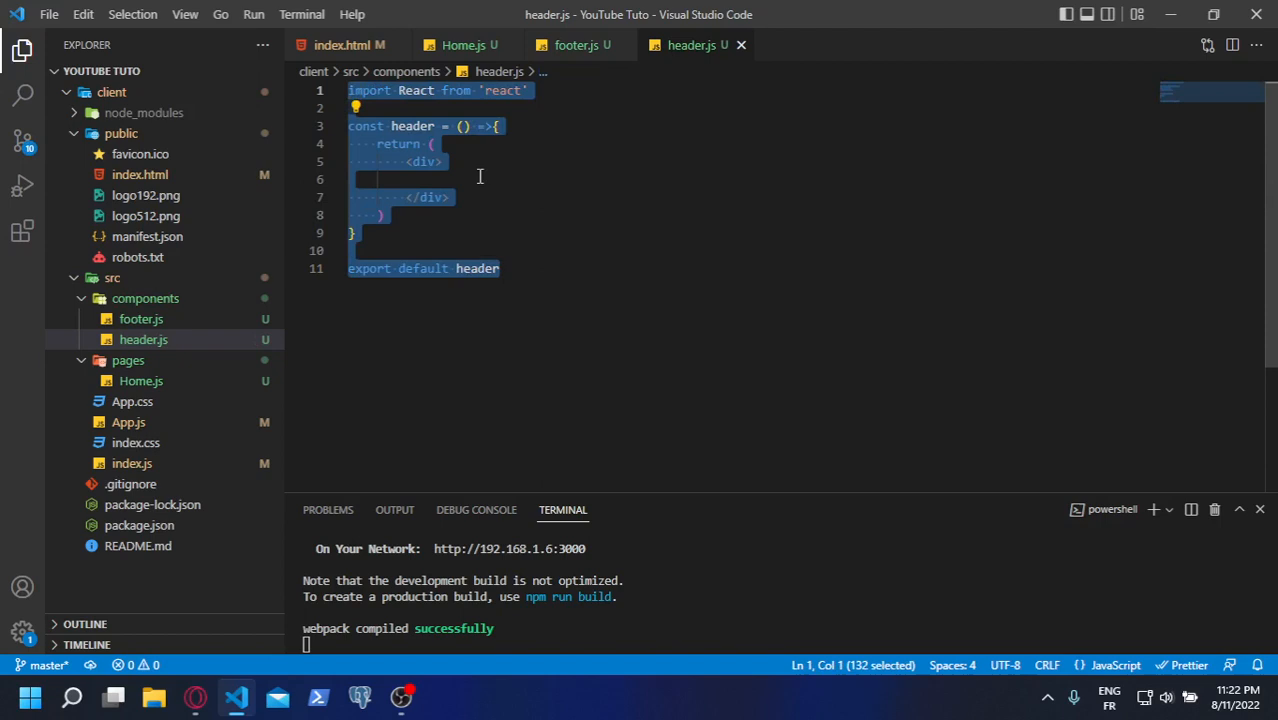
In footer.js, replace the header name so the file ends with 'export default footer'
click(576, 44)
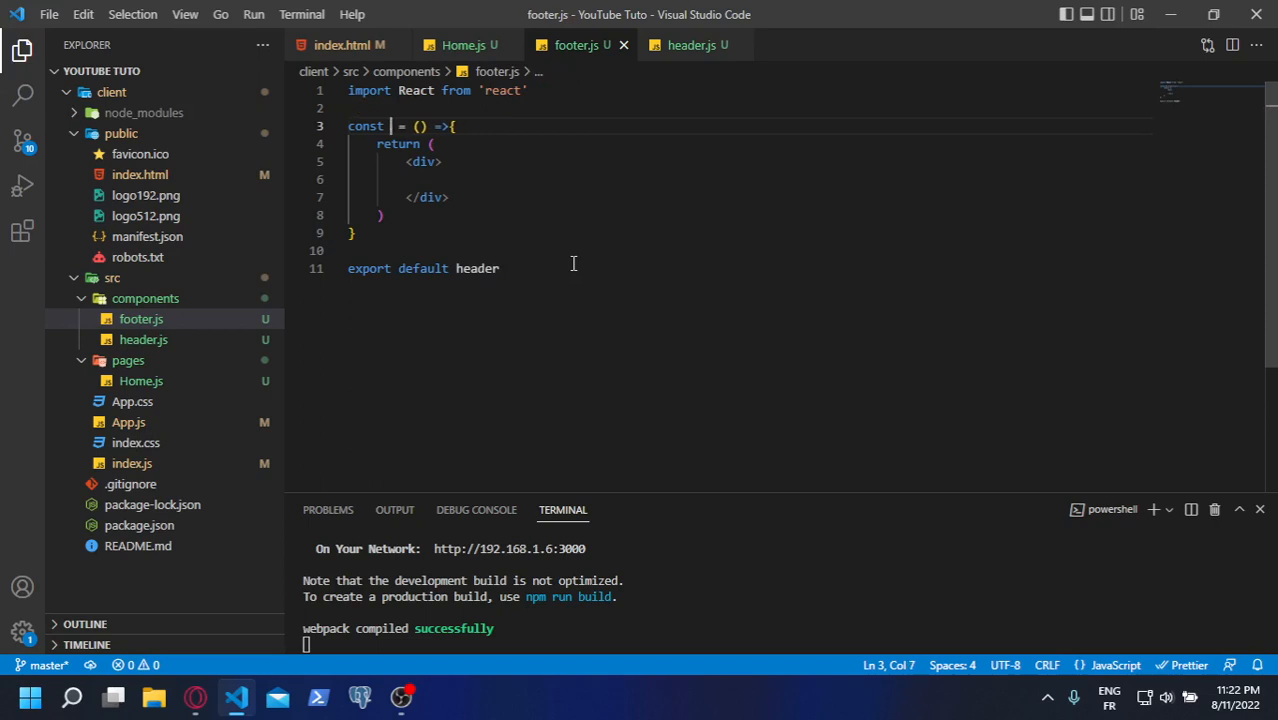
text(footer)
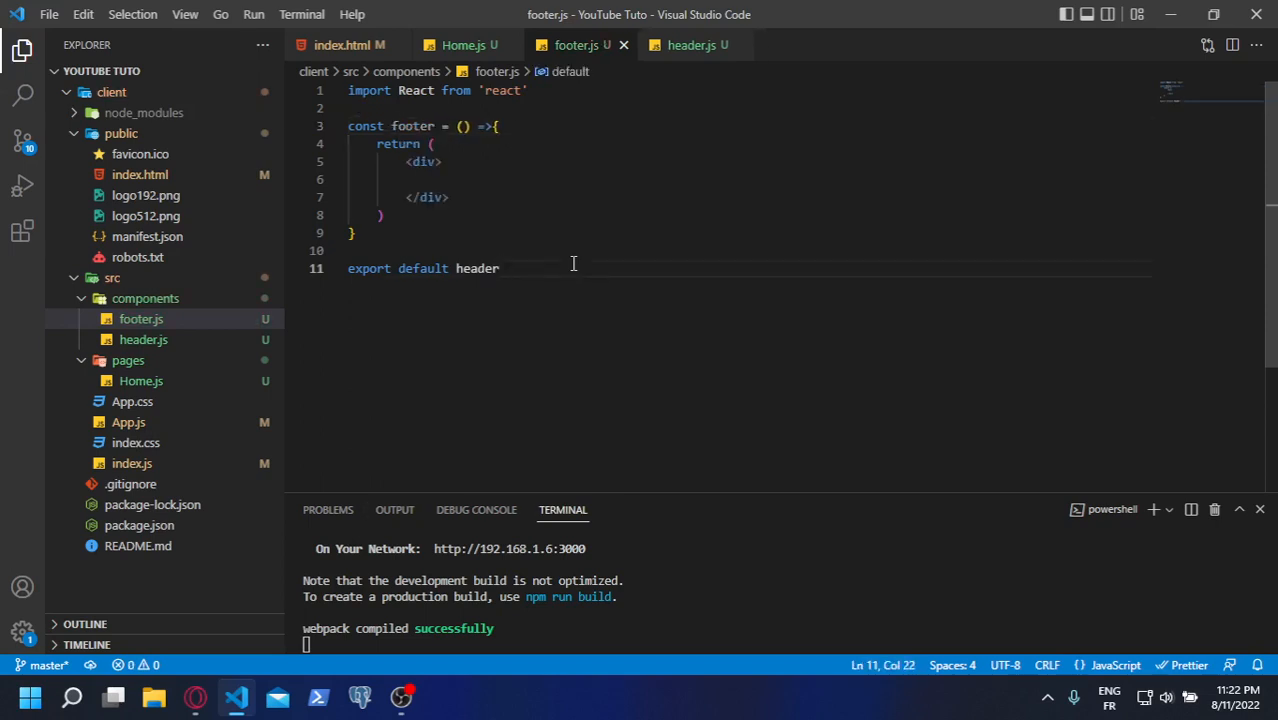
key(BackSpace)
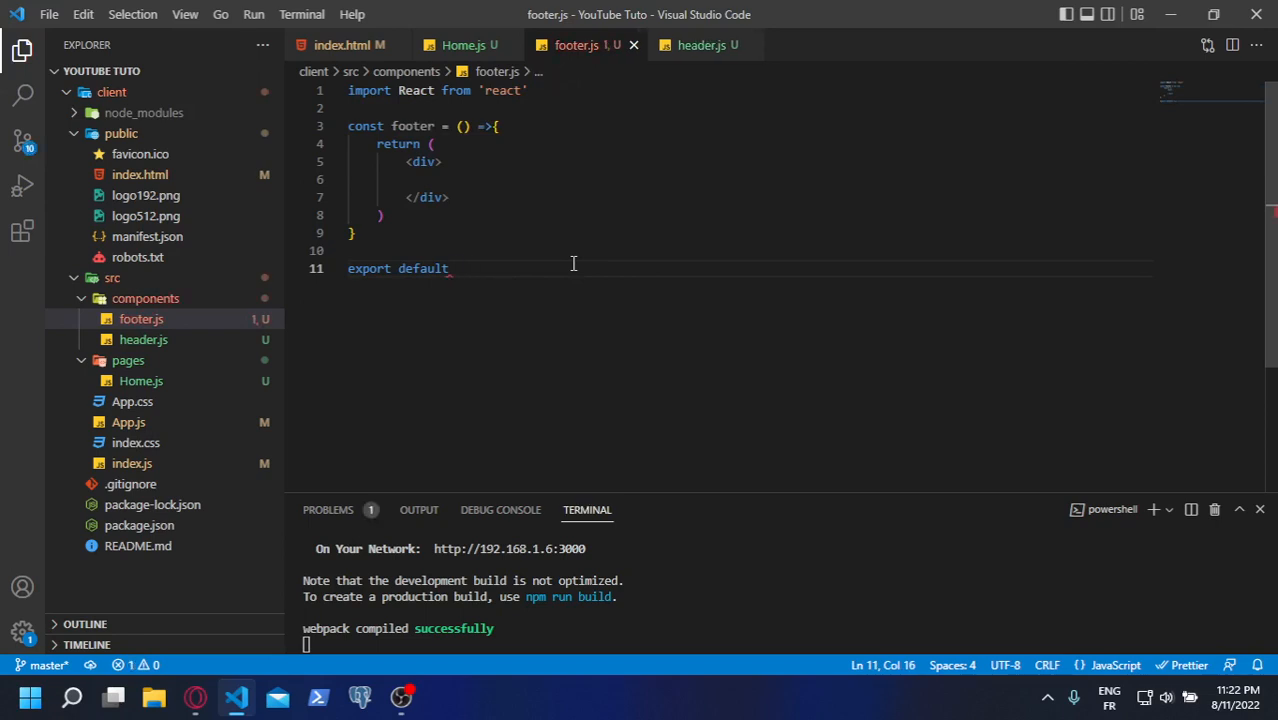
text(footer)
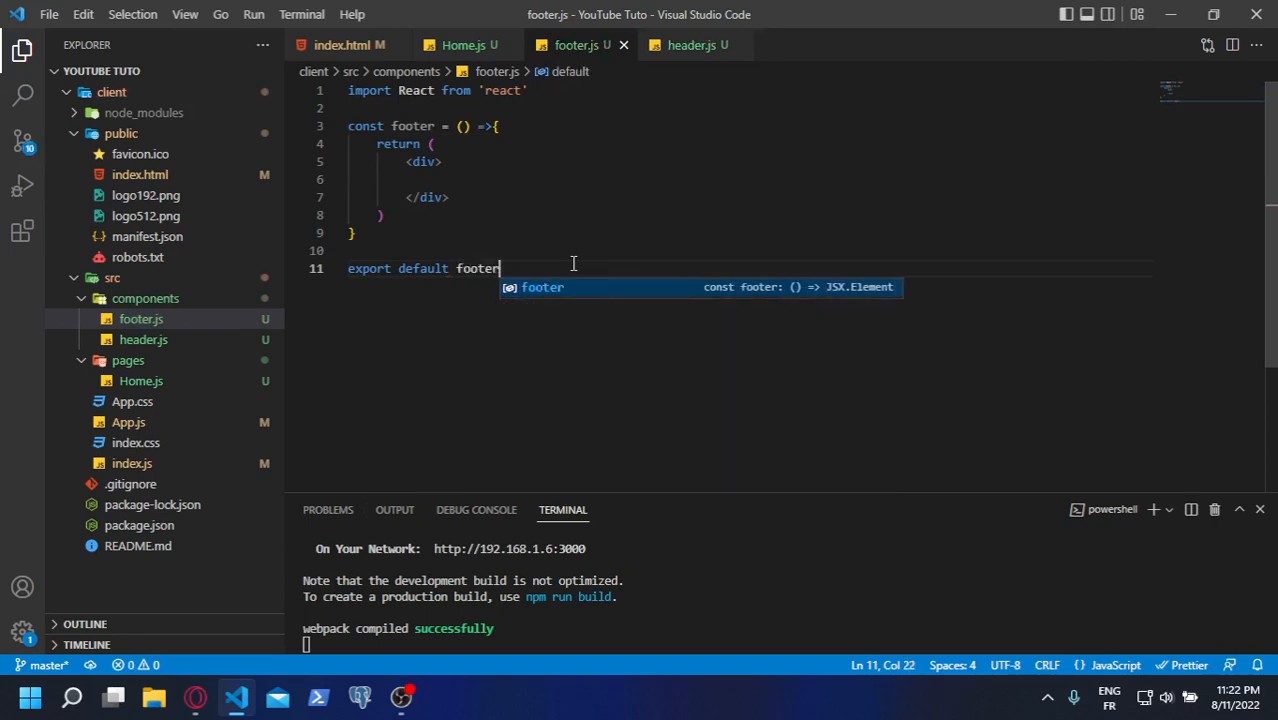
click(462, 44)
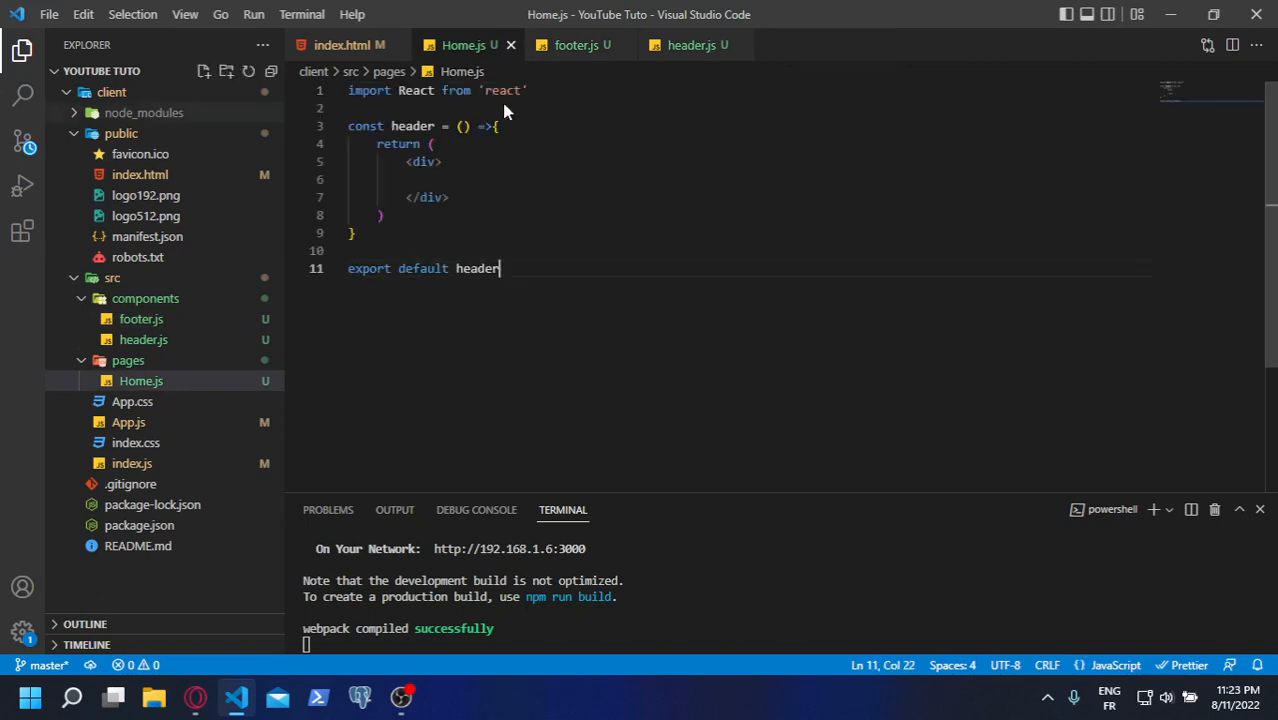
Replace 'header' with 'Home' in Home.js's const declaration and its export default line
click(434, 126)
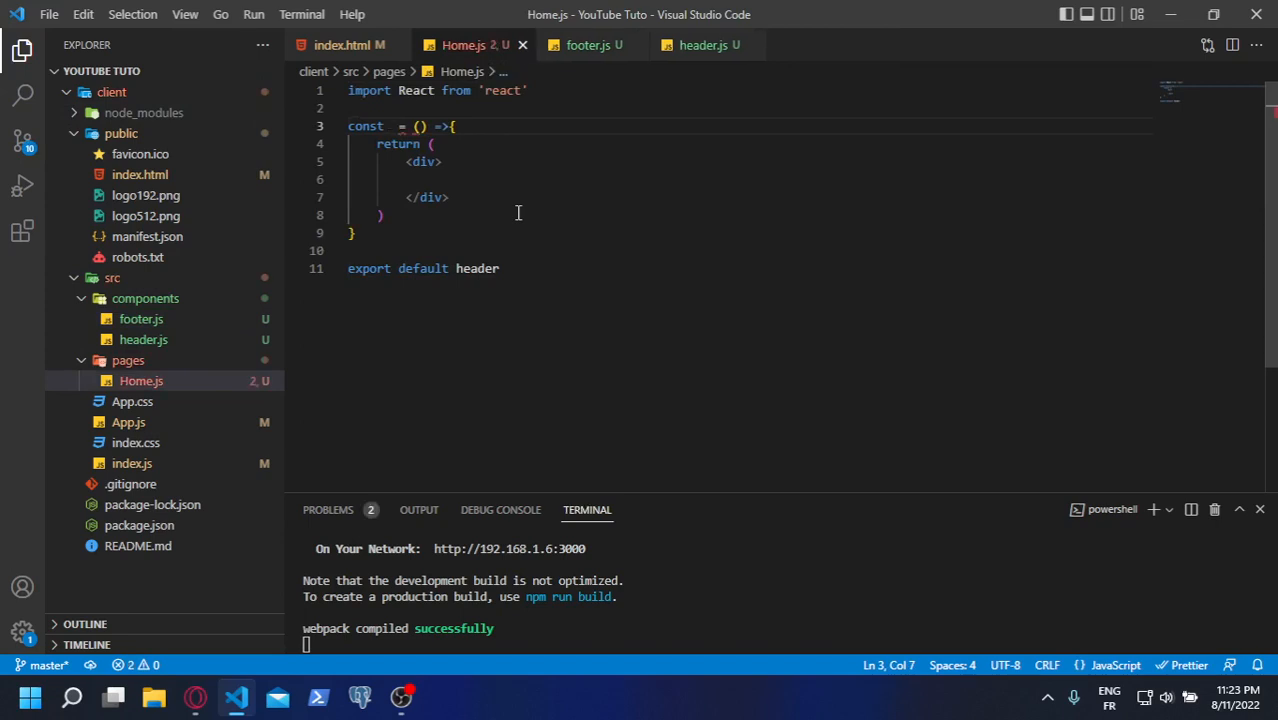
text(Home)
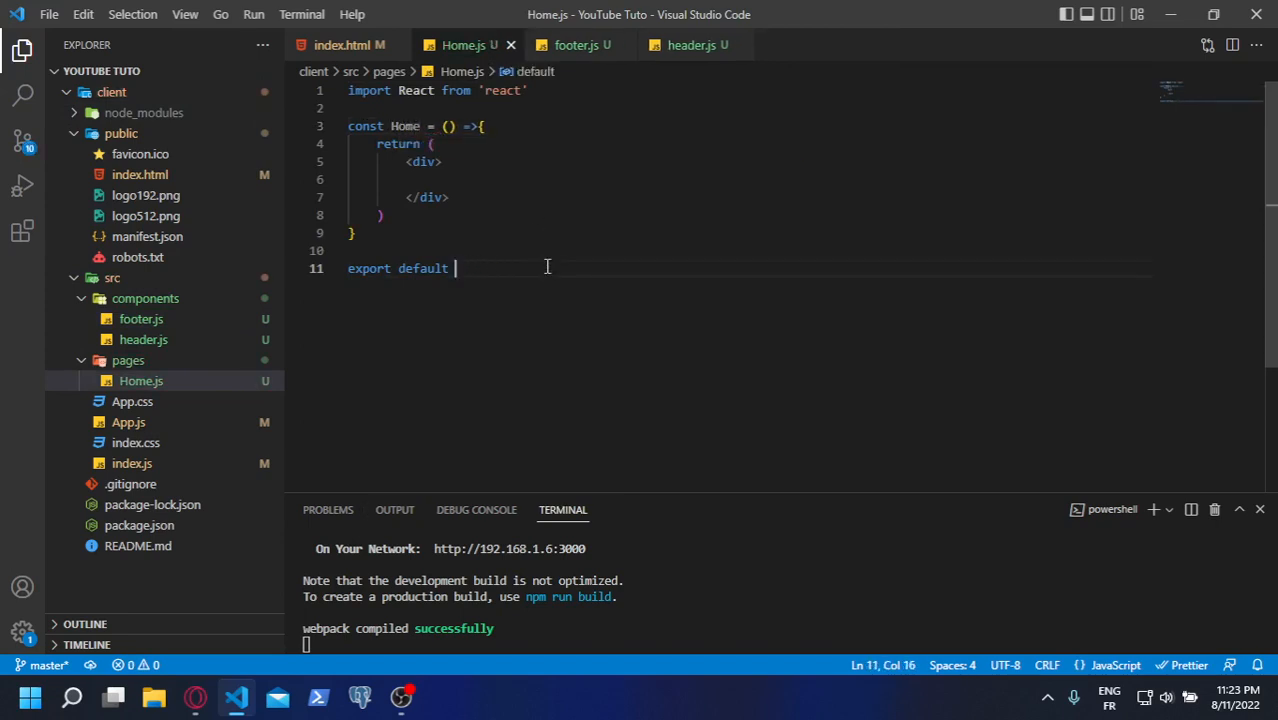
text(Home)
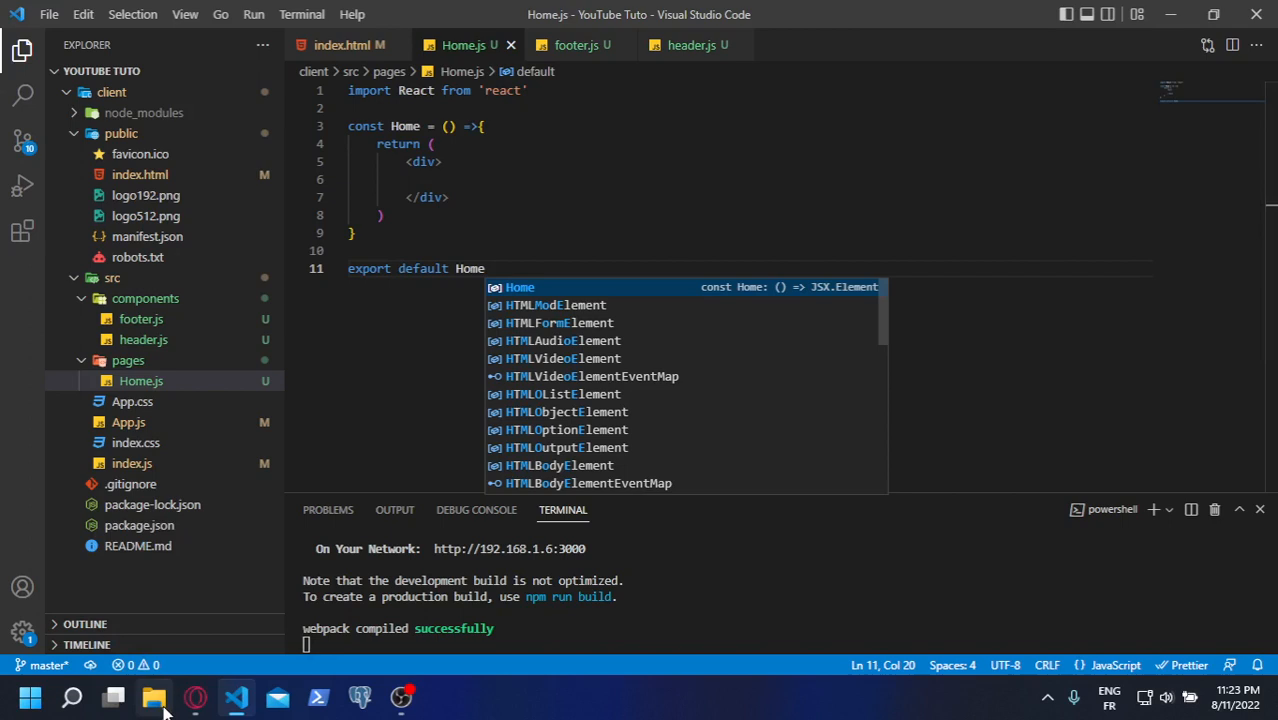
mouse_move(152, 696)
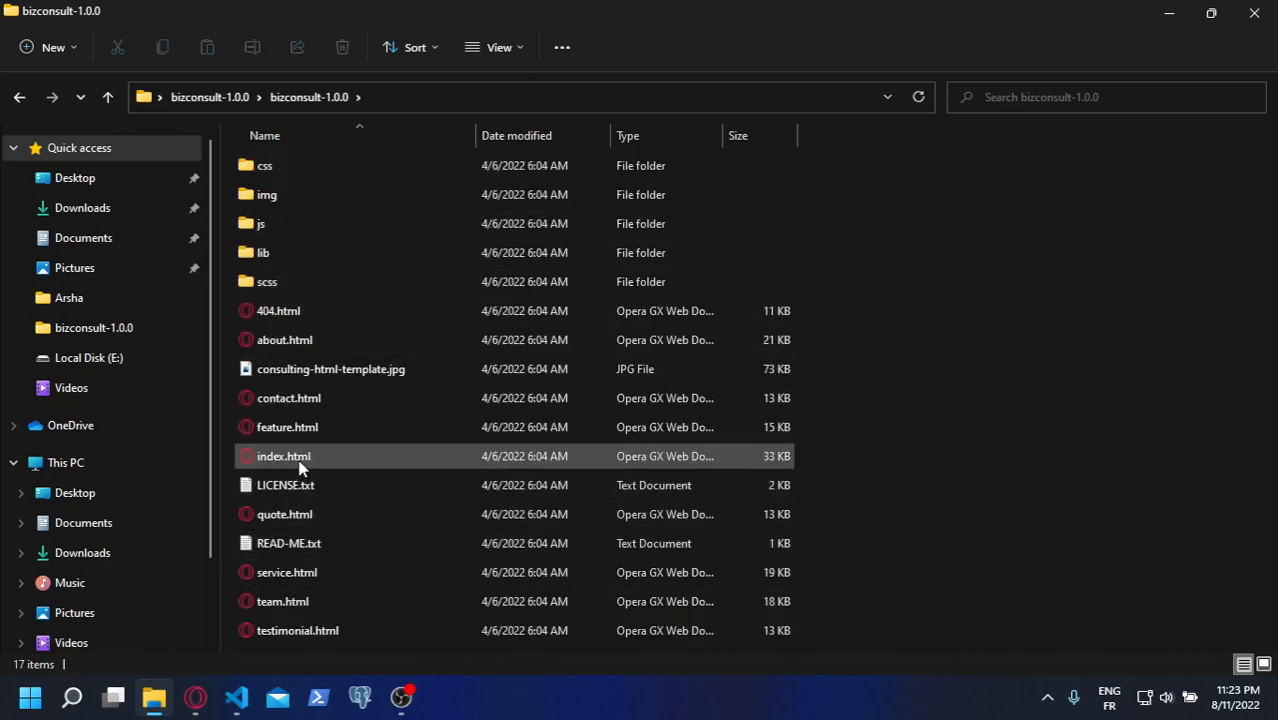
Double-click index.html in the bizconsult-1.0.0 folder to open the template in Opera GX
click(284, 456)
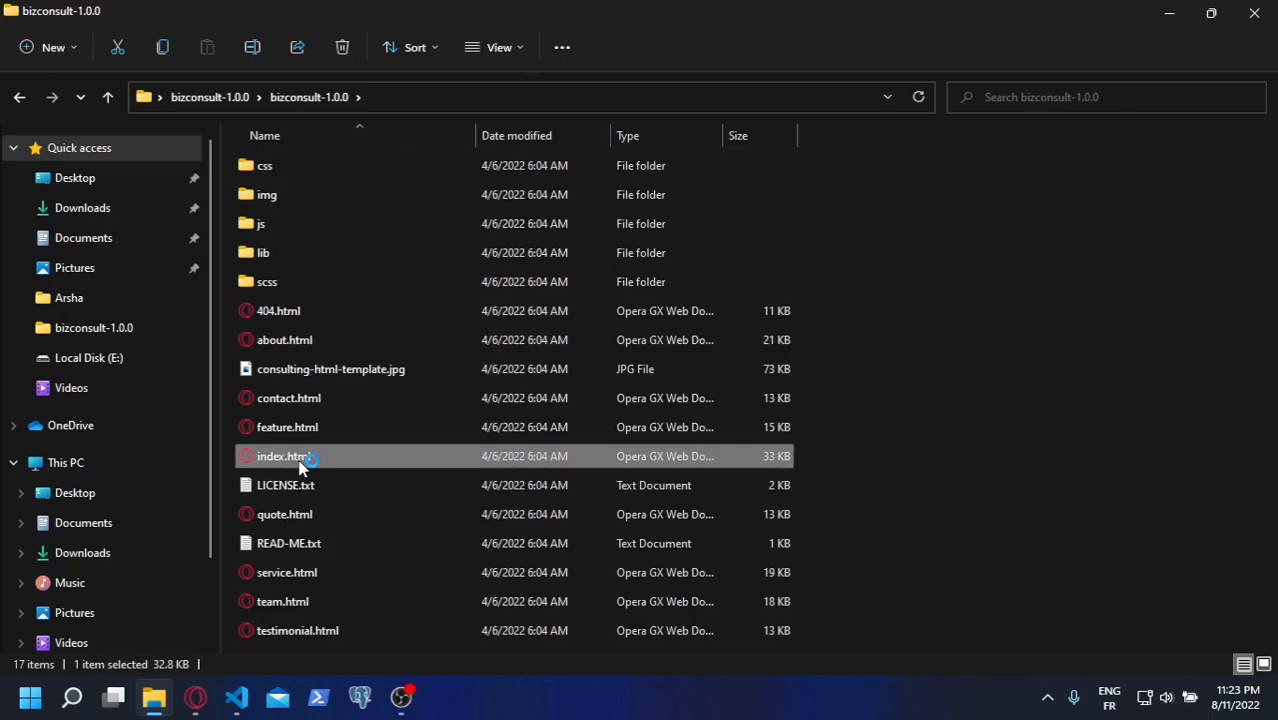
double_click(284, 456)
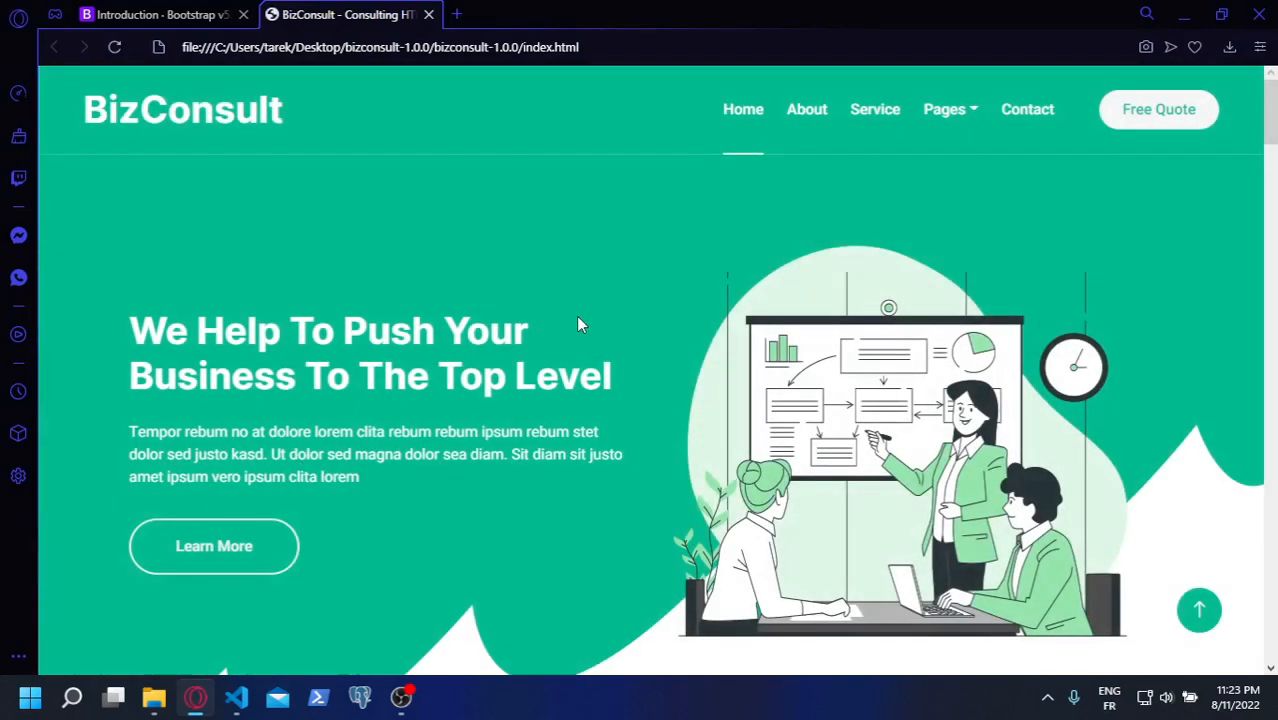
Scroll through the BizConsult home page and choose Page source from its context menu
scroll(down, 3)
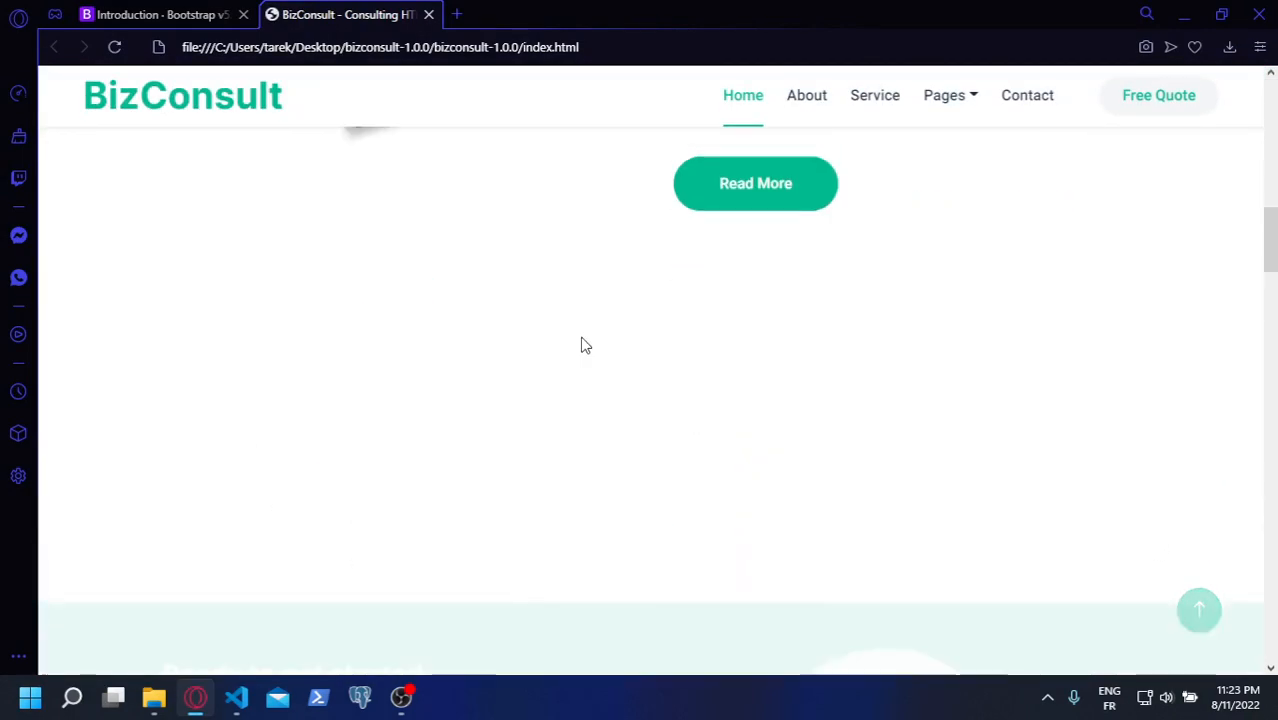
scroll(up, 3)
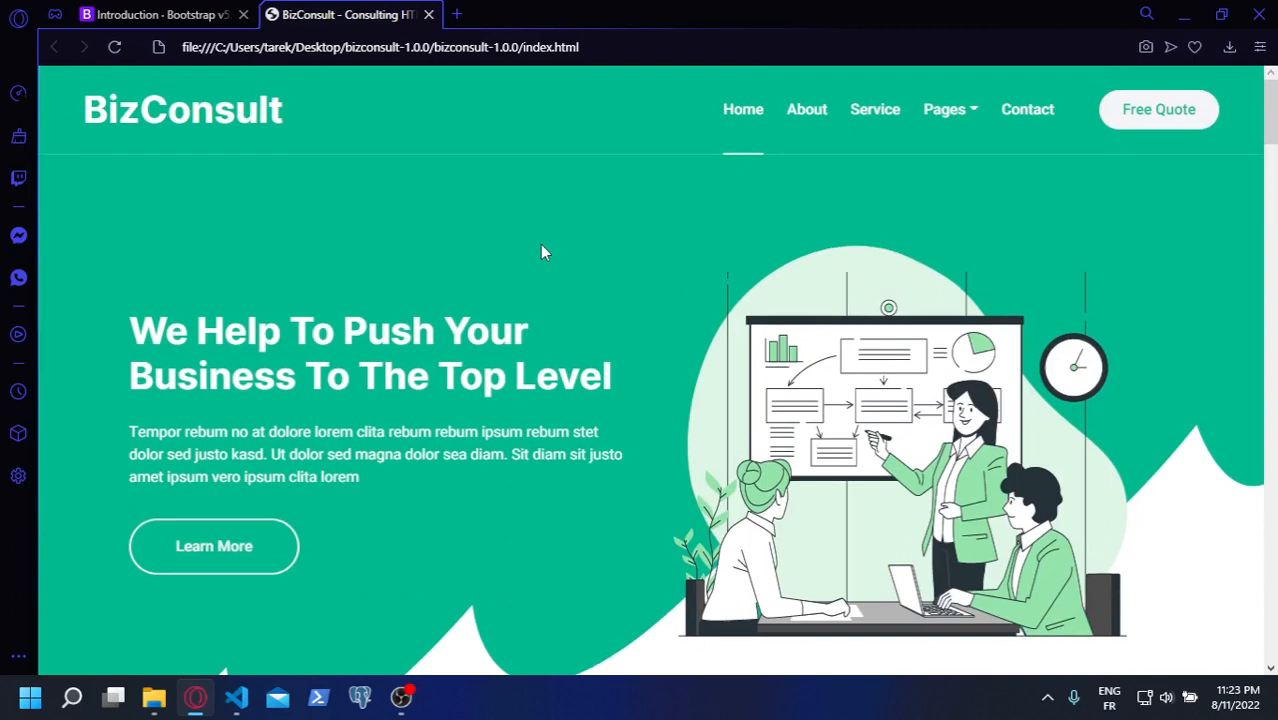
right_click(544, 252)
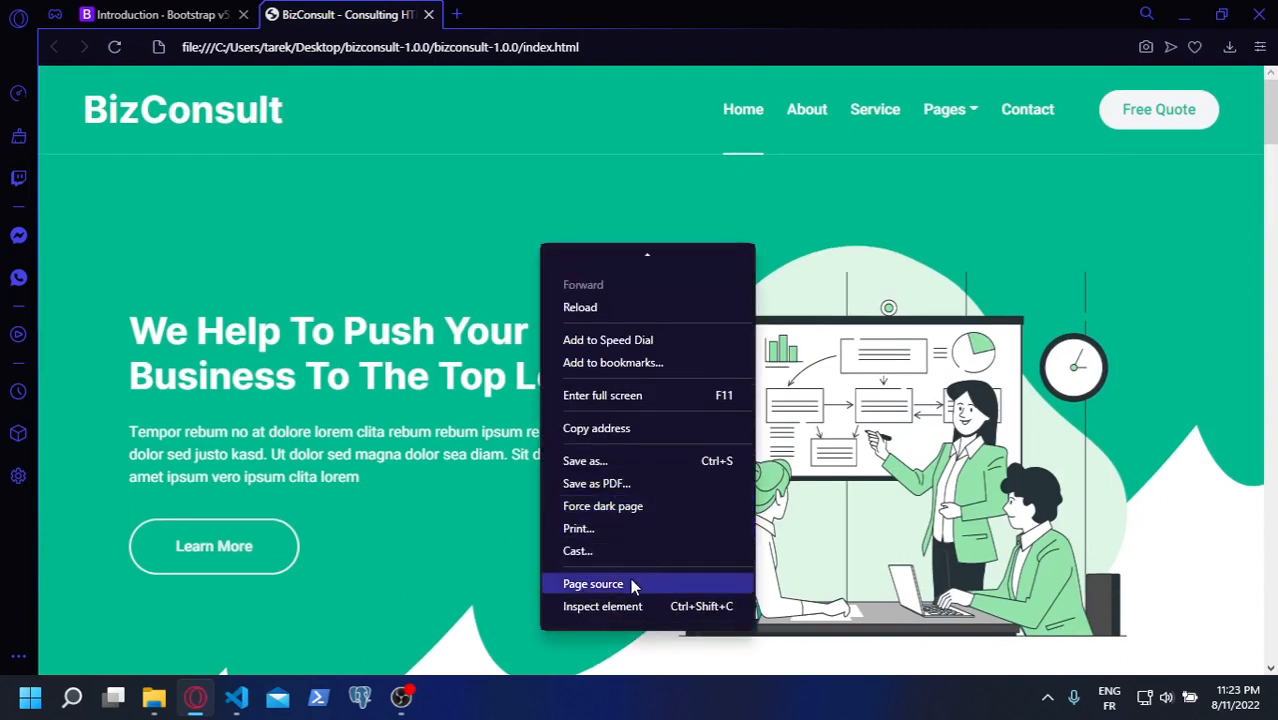
click(592, 584)
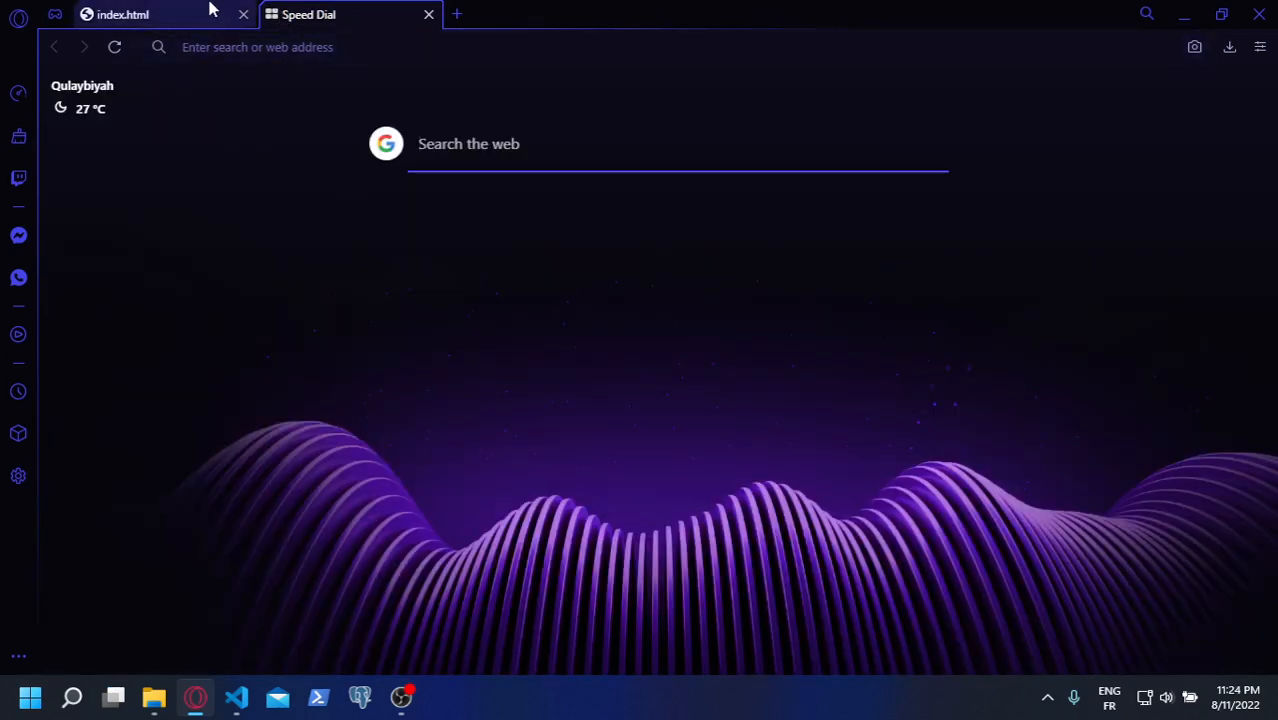
View the index.html source tab, then open the localhost React app from the Speed Dial tab
click(120, 14)
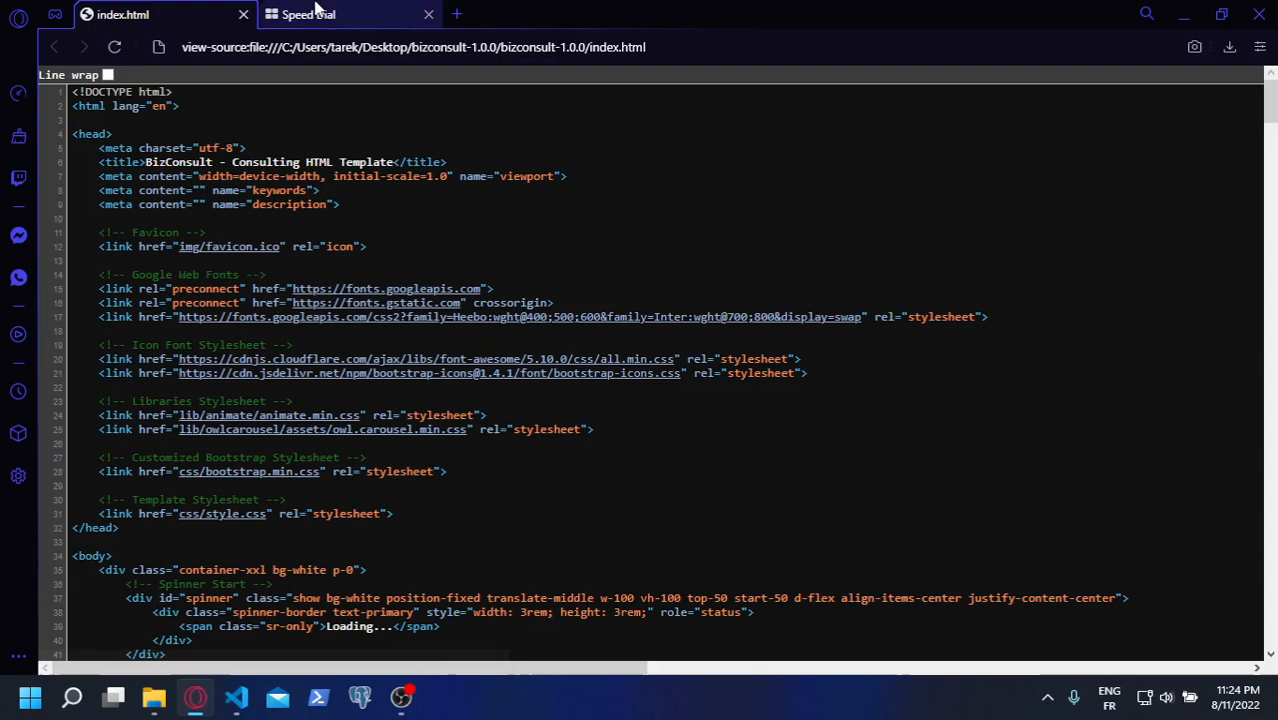
click(308, 14)
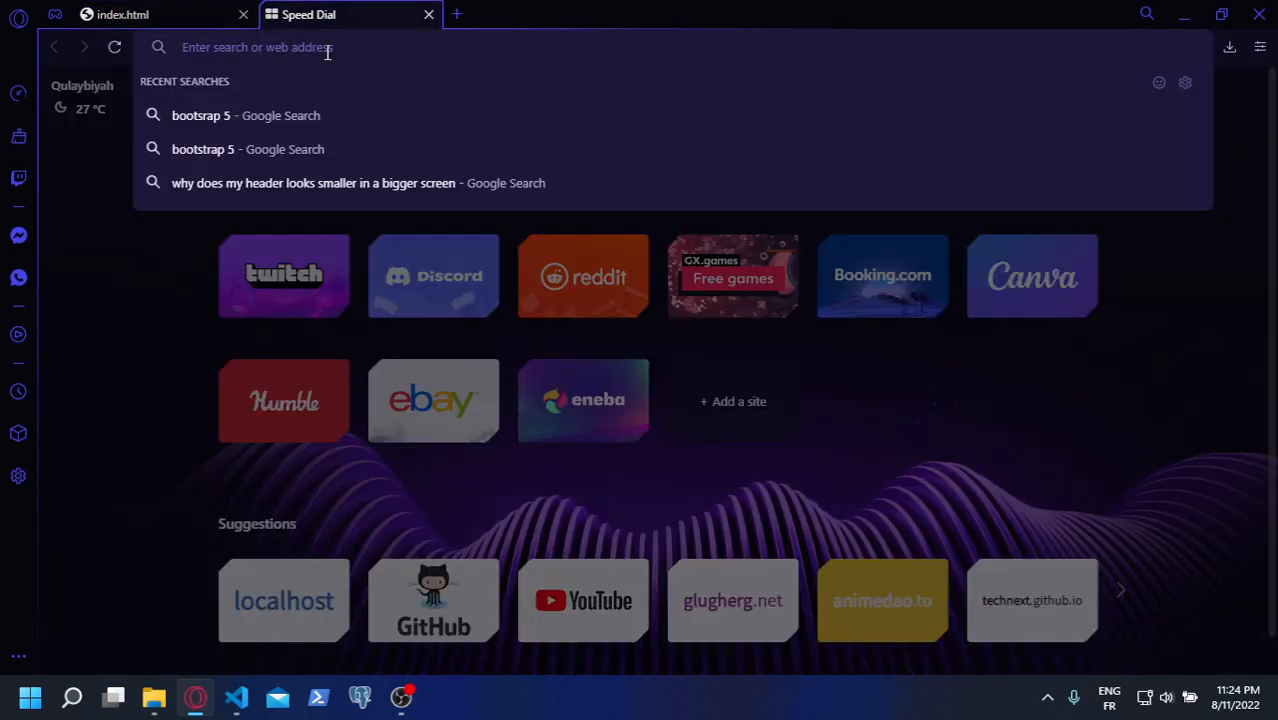
click(236, 696)
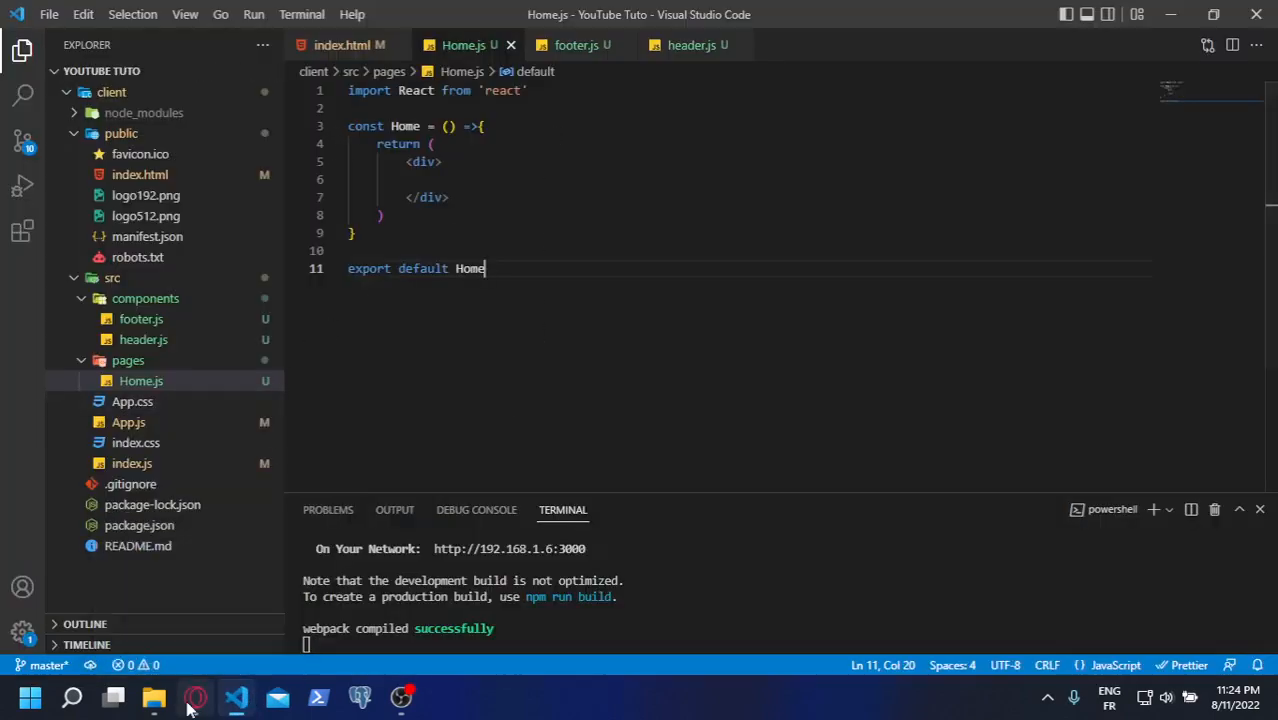
Copy the template's favicon, font and stylesheet links from page source into index.html's head
click(194, 696)
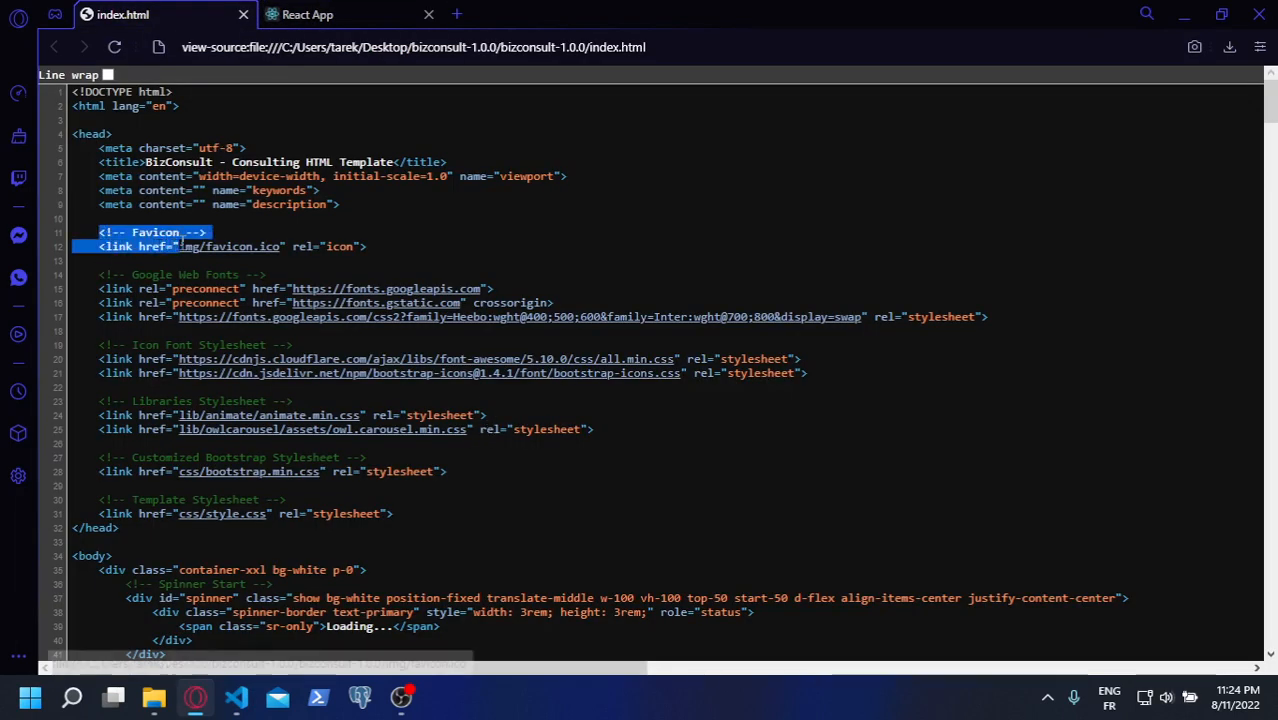
drag(180, 246, 318, 512)
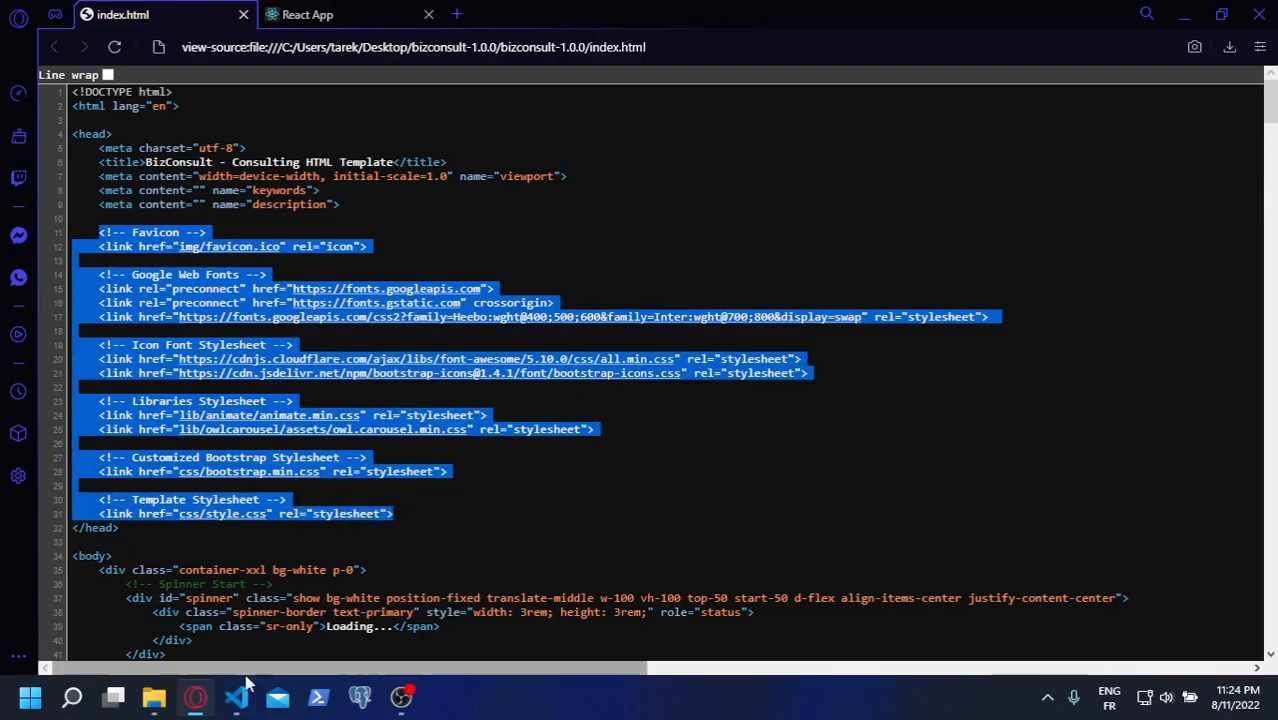
click(238, 696)
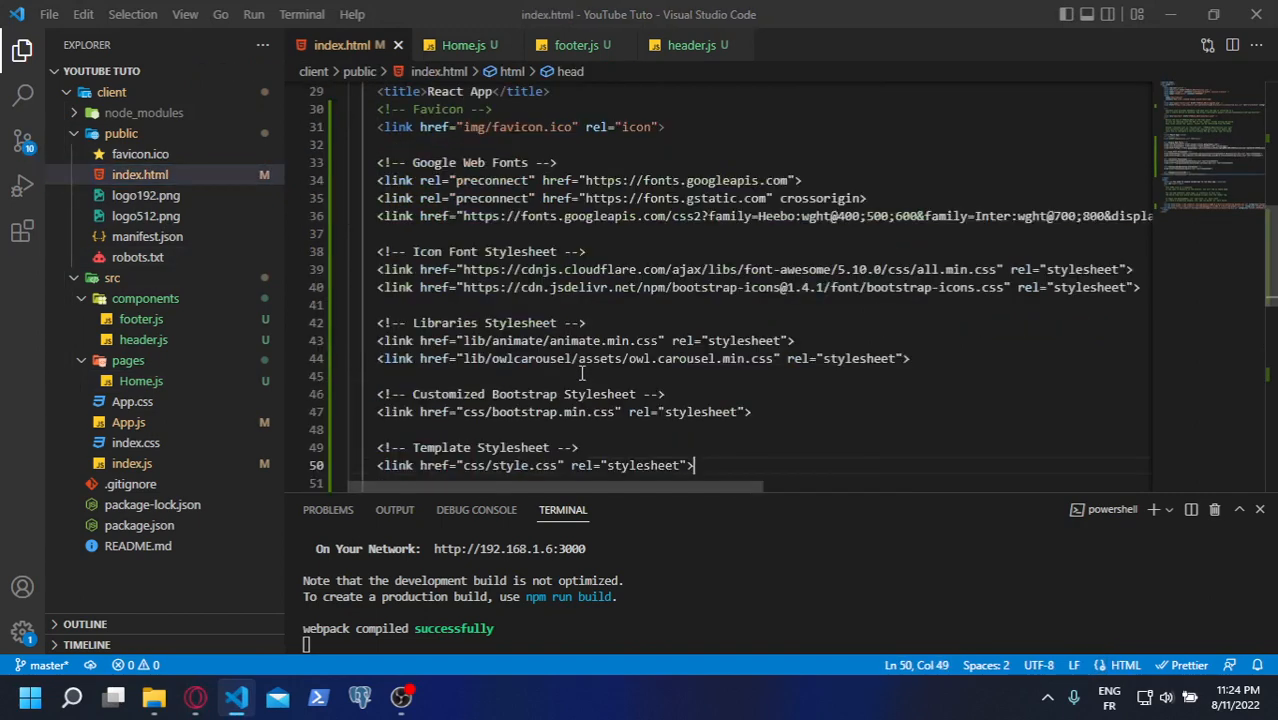
Review the pasted head links, then scroll the template source down to its script tags
scroll(up, 3)
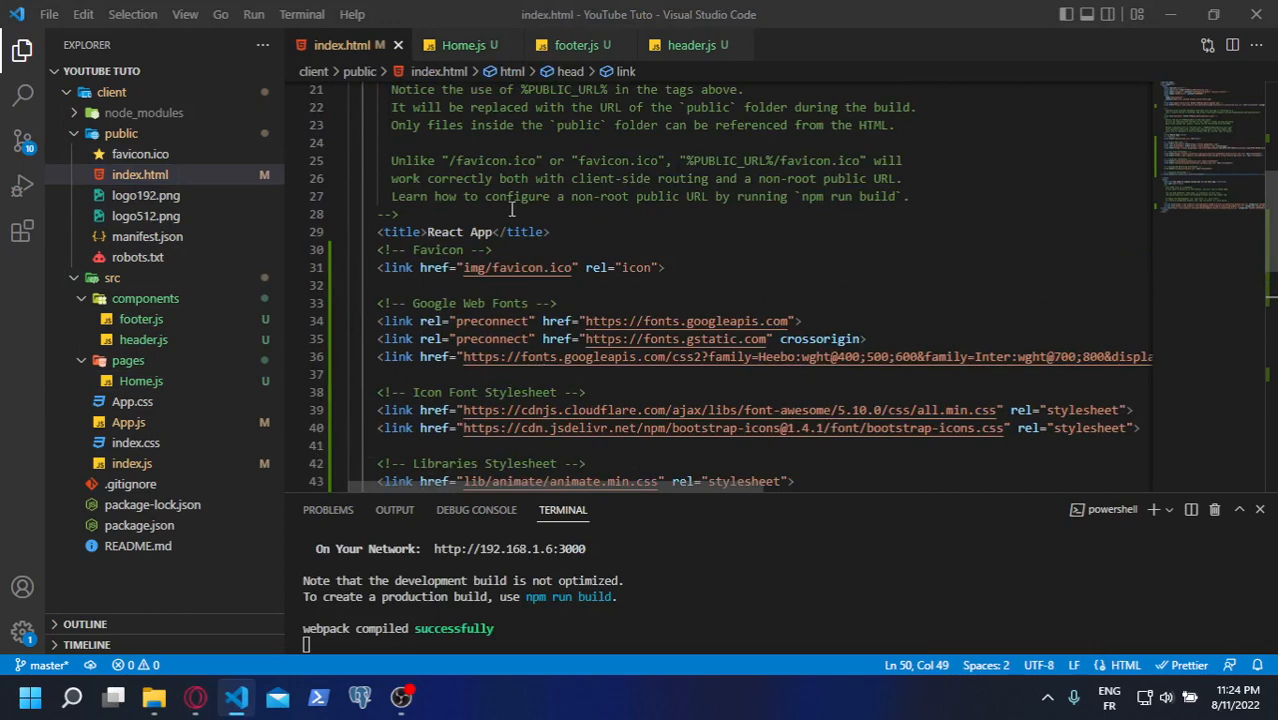
scroll(down, 3)
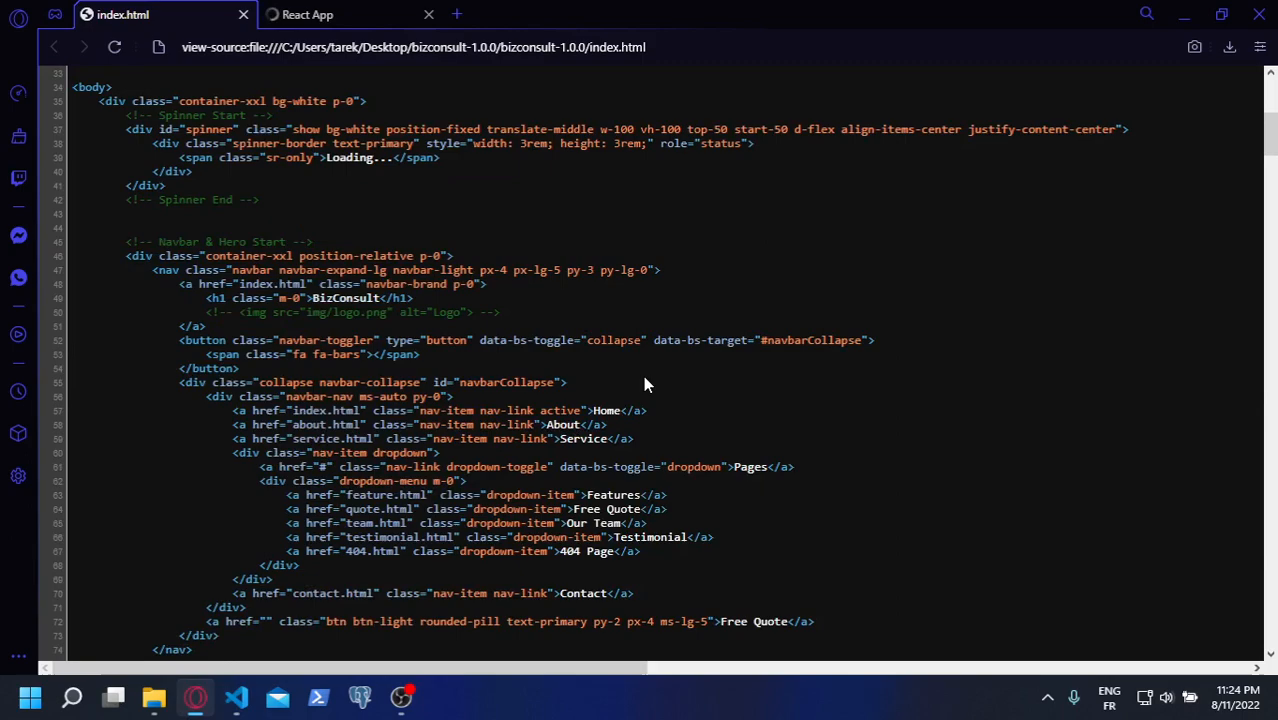
scroll(down, 3)
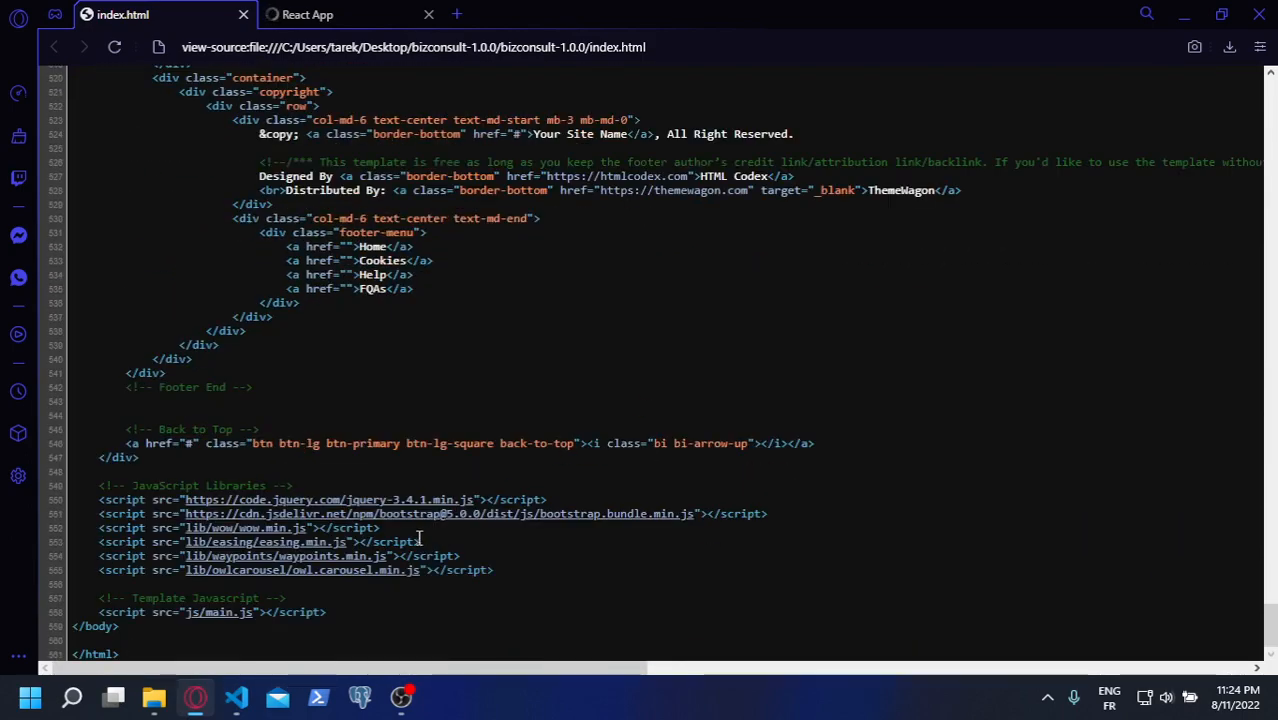
mouse_move(332, 620)
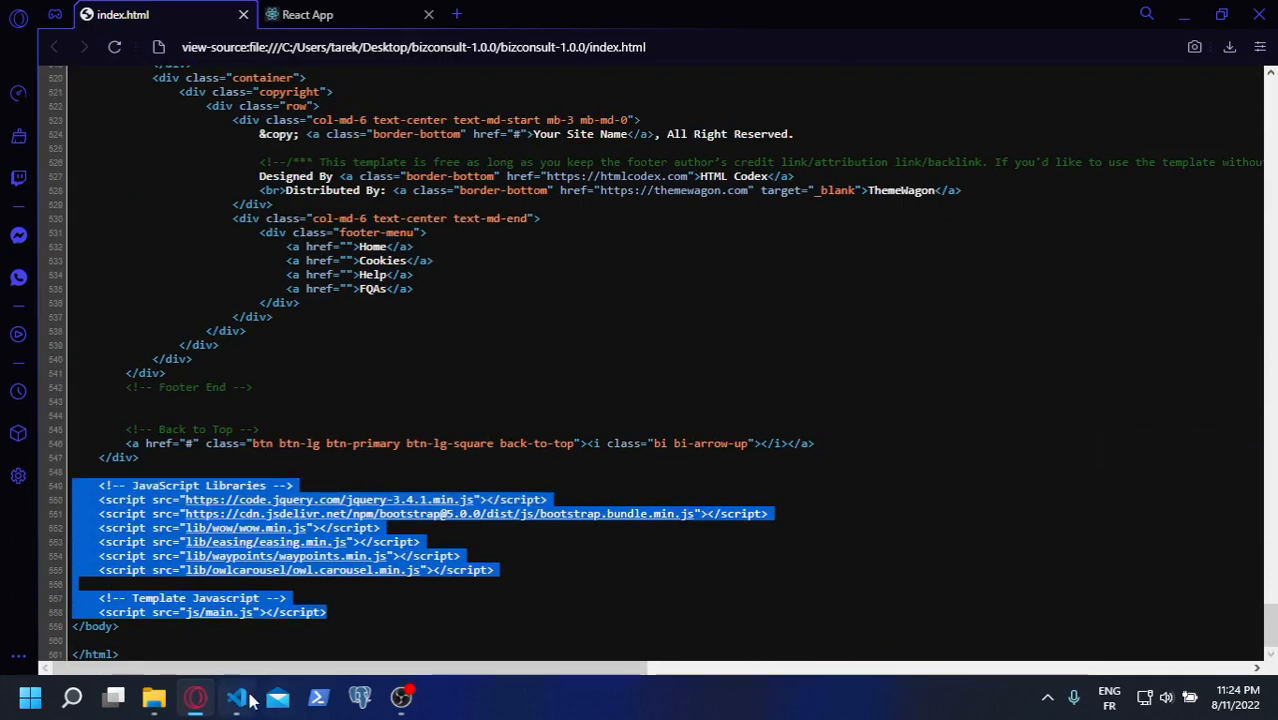
Paste the template's JavaScript library and main.js script tags before </body> in index.html
click(238, 696)
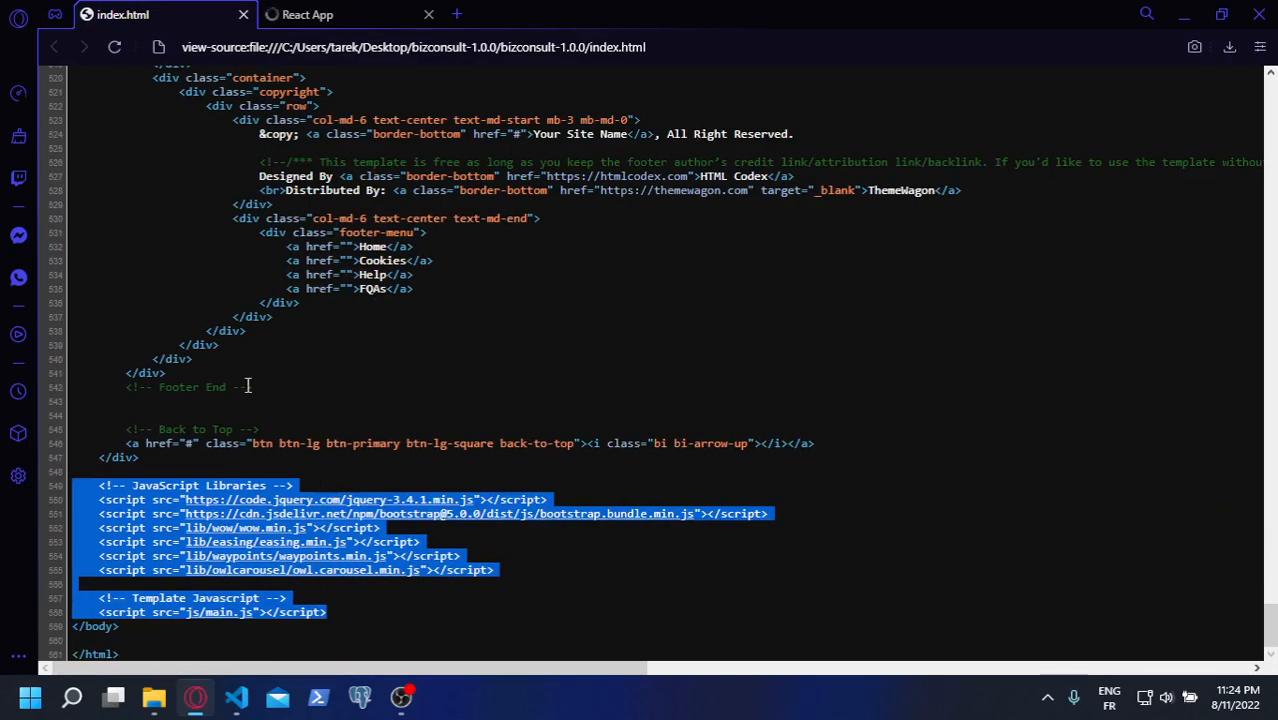
scroll(up, 3)
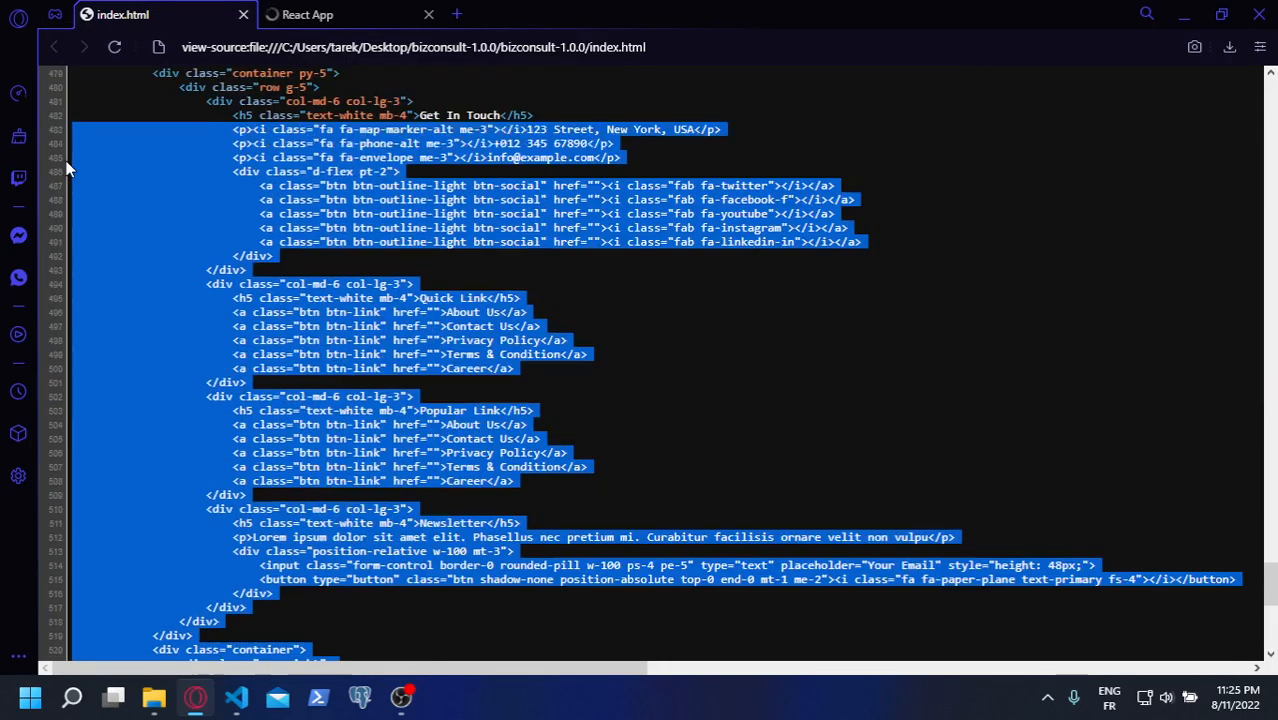
scroll(up, 3)
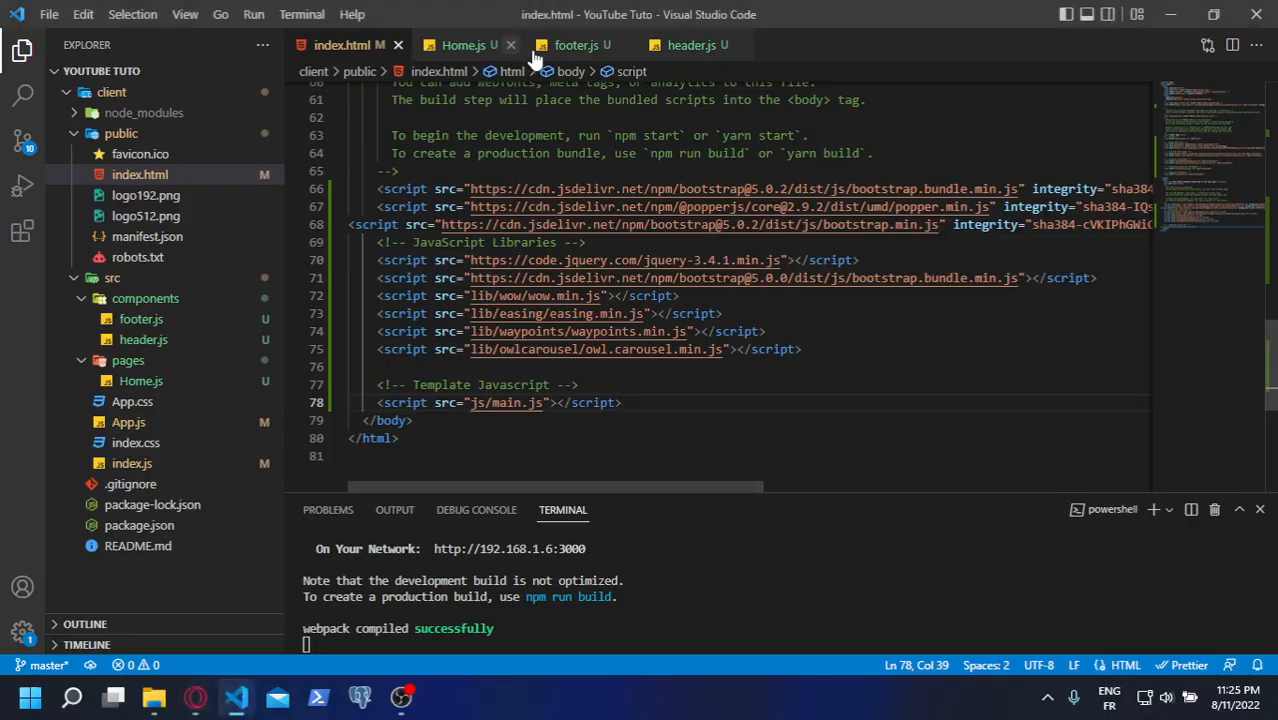
Paste the template's footer markup into footer.js and convert it to JSX with className attributes
click(576, 44)
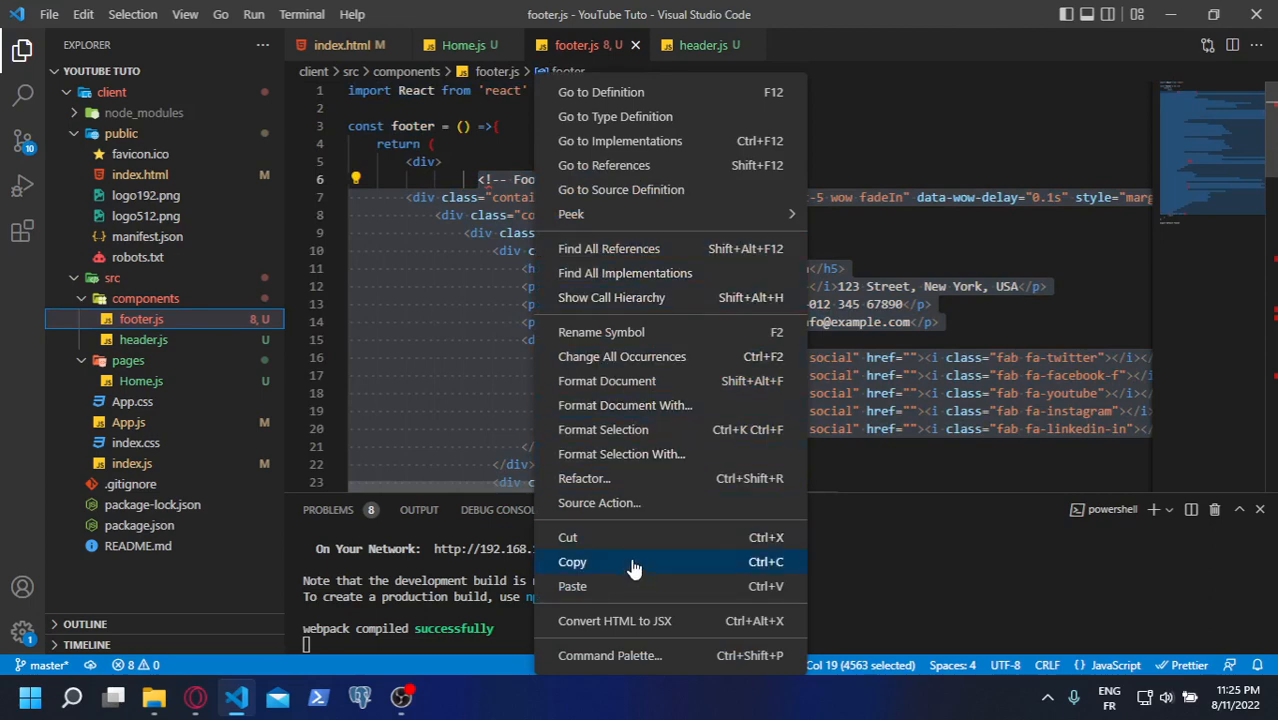
click(572, 560)
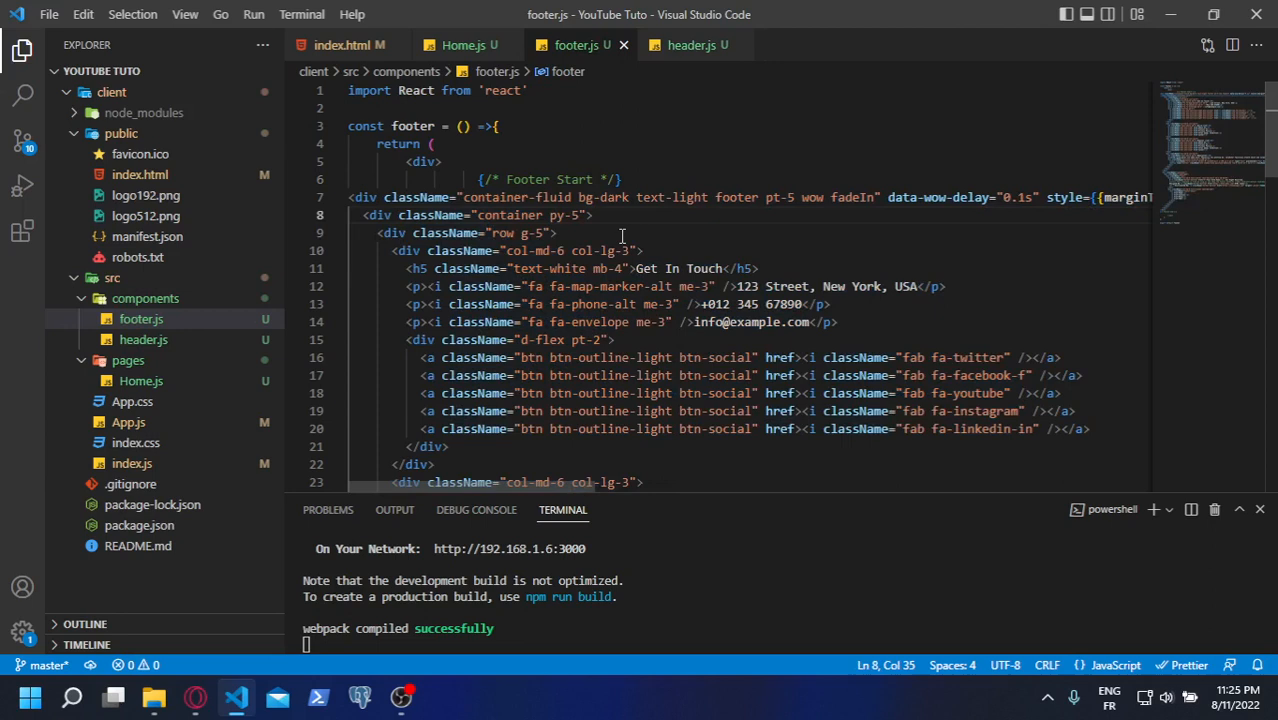
click(22, 232)
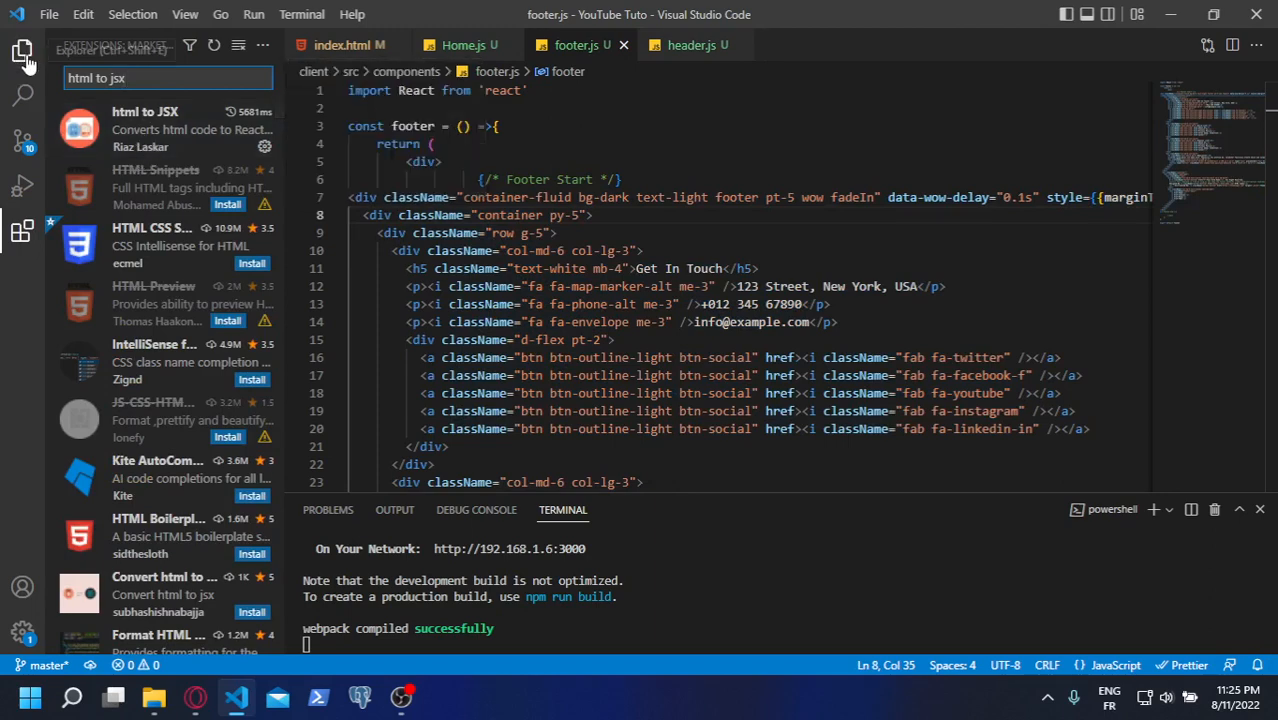
click(22, 52)
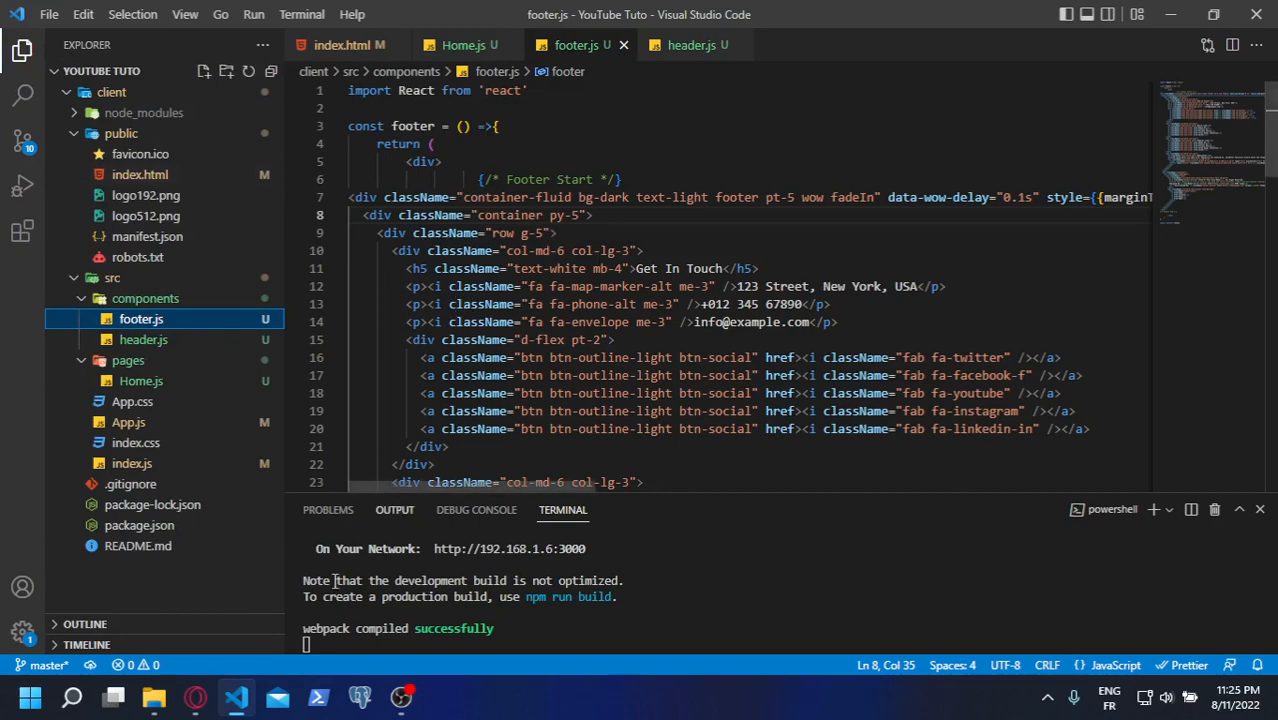
click(196, 696)
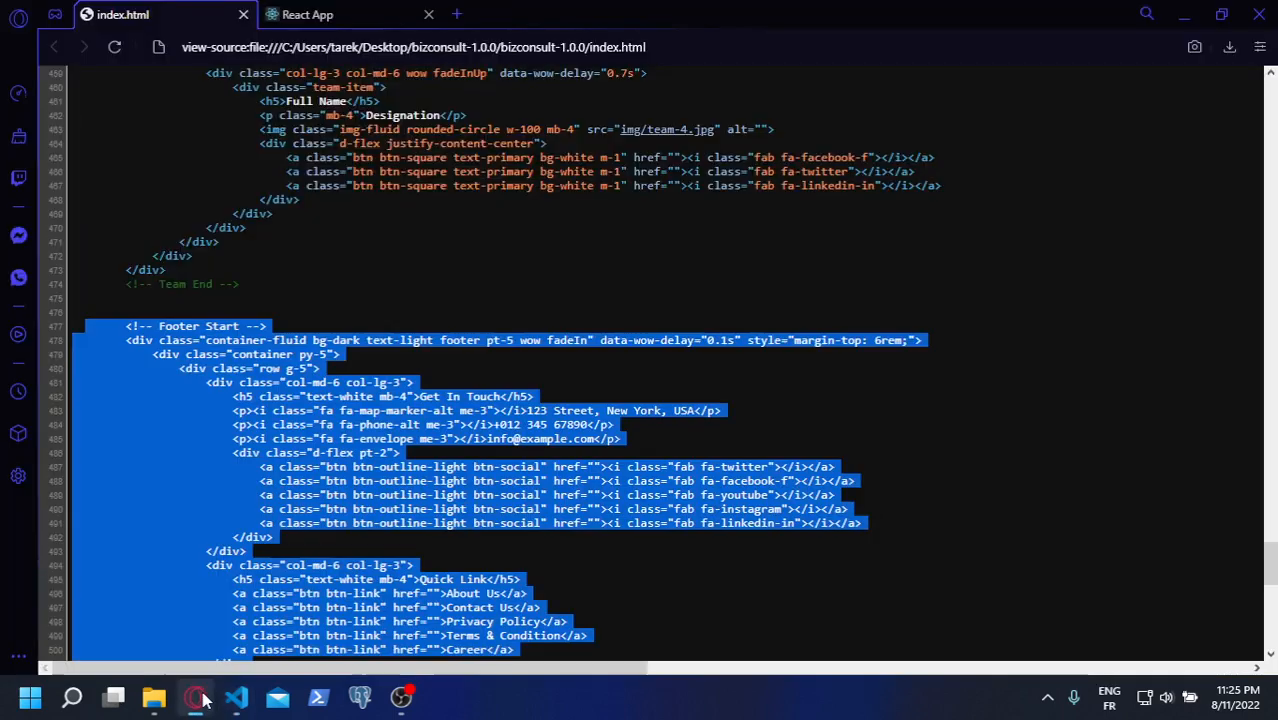
Copy the Navbar & Hero section markup from the page source and return to VS Code
scroll(up, 3)
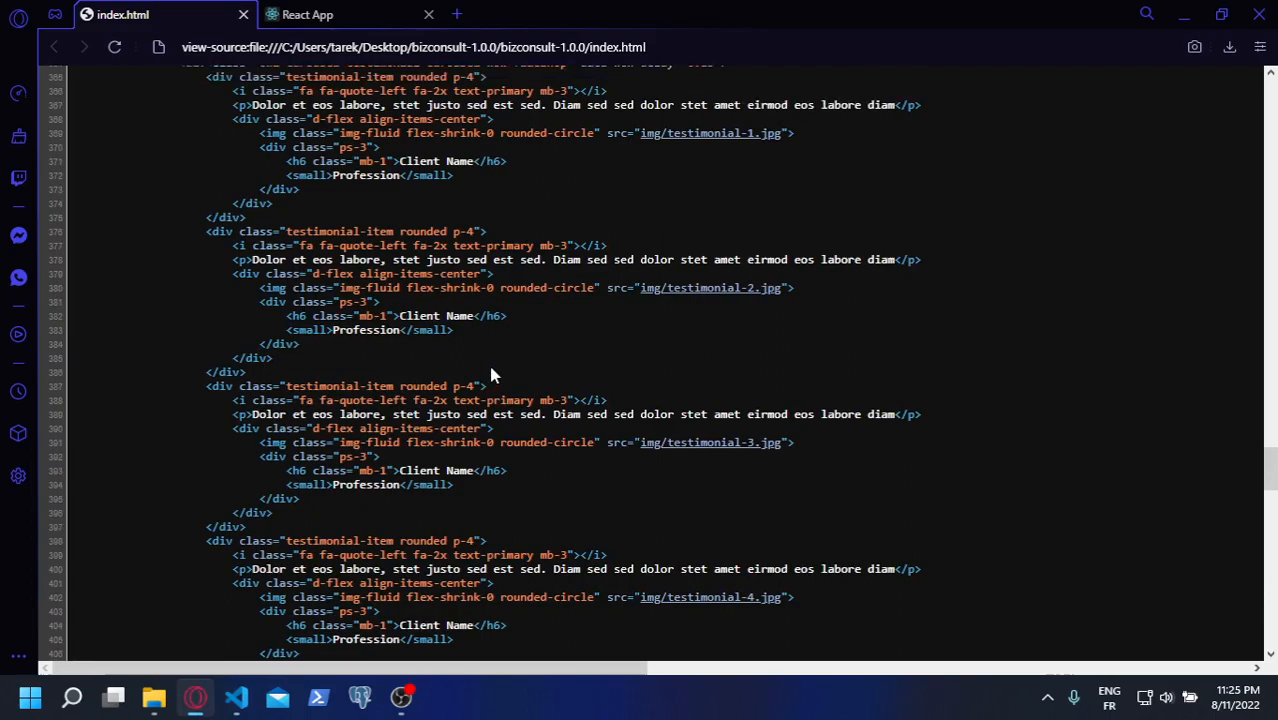
scroll(up, 3)
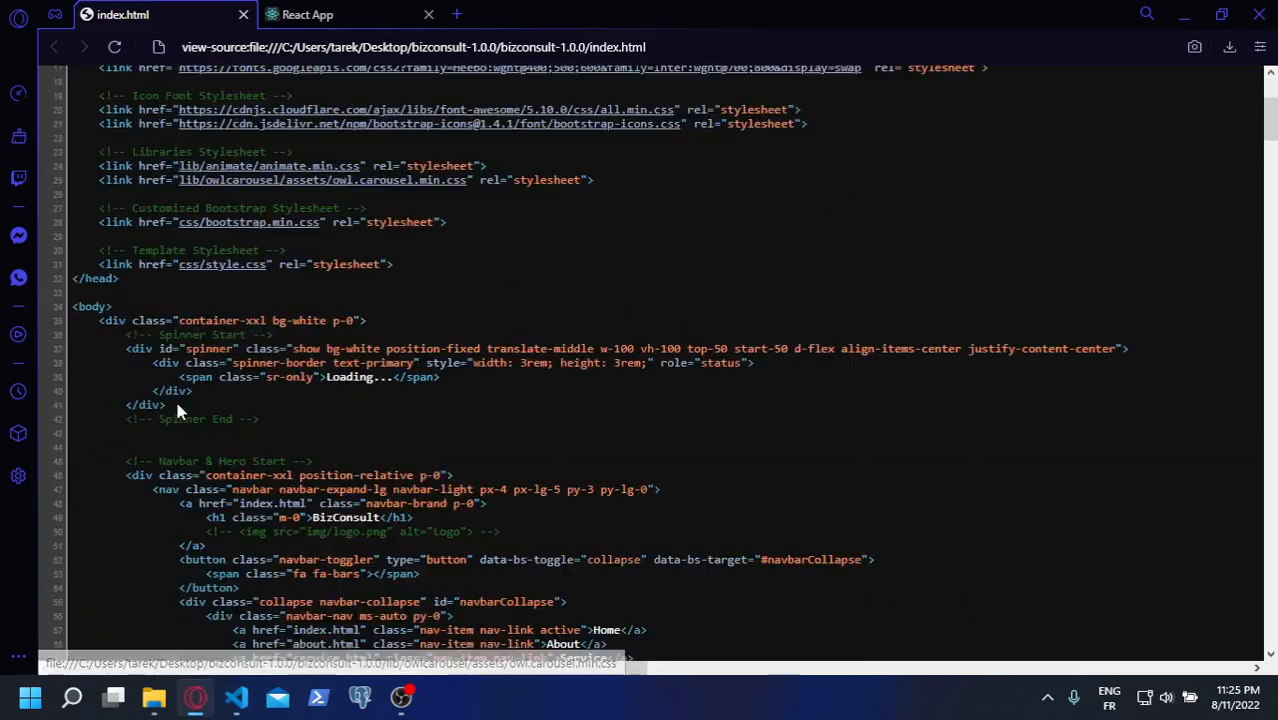
scroll(up, 3)
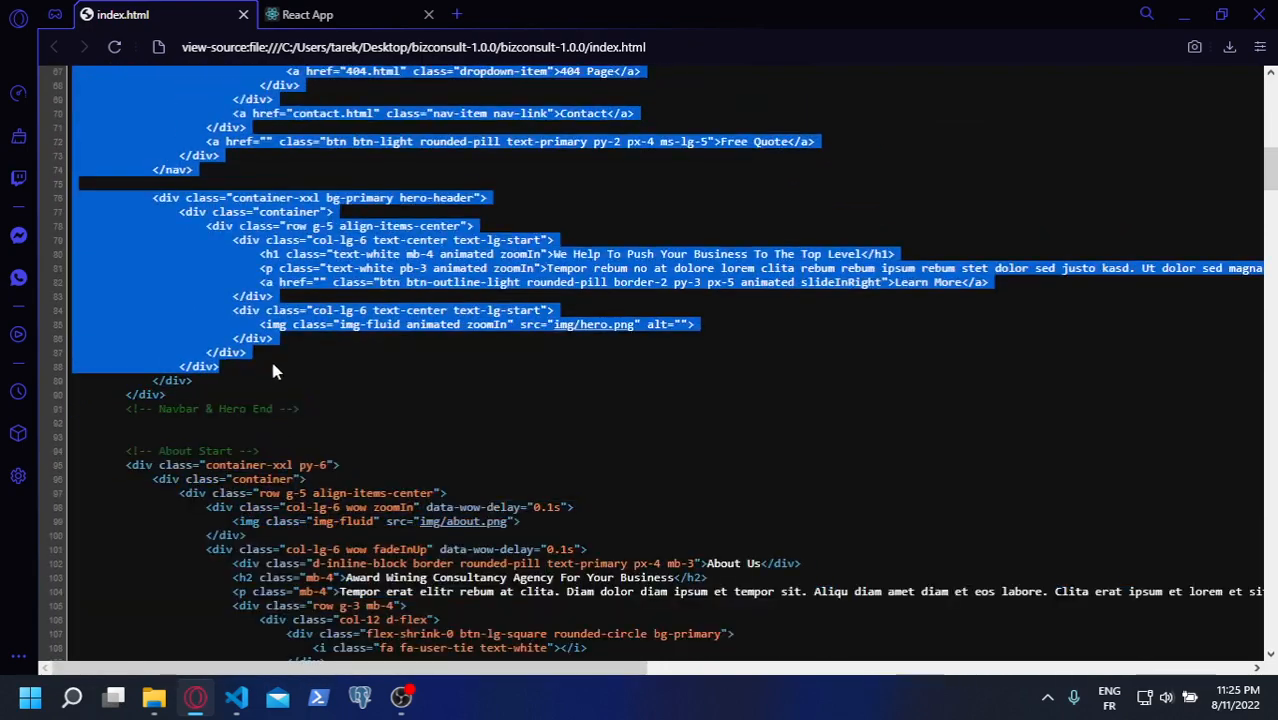
right_click(300, 408)
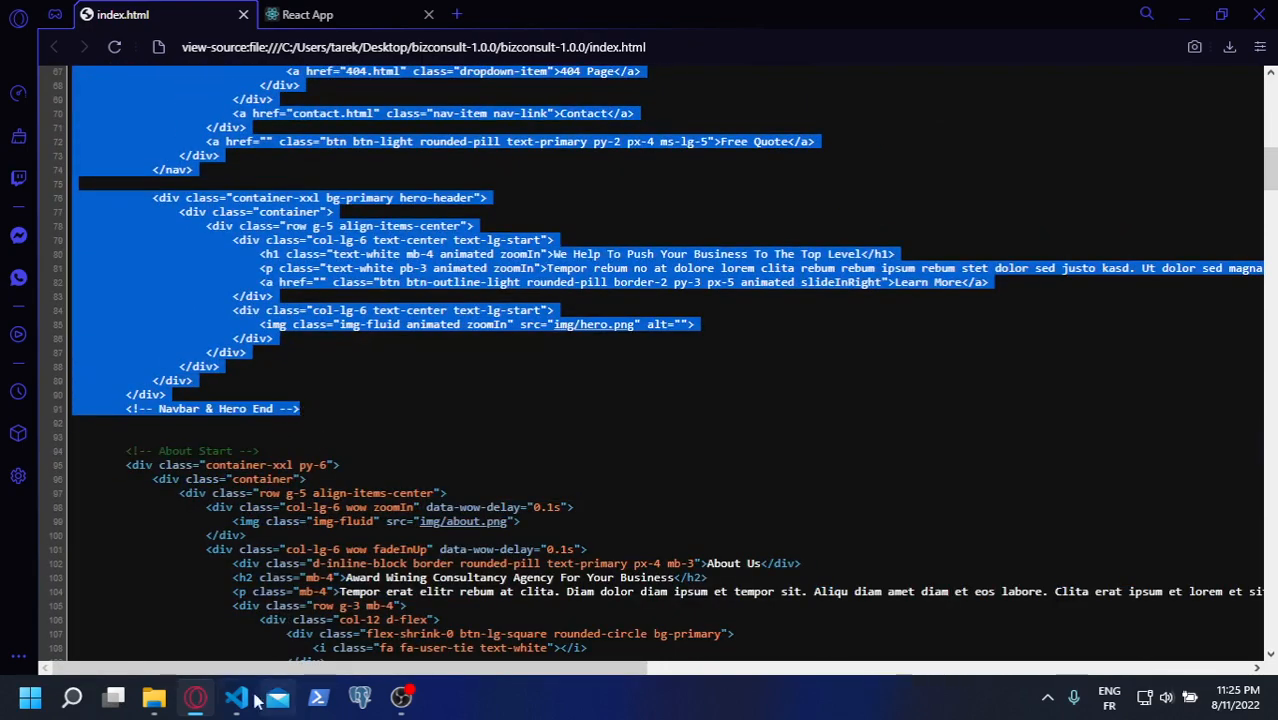
click(238, 696)
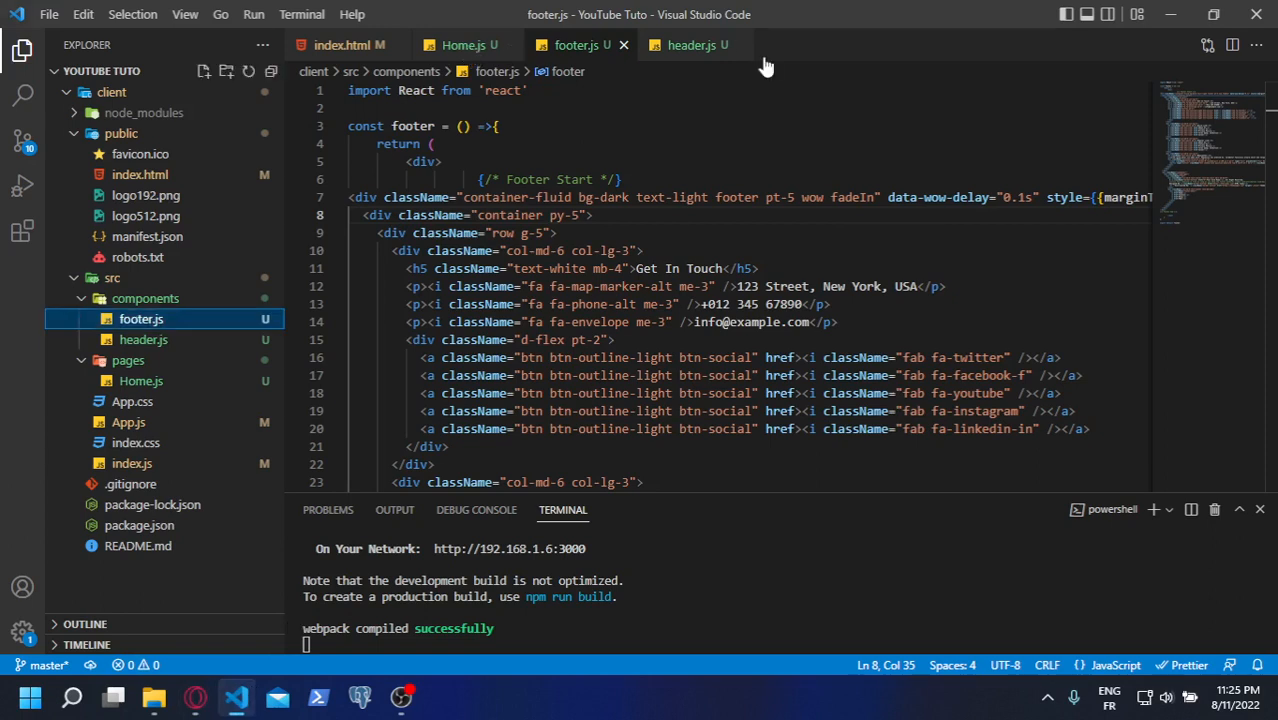
mouse_move(696, 64)
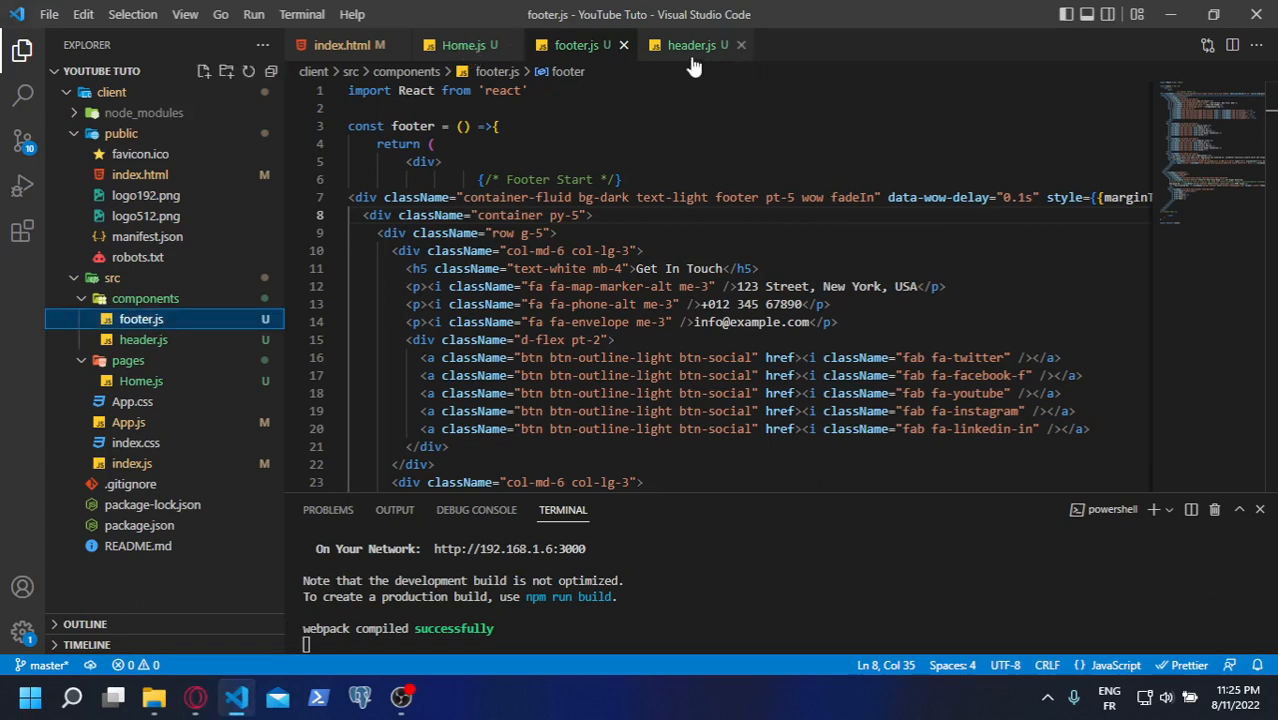
Paste the spinner and navbar markup into header.js and convert it to JSX
click(692, 44)
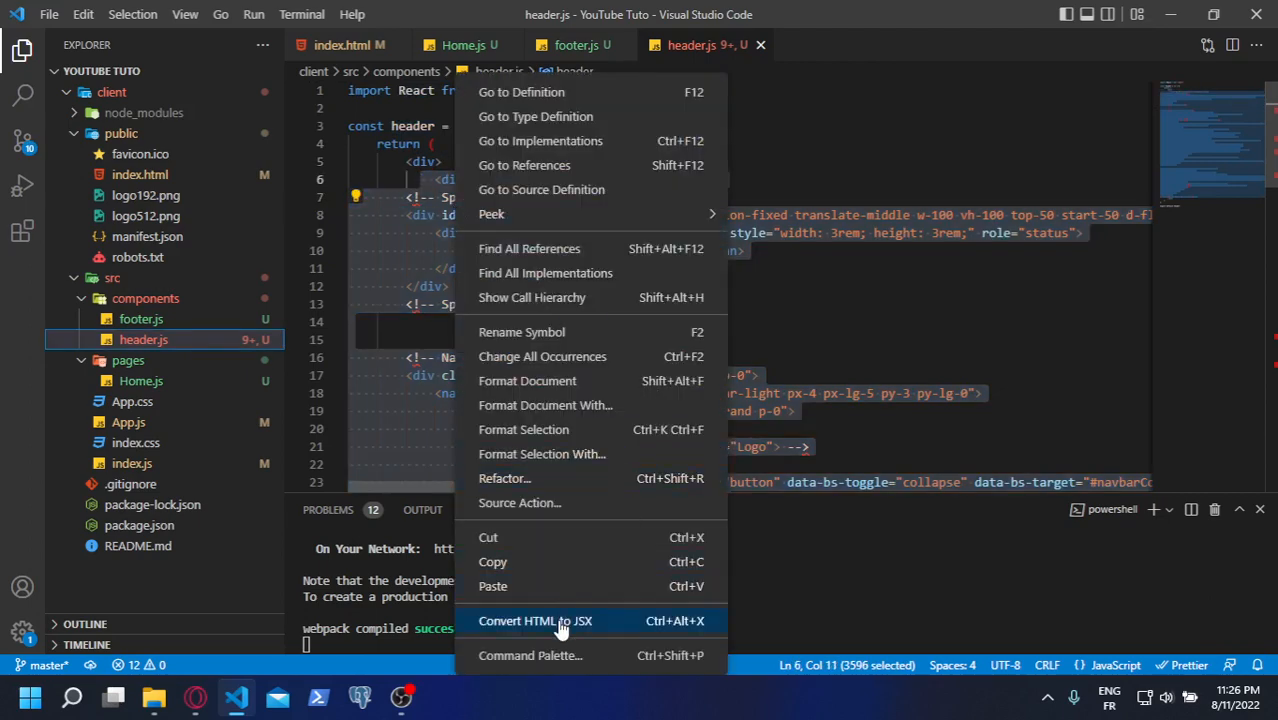
click(536, 620)
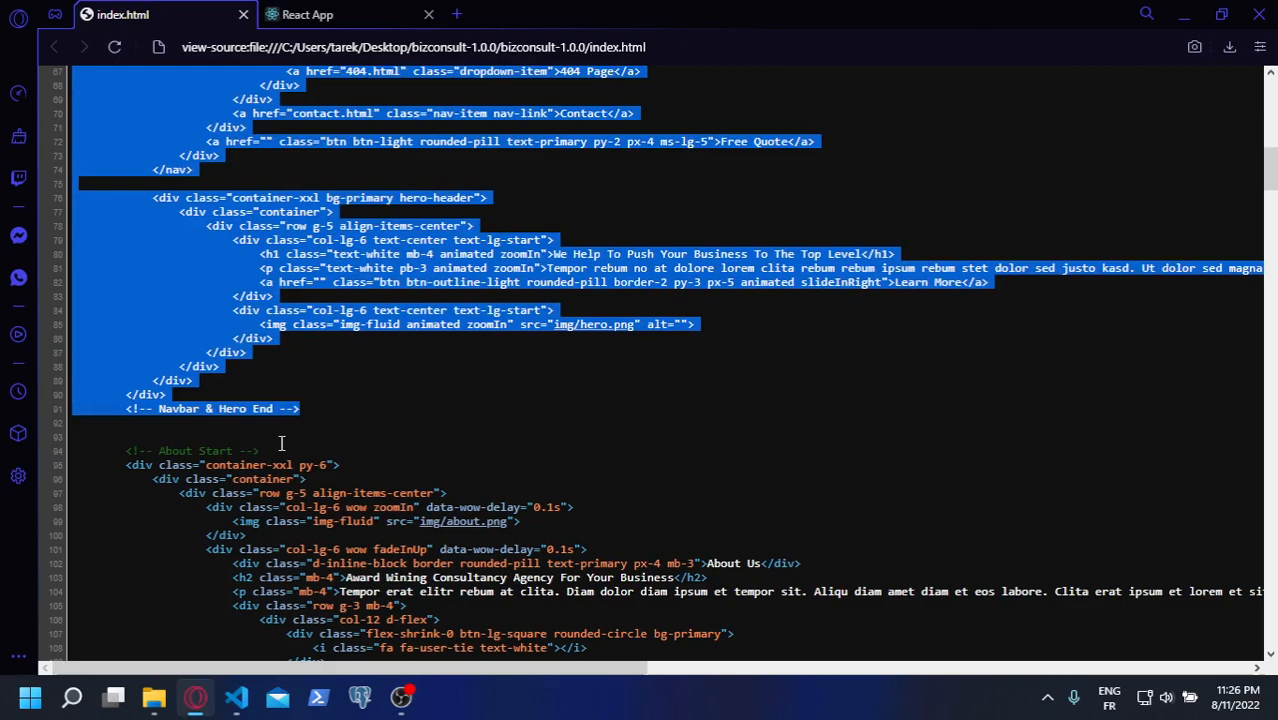
Copy the markup from About Start through Team End in the page source and return to VS Code
click(168, 452)
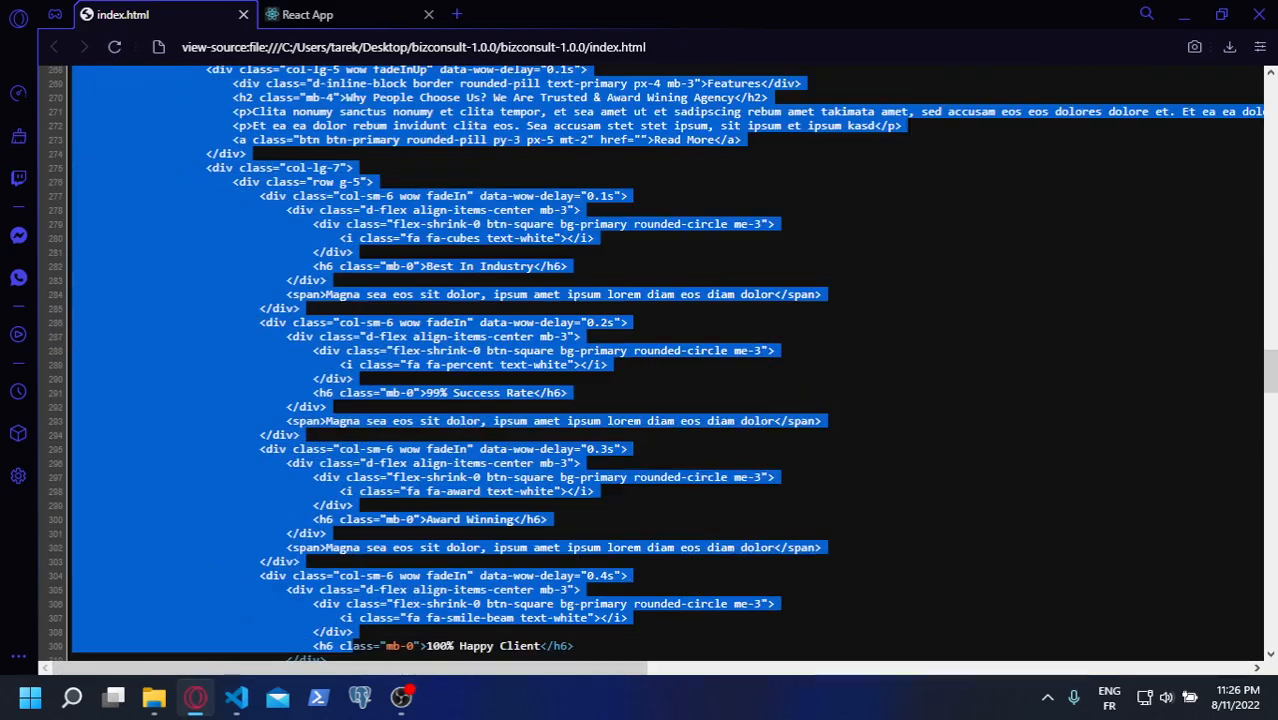
scroll(down, 3)
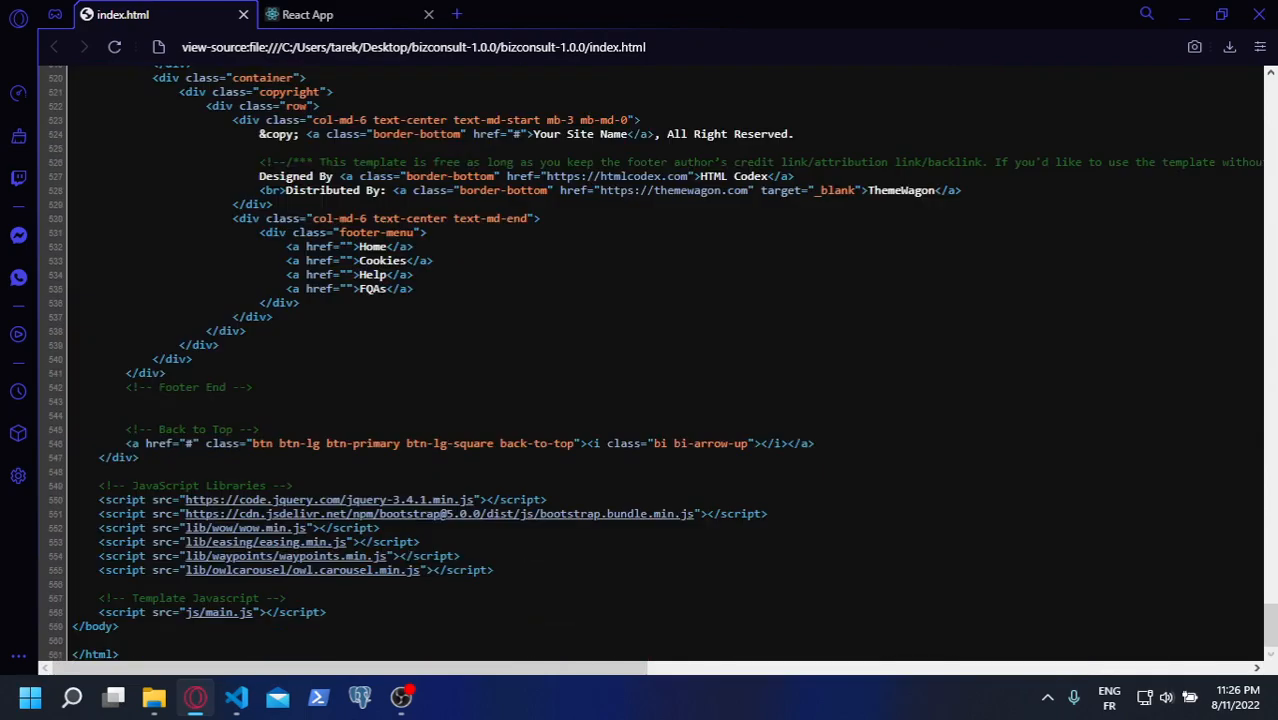
scroll(up, 3)
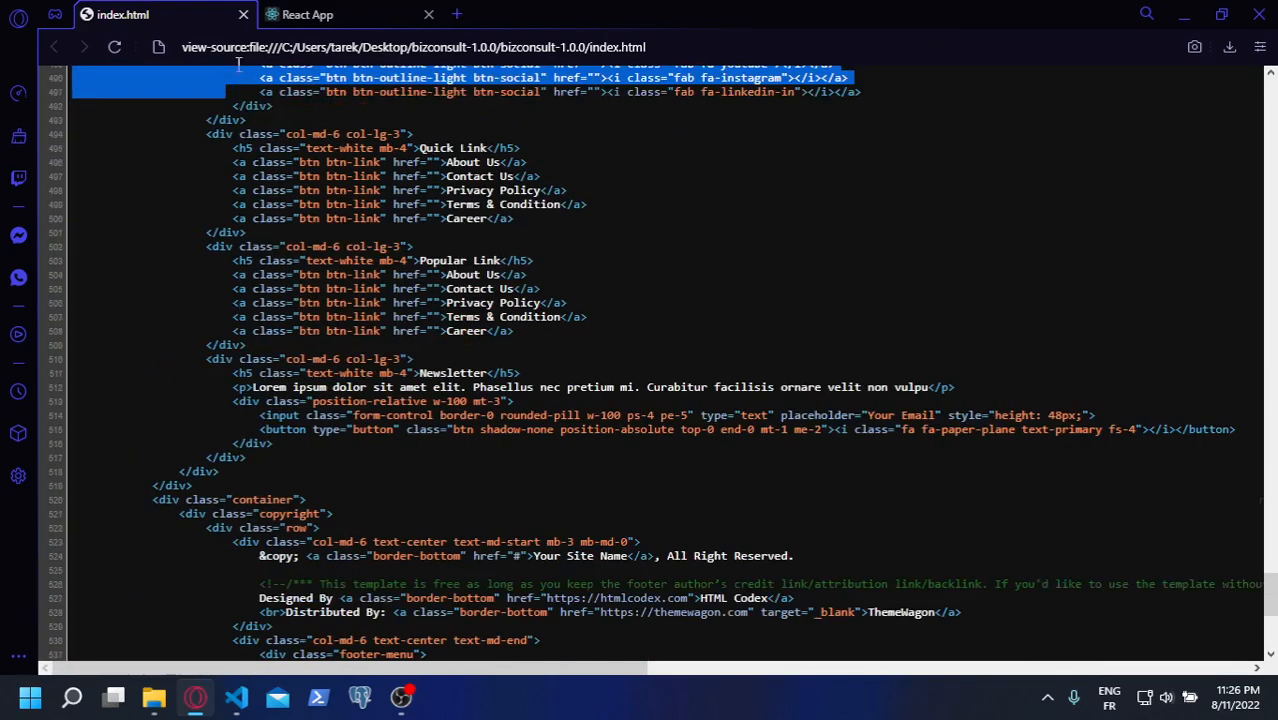
scroll(up, 3)
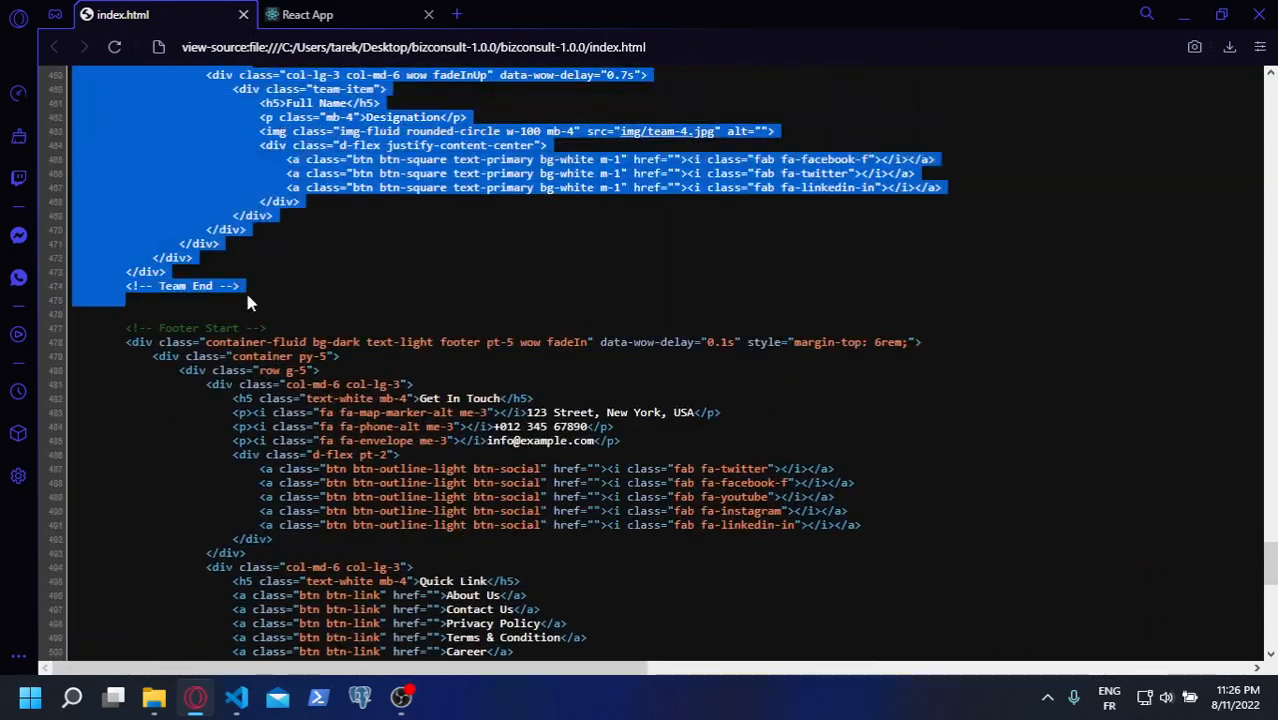
right_click(250, 296)
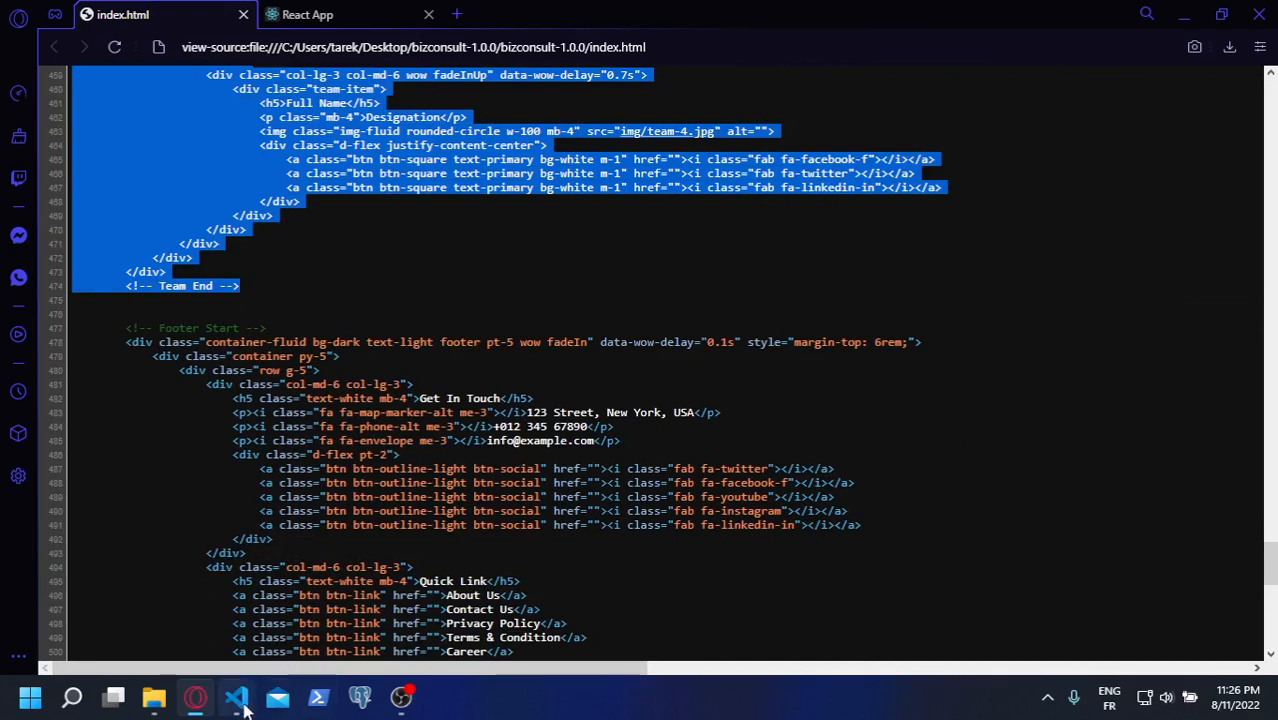
click(238, 696)
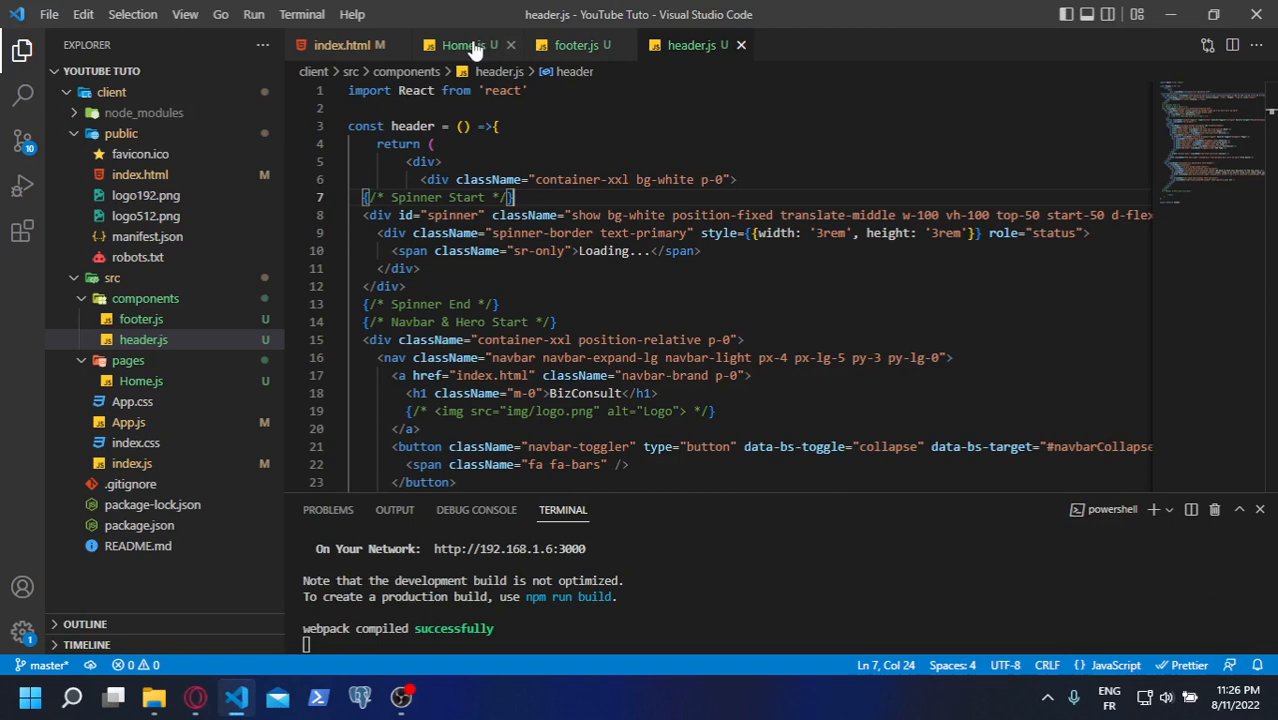
Paste the About-through-Team markup into Home.js and convert it to JSX
click(462, 44)
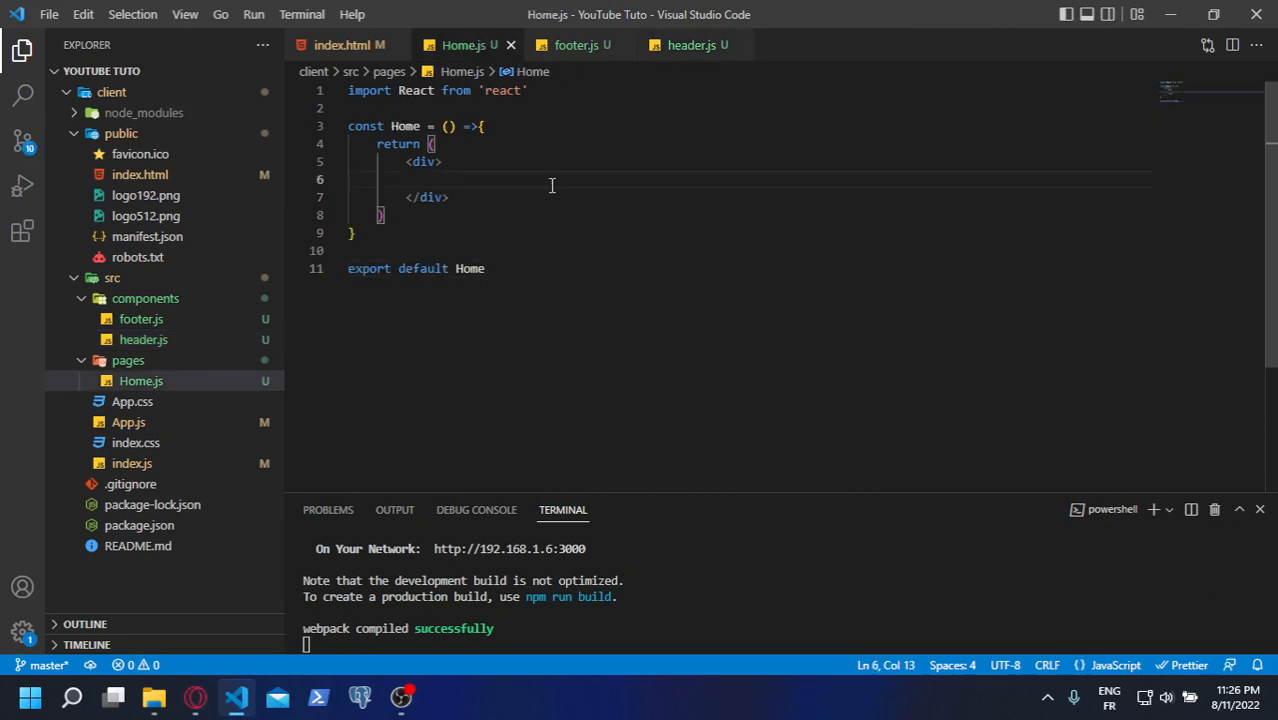
key(ctrl+v)
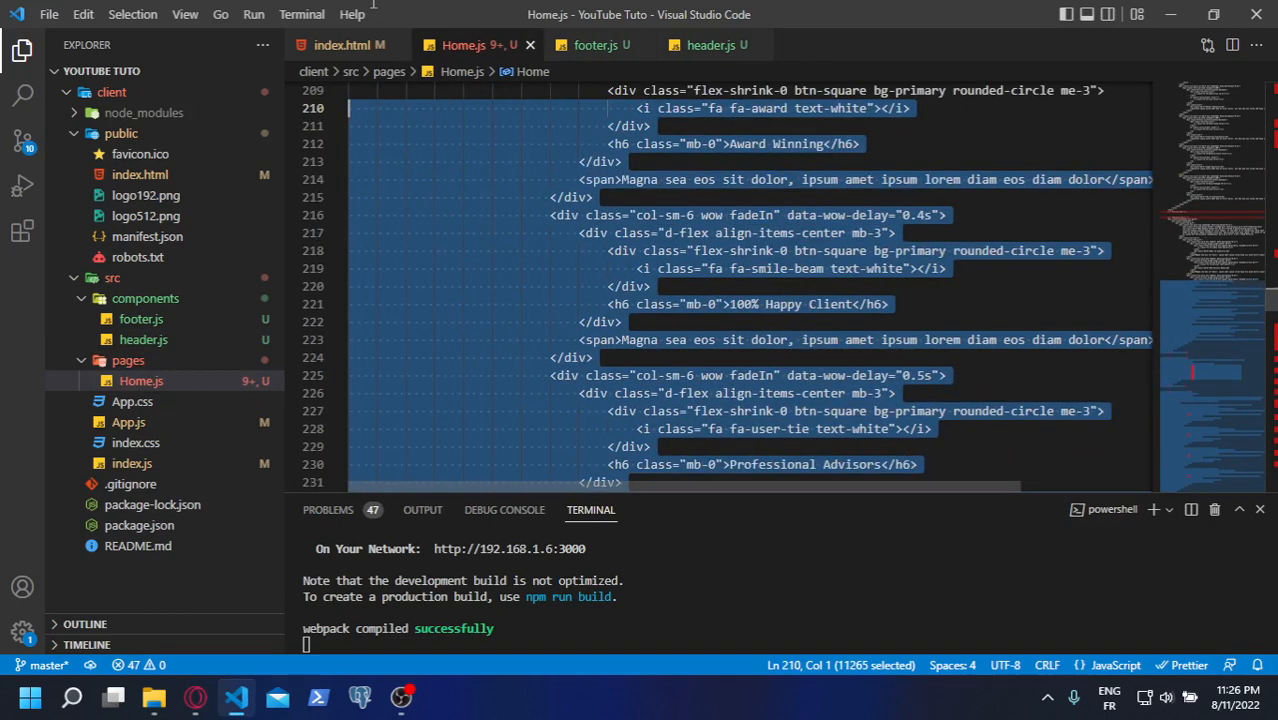
scroll(up, 3)
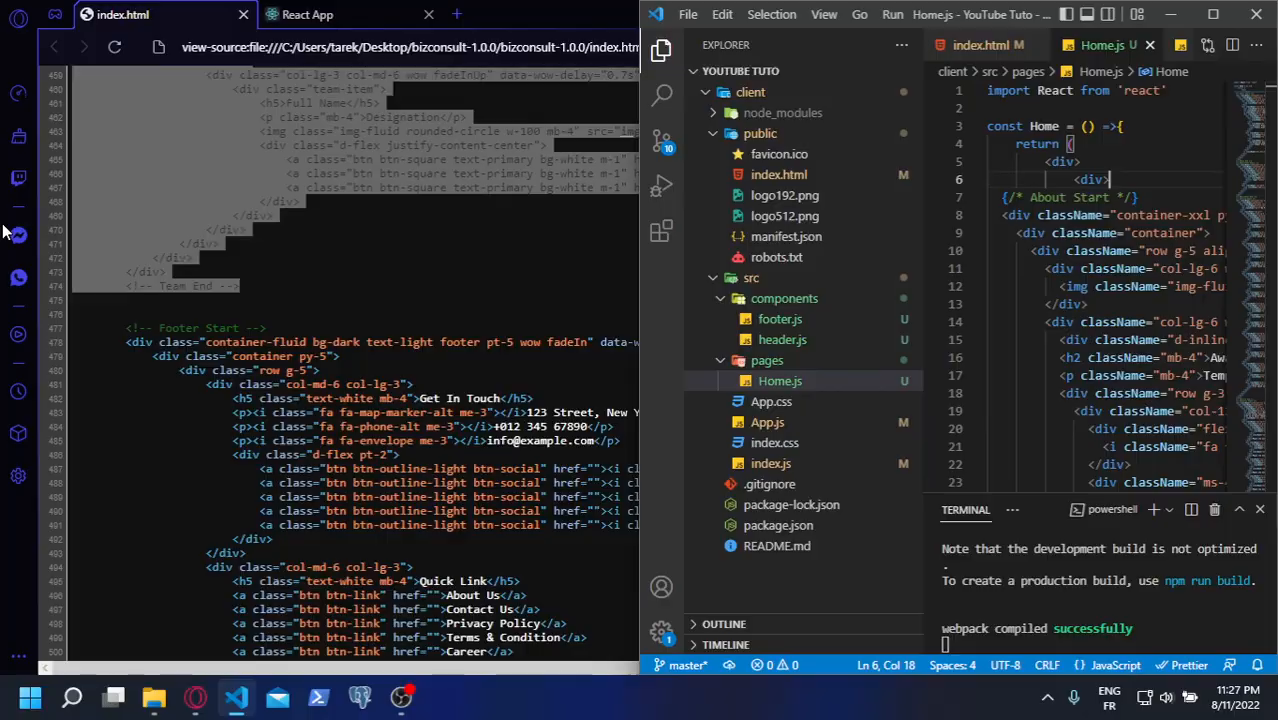
Copy the css, img, js, lib and scss folders into the project's public folder, confirming they appear there
click(152, 696)
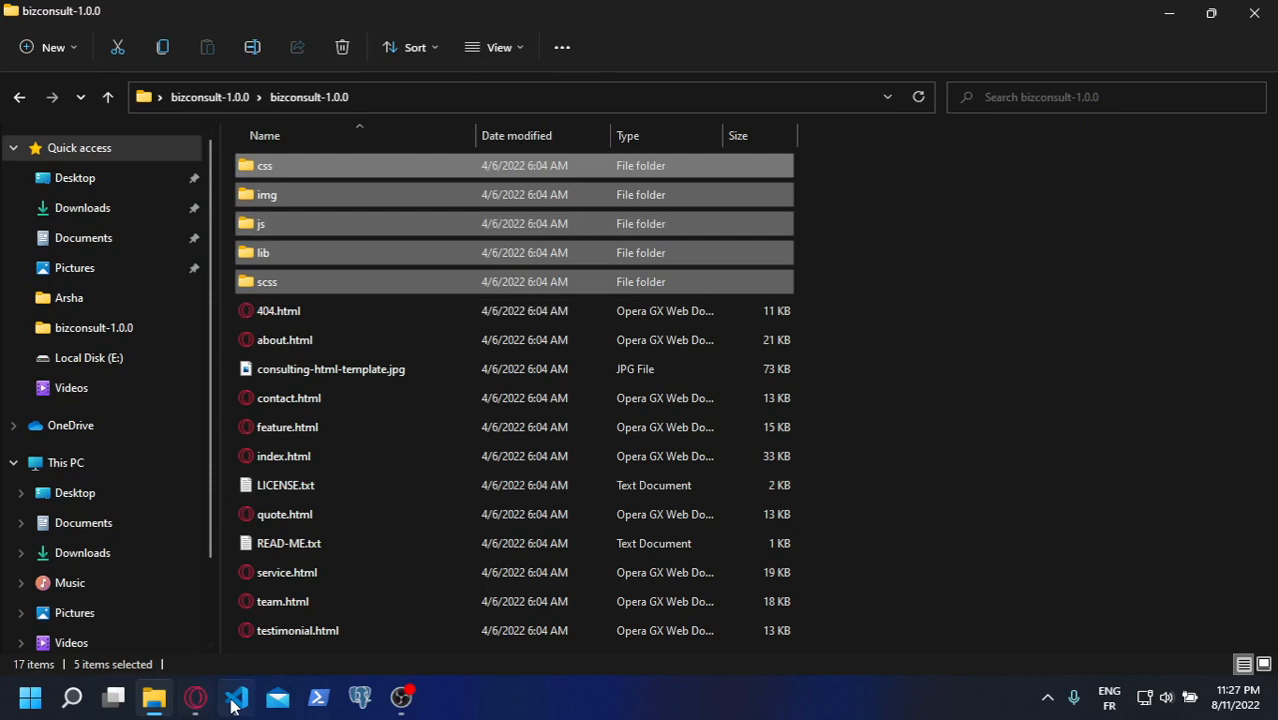
click(236, 696)
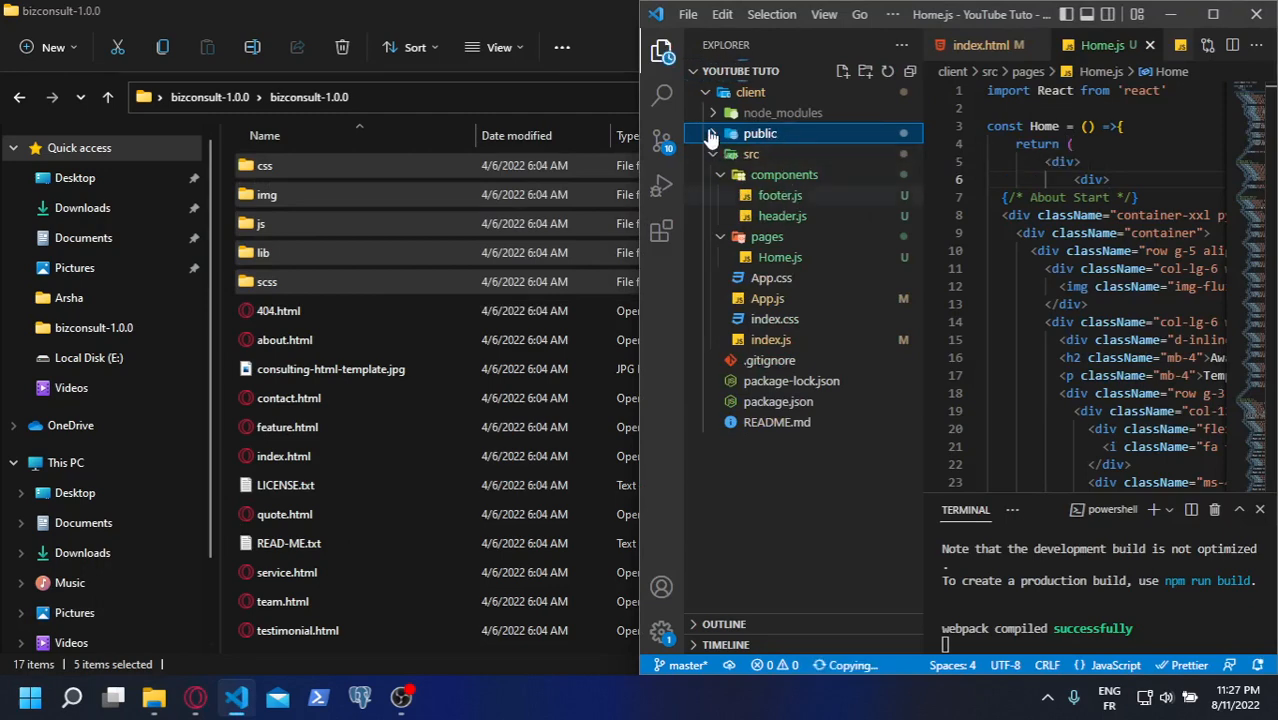
click(712, 112)
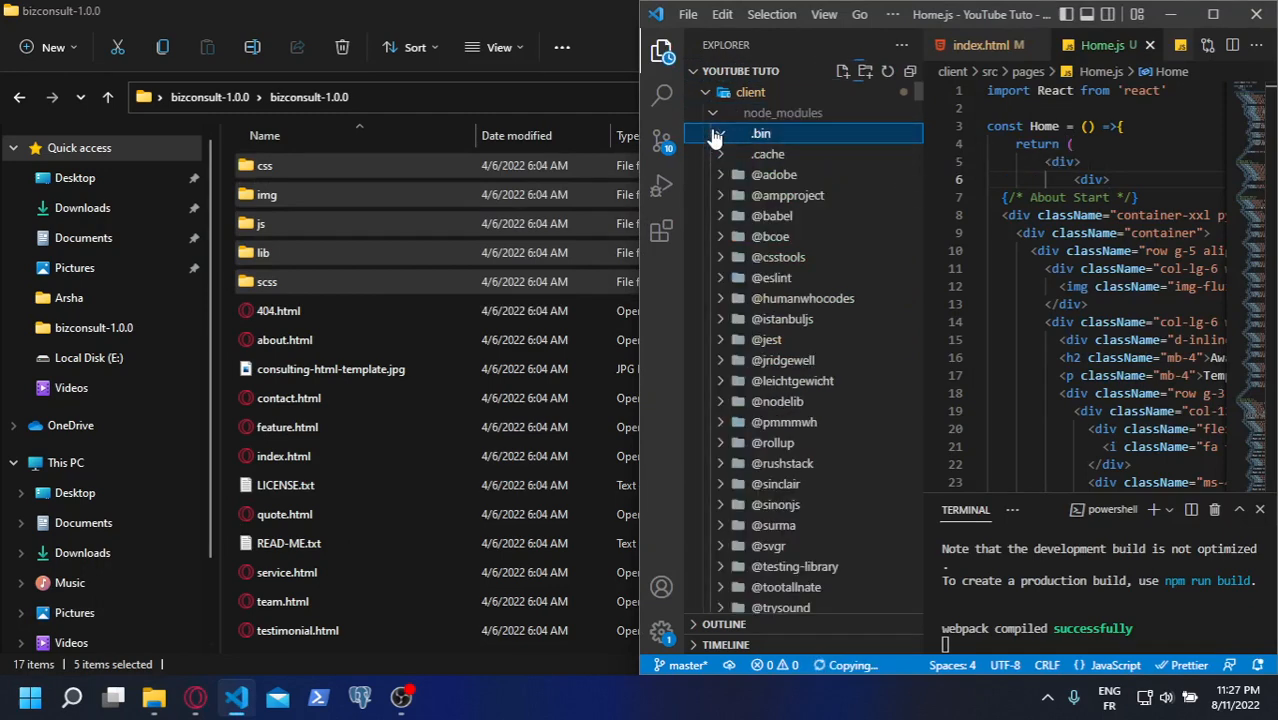
click(712, 112)
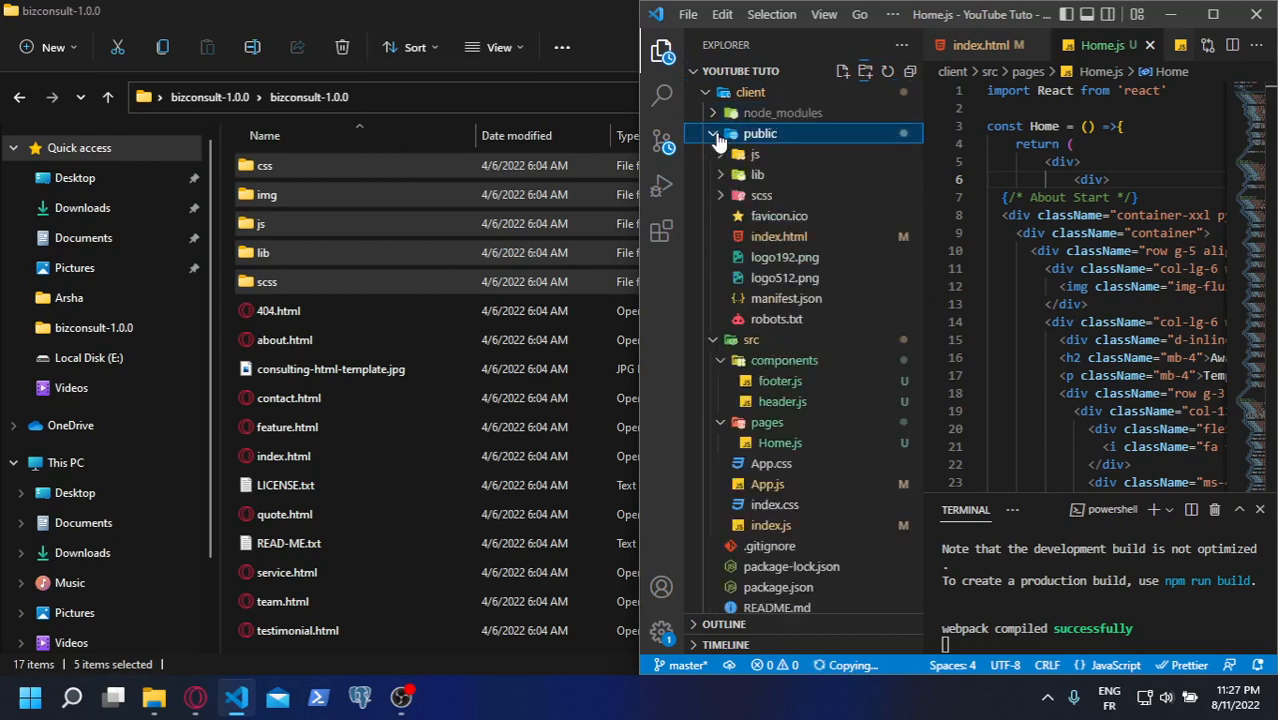
click(720, 132)
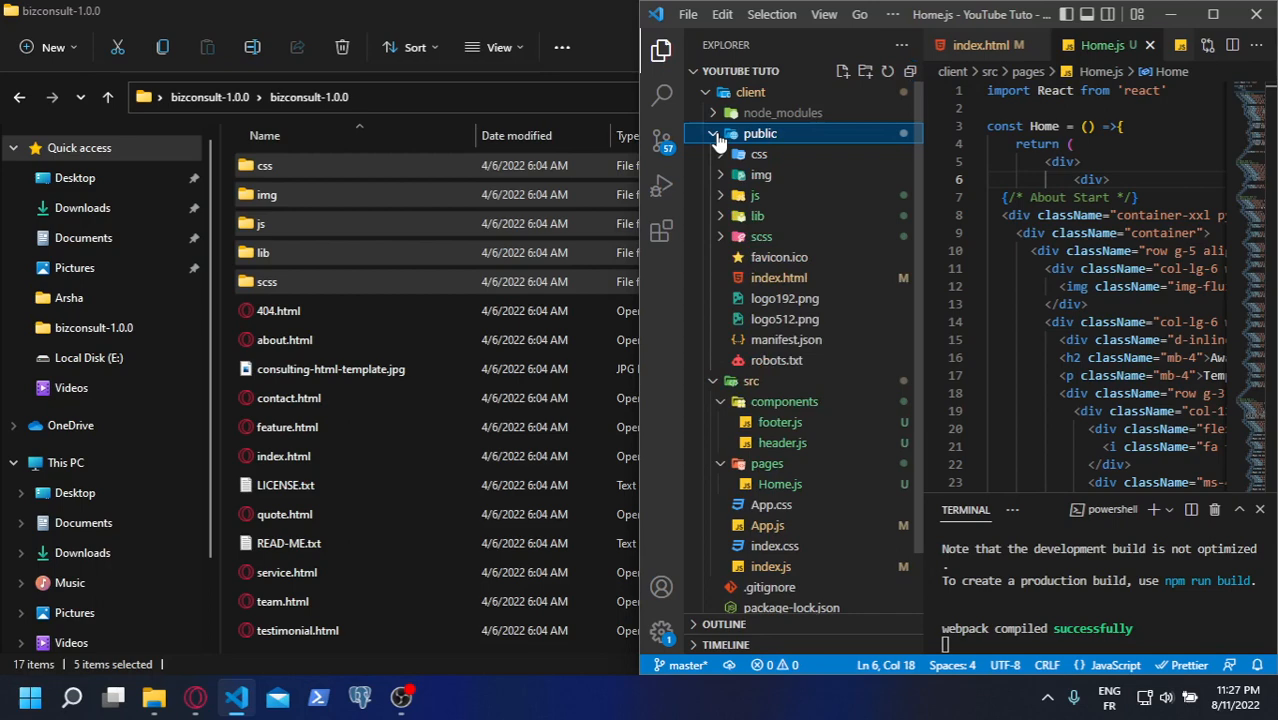
mouse_move(770, 328)
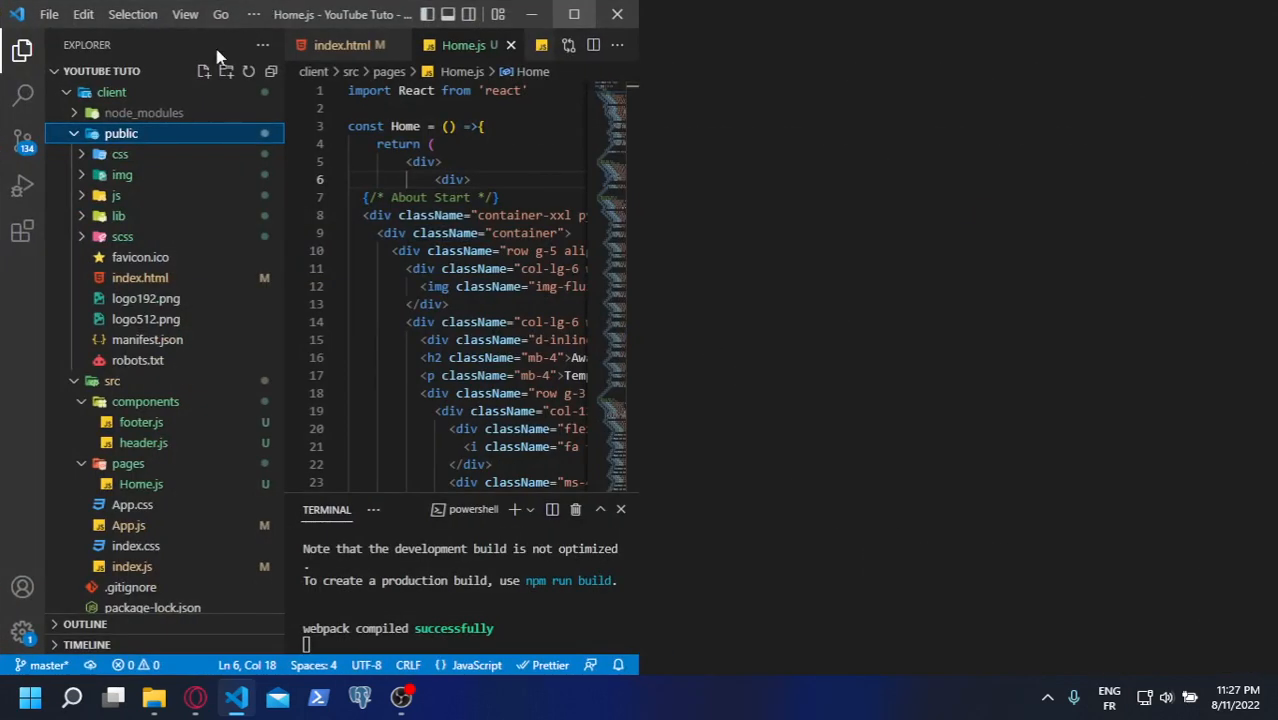
click(128, 524)
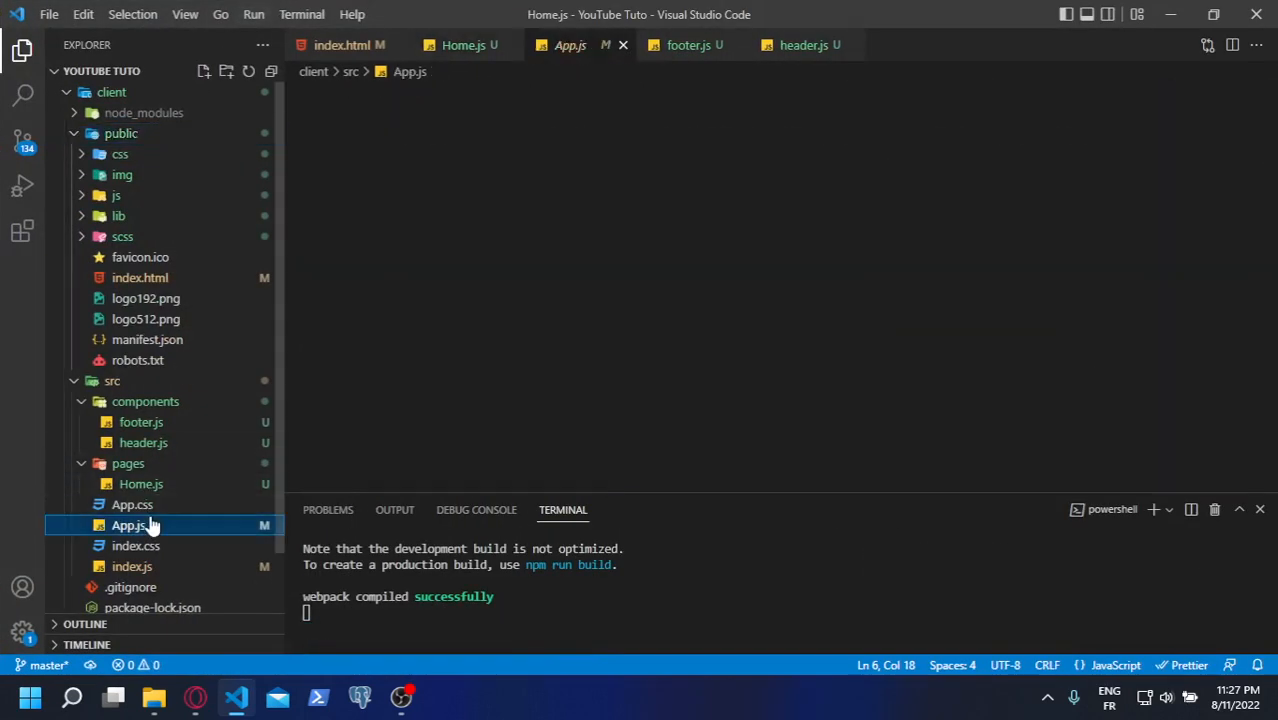
Write <Header />, <Home /> and <Footer /> inside App.js's App div
click(128, 524)
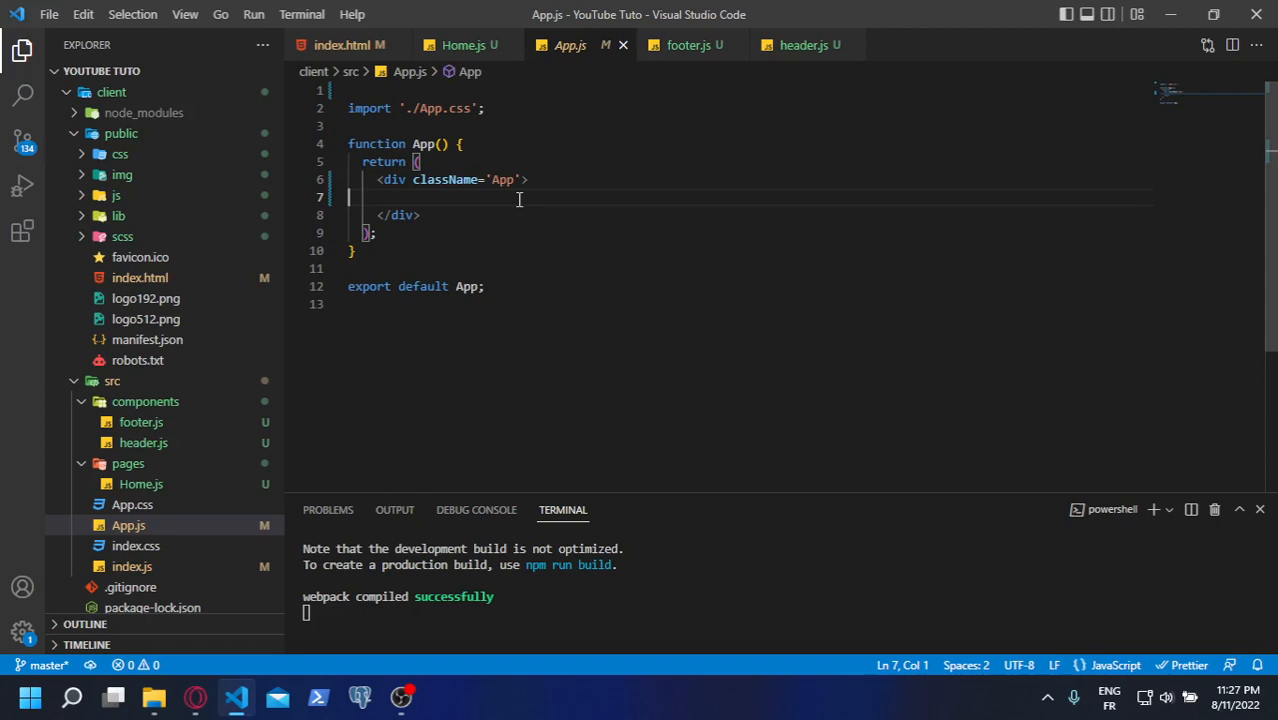
text(<)
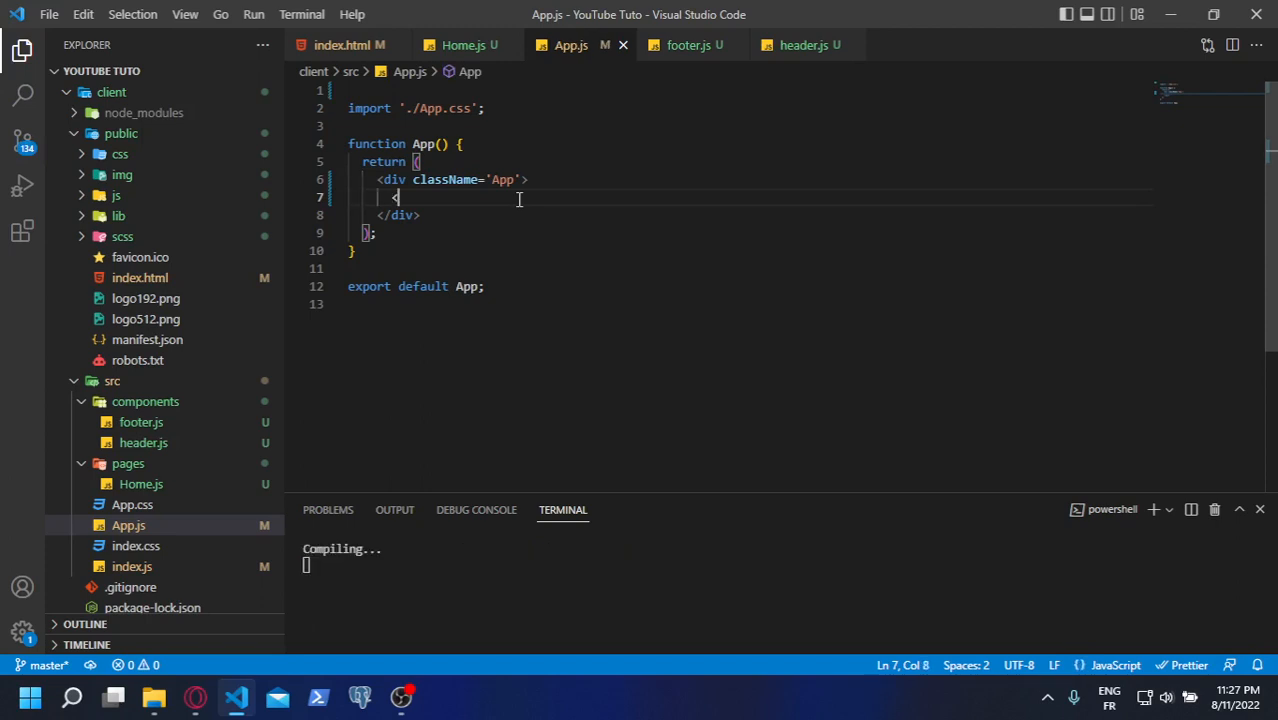
text(Header)
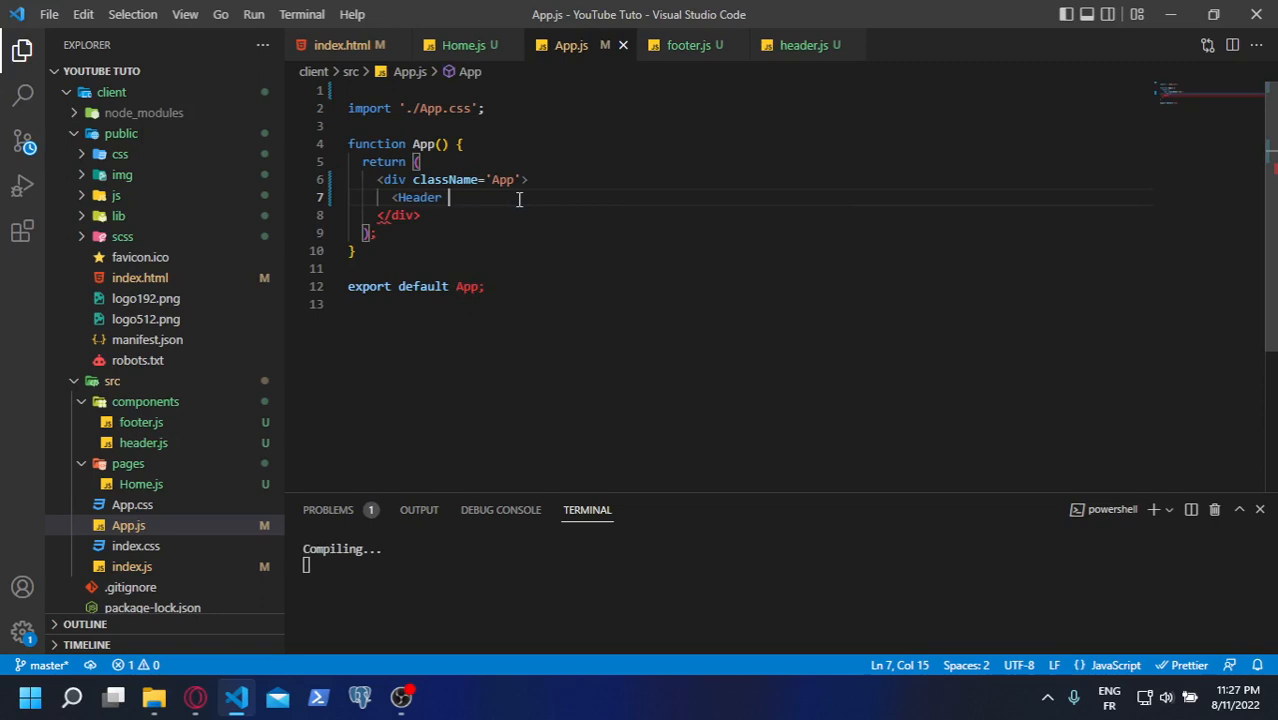
text(/>)
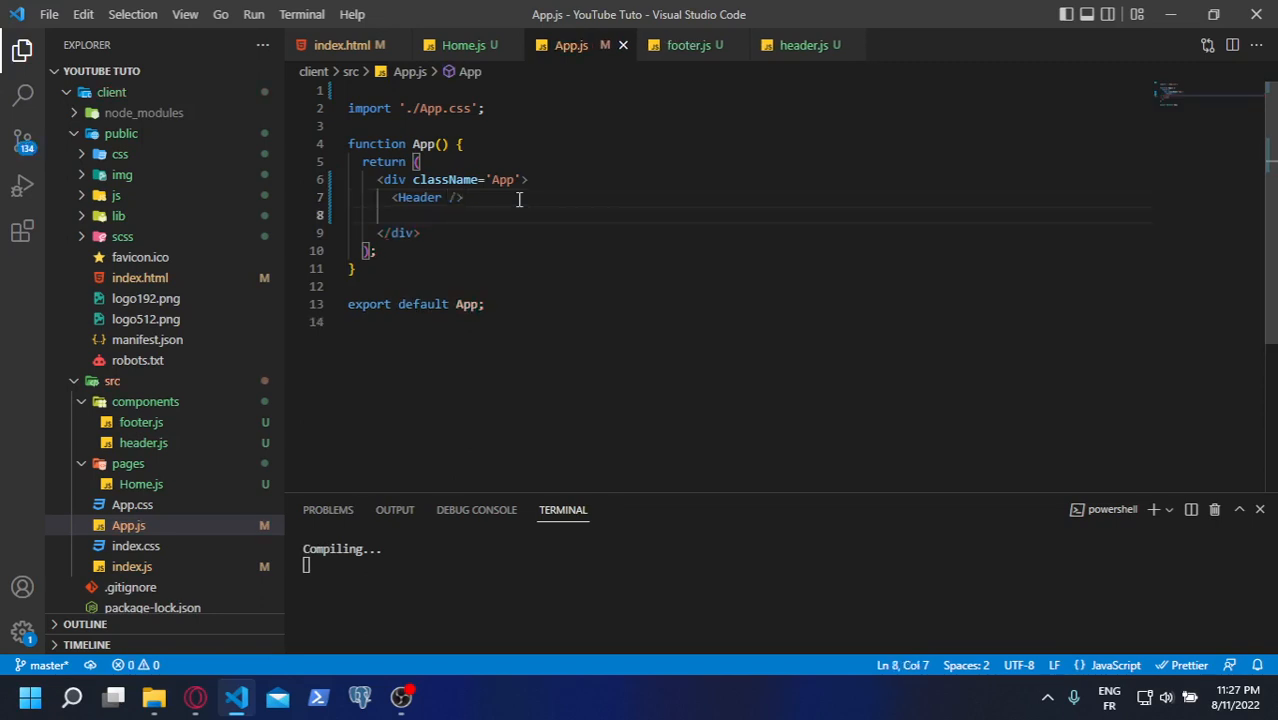
text(<Home /)
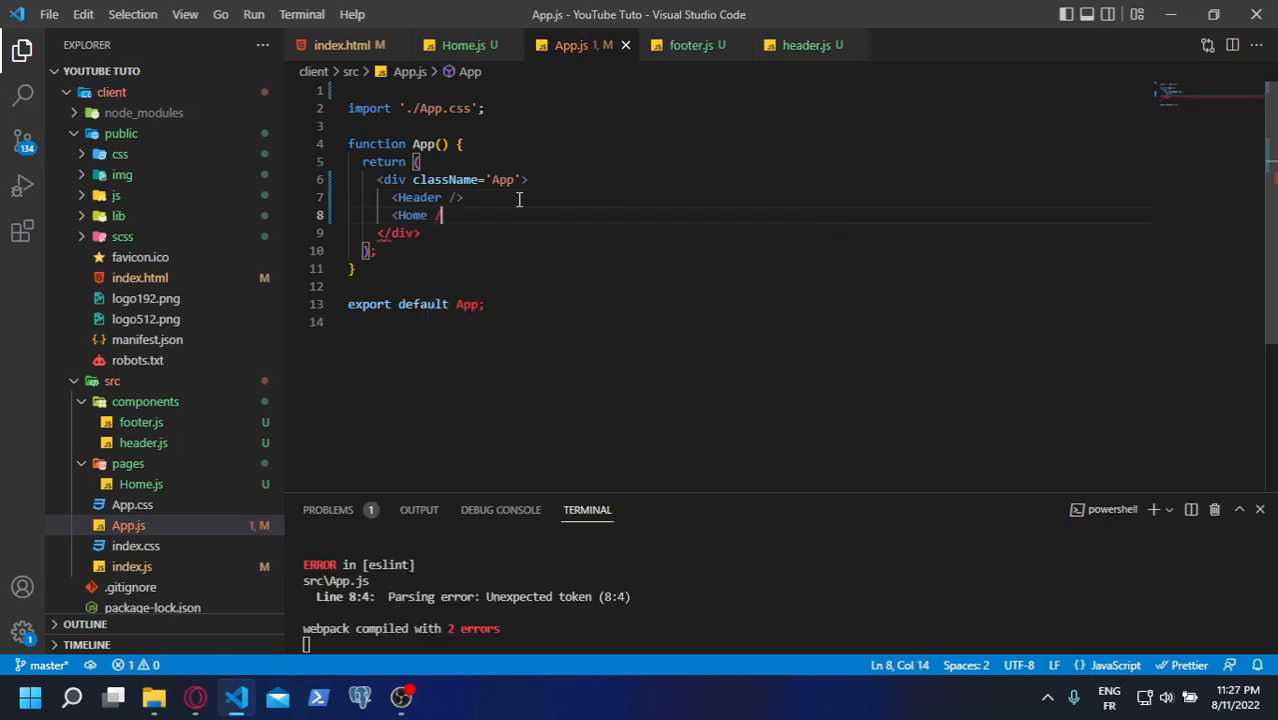
key(Enter)
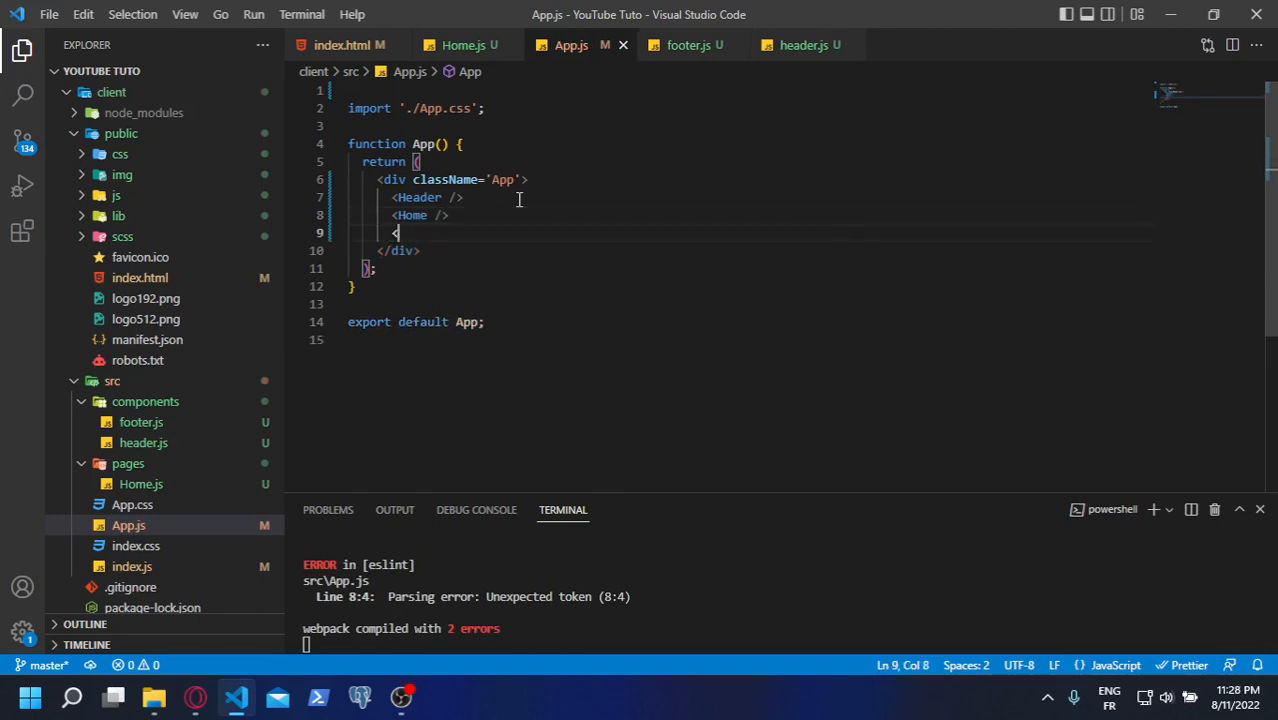
text(<Footer />)
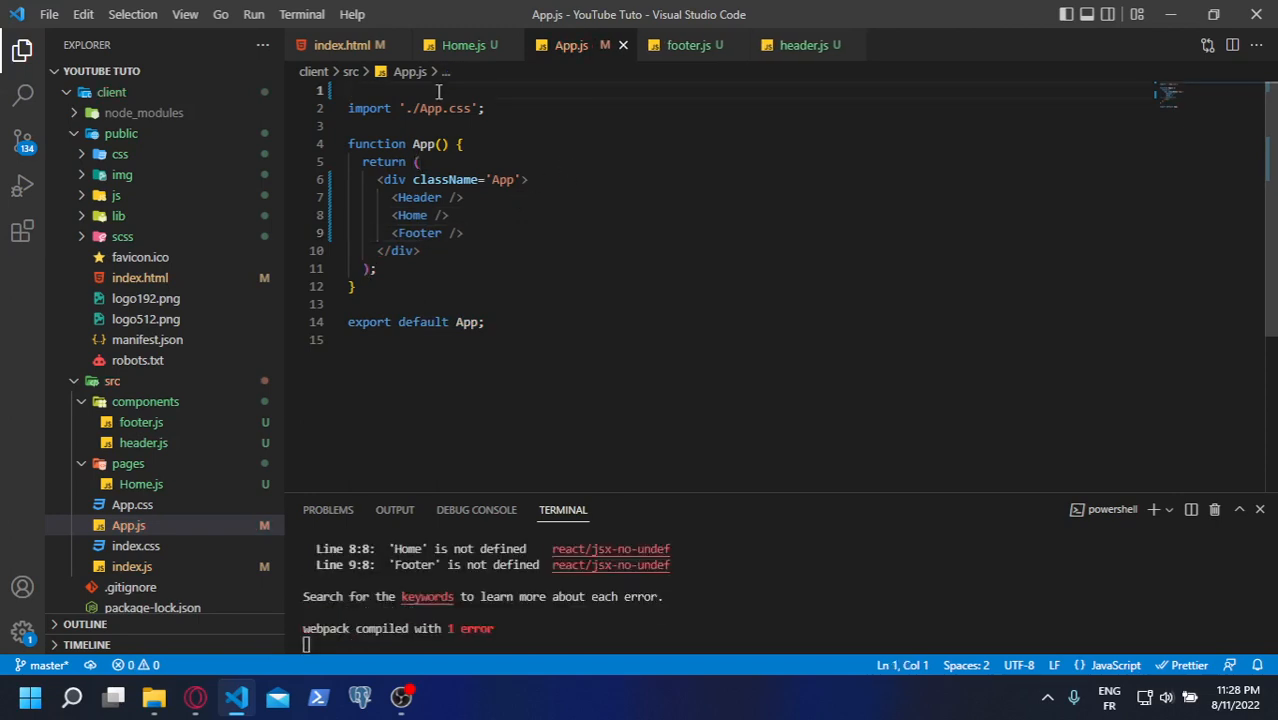
Add the import line for Home from './pages/Home' at the top of App.js
text(import)
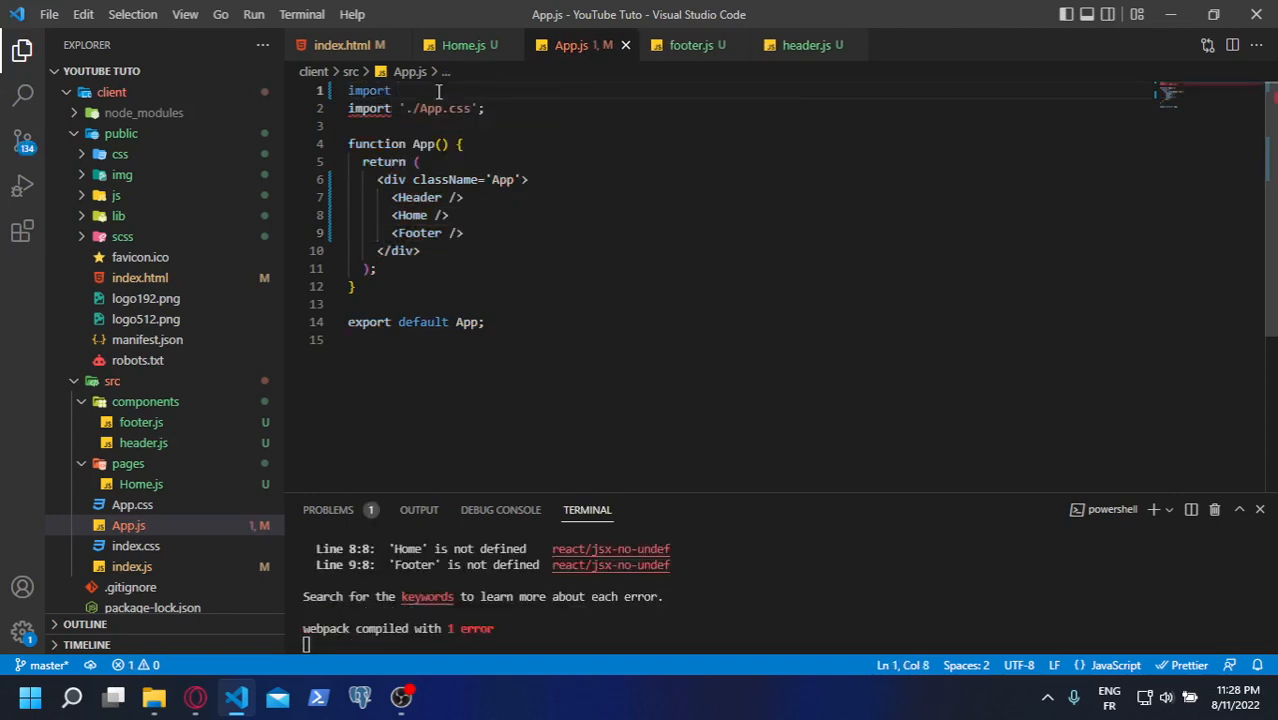
text(Home from '/)
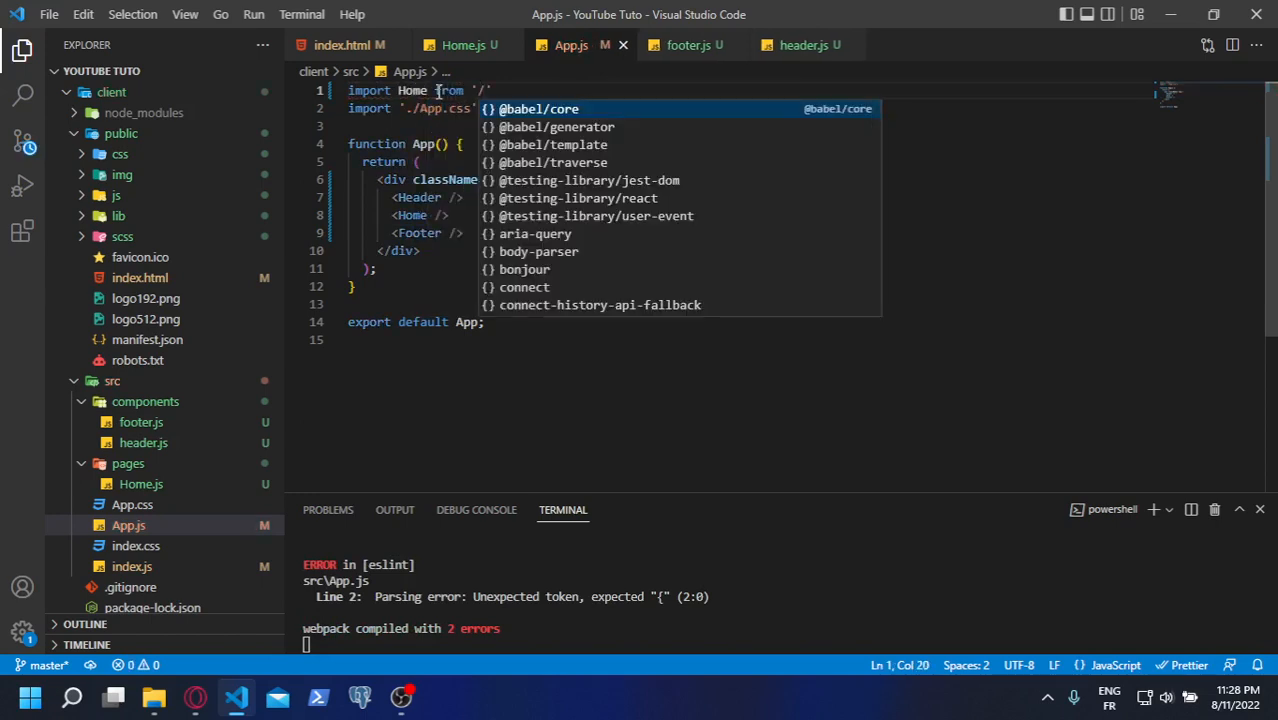
text(.)
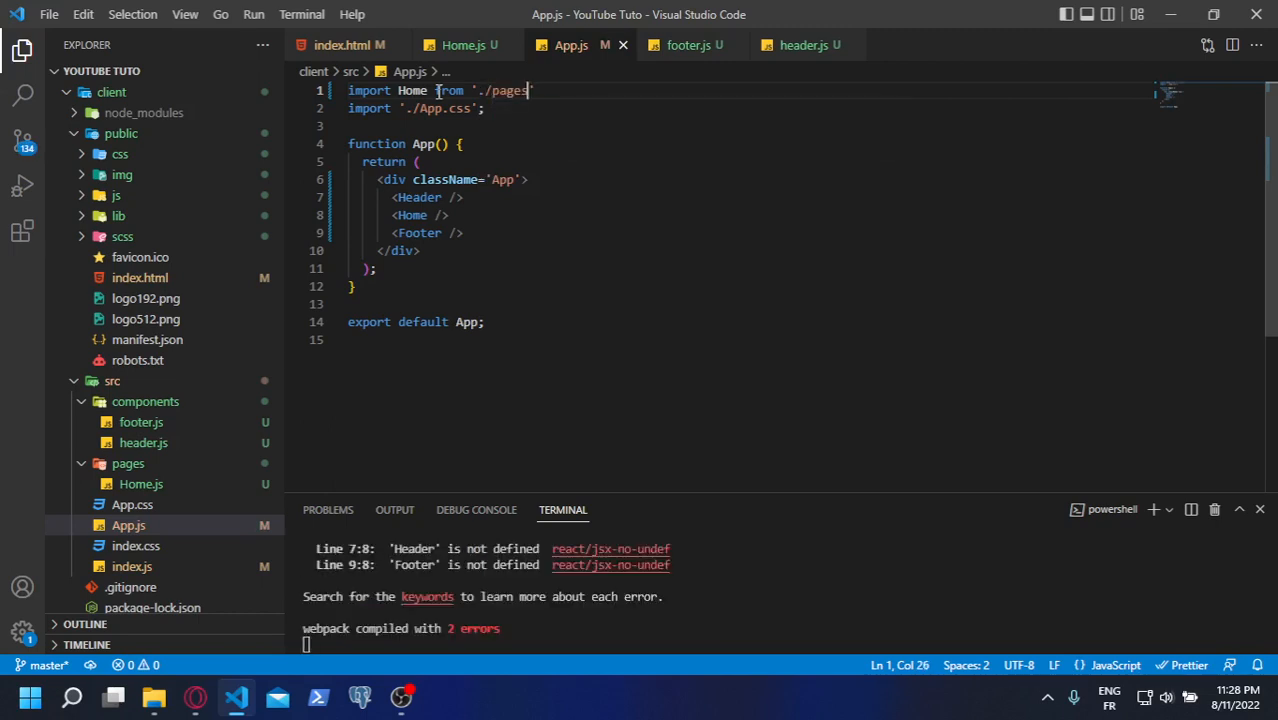
text(/Home)
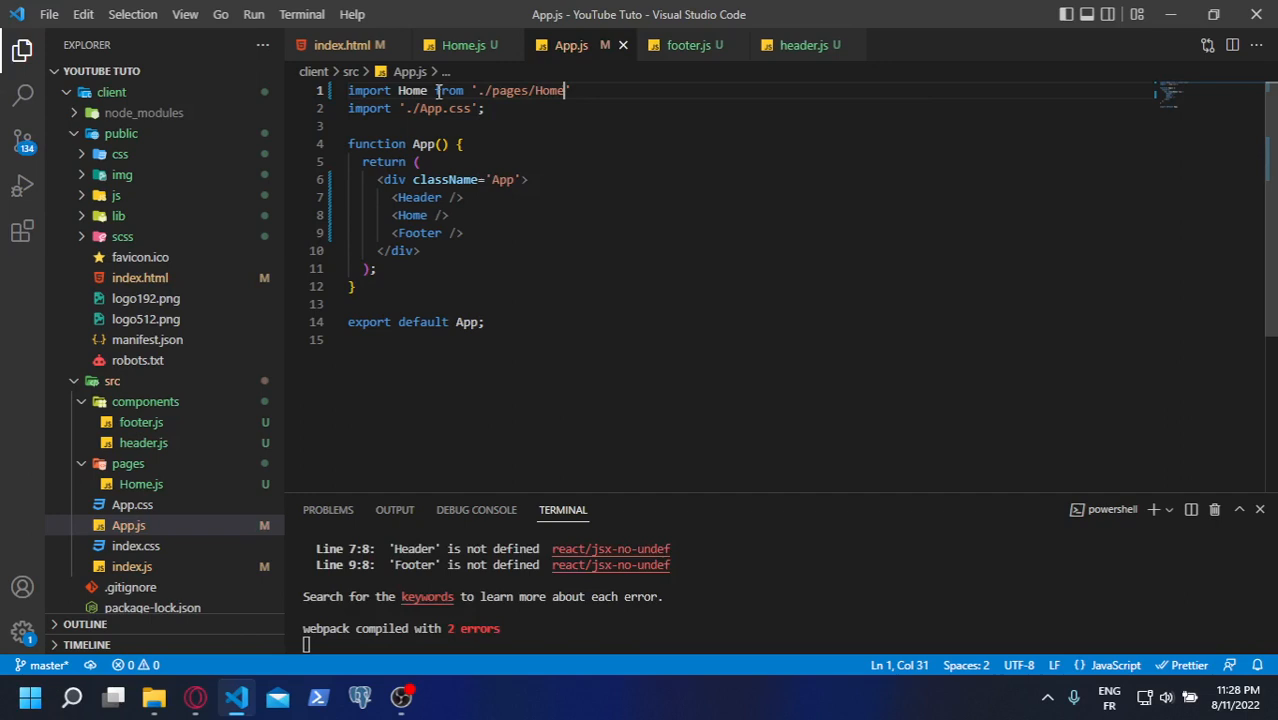
Add the import line for Footer from './components/footer' and ready a copy for the Header import
text(import)
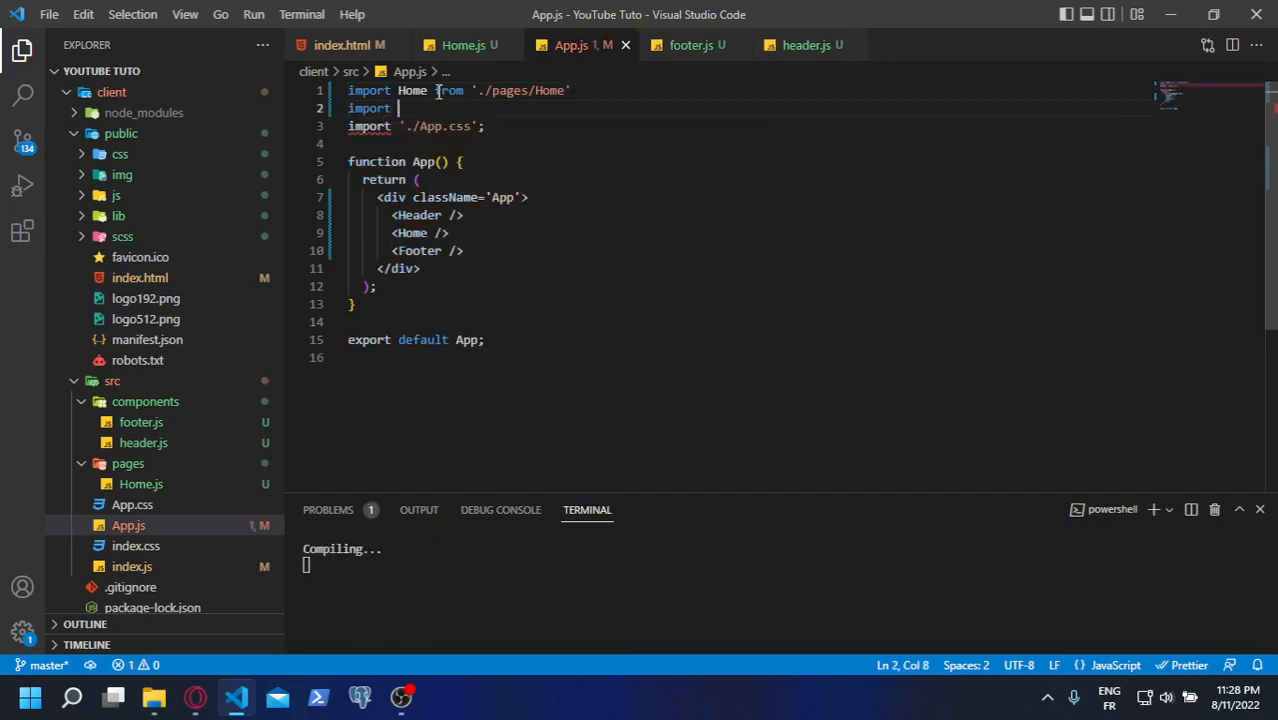
text(Footer)
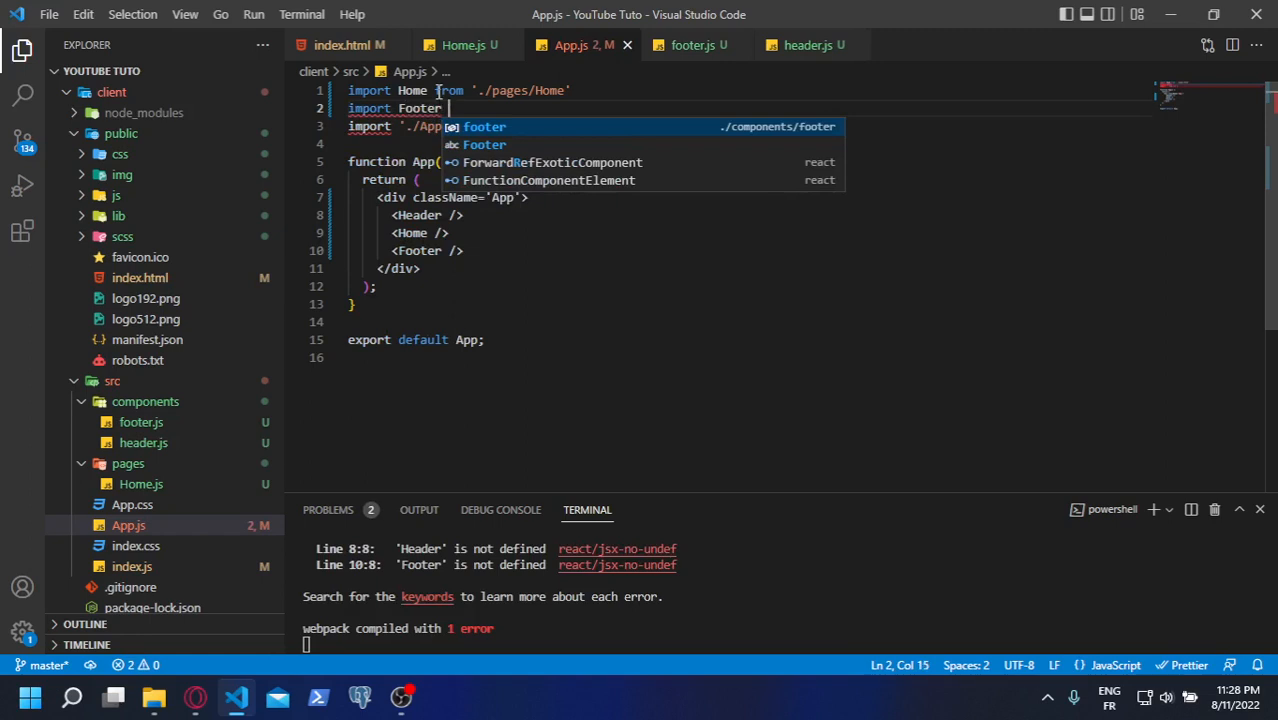
text(from)
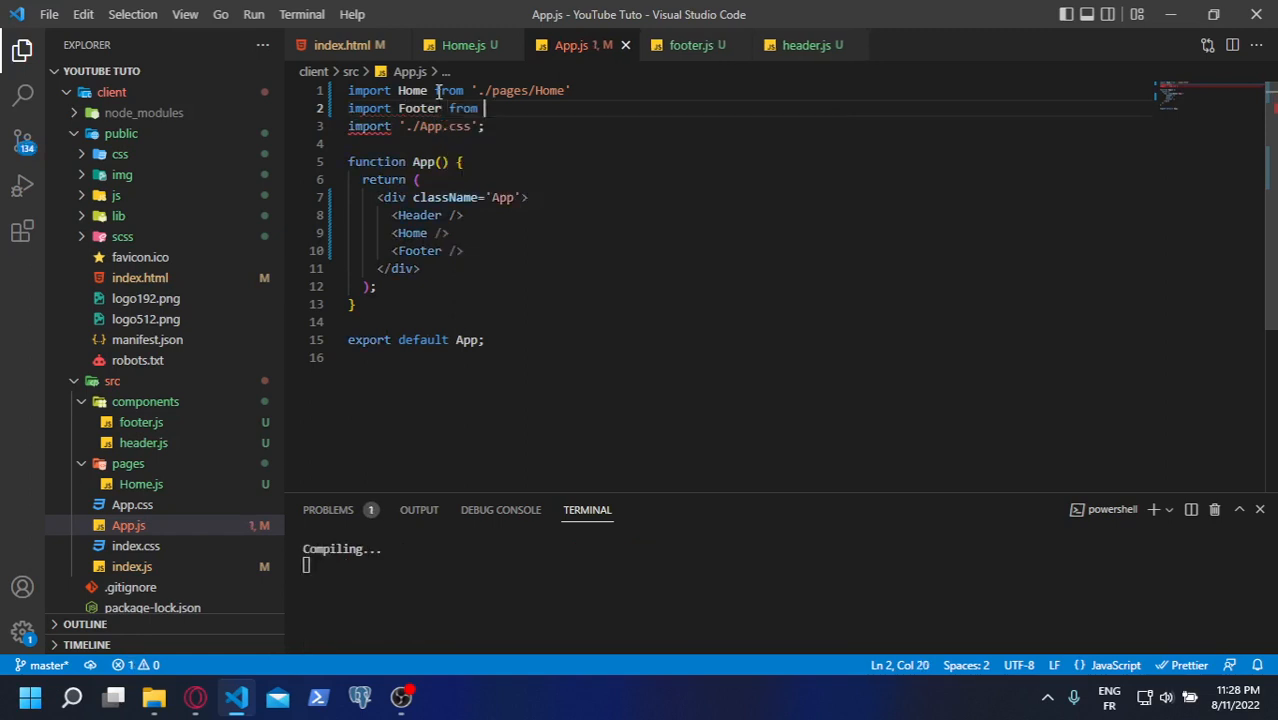
text(./components/')
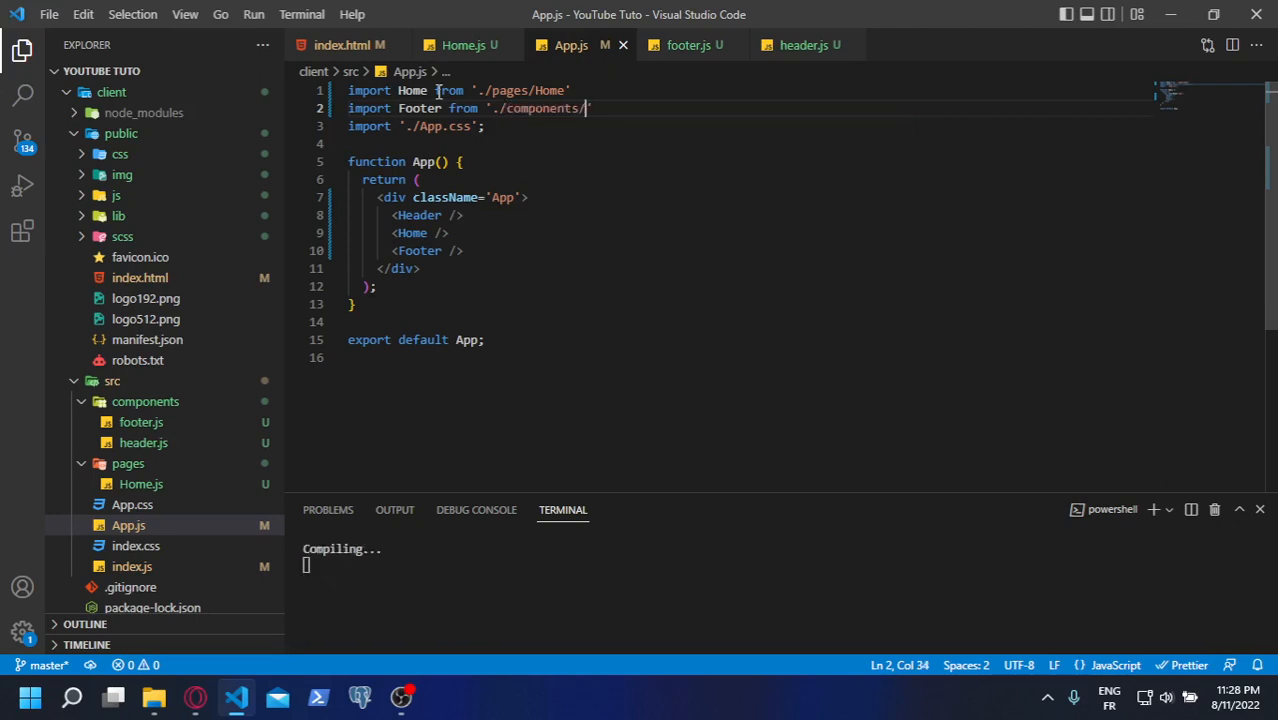
text(footer')
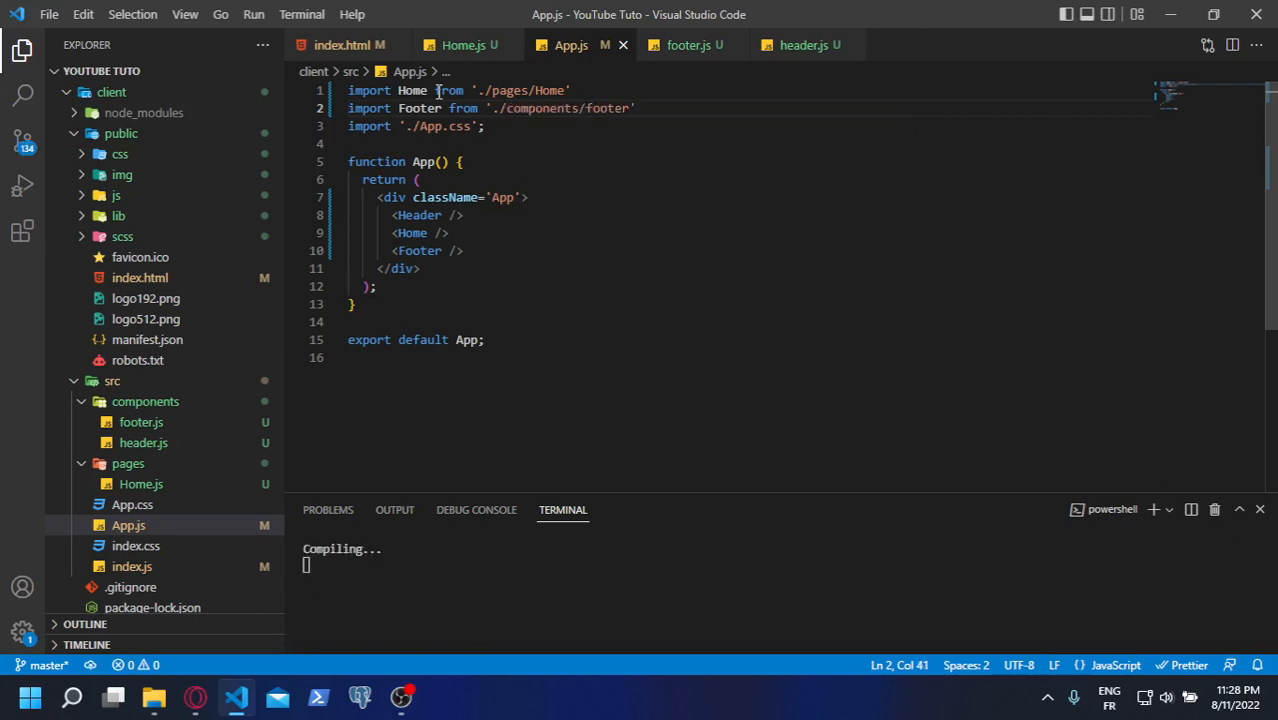
triple_click(490, 108)
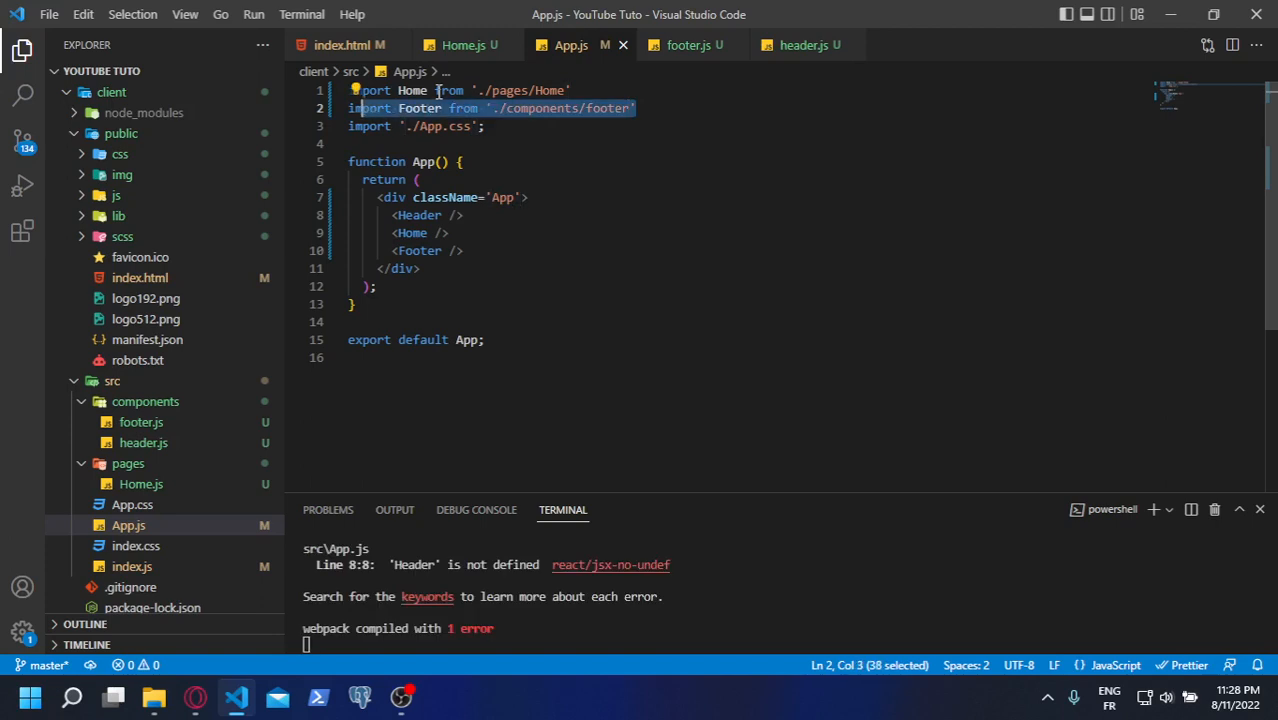
click(636, 108)
text(import Header from './components/header')
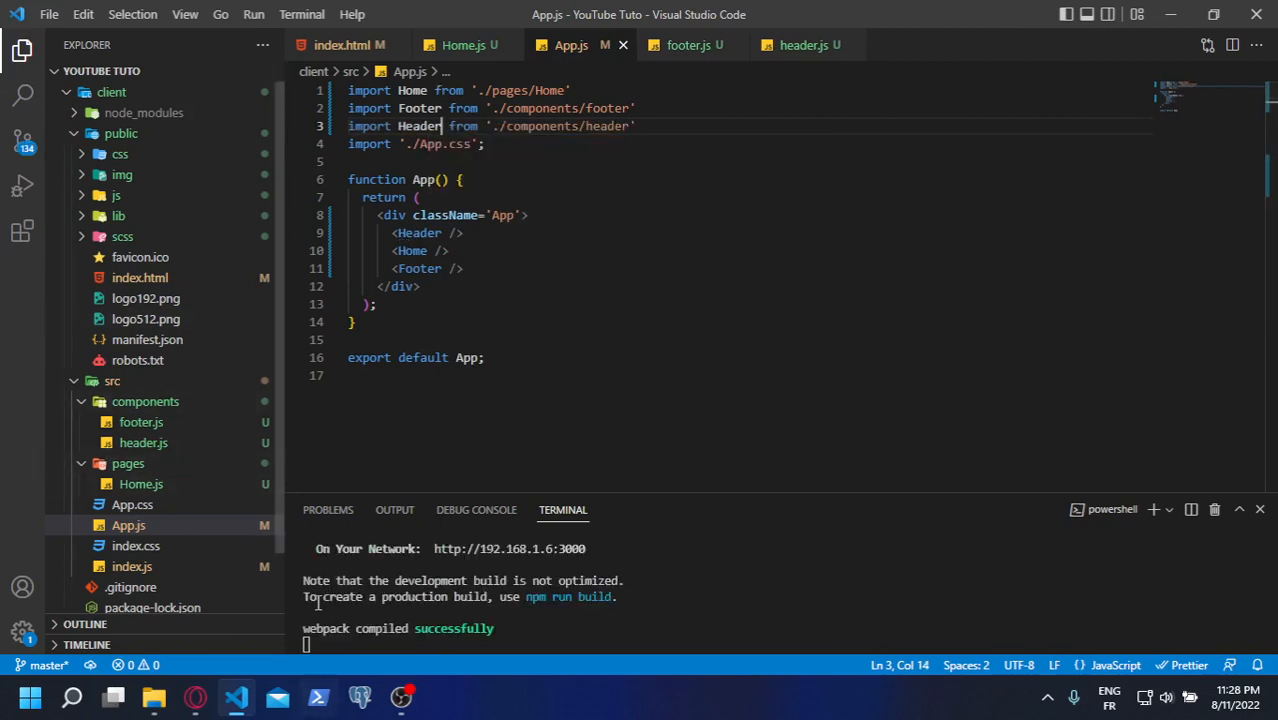
Reload the React App at localhost:3000 repeatedly while it stays on the loading spinner, then return to the editor
click(196, 696)
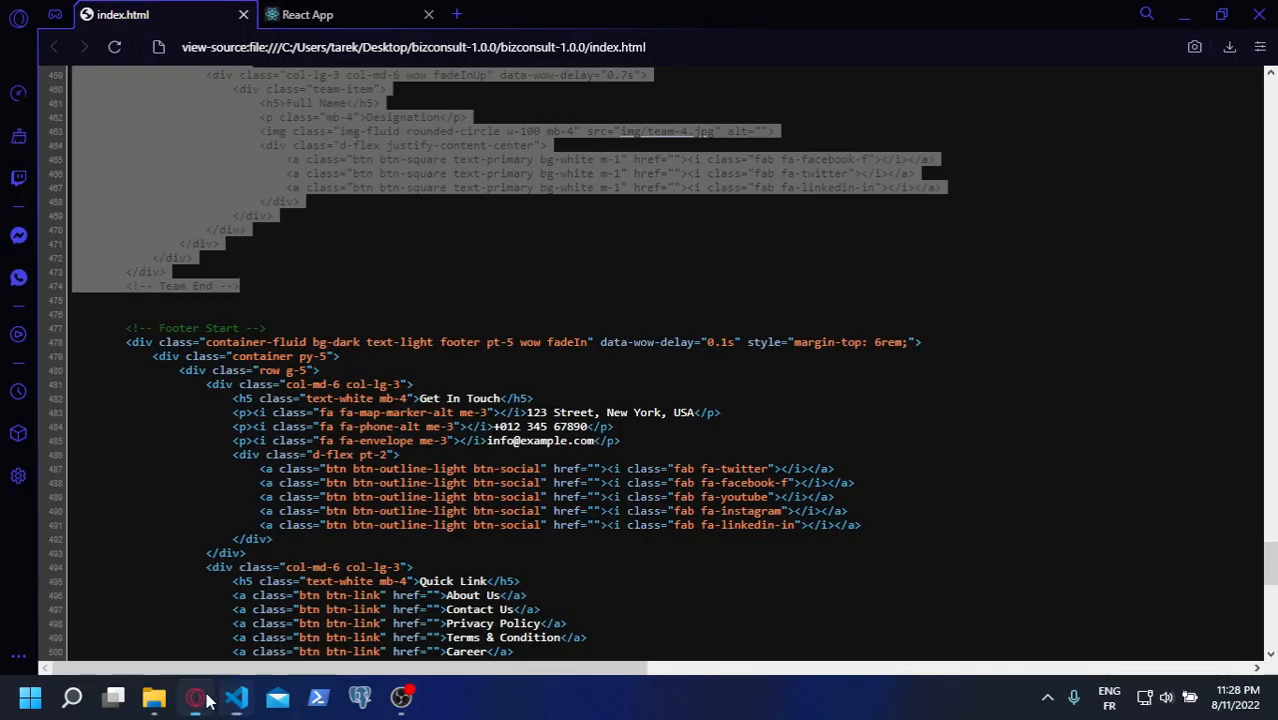
click(308, 14)
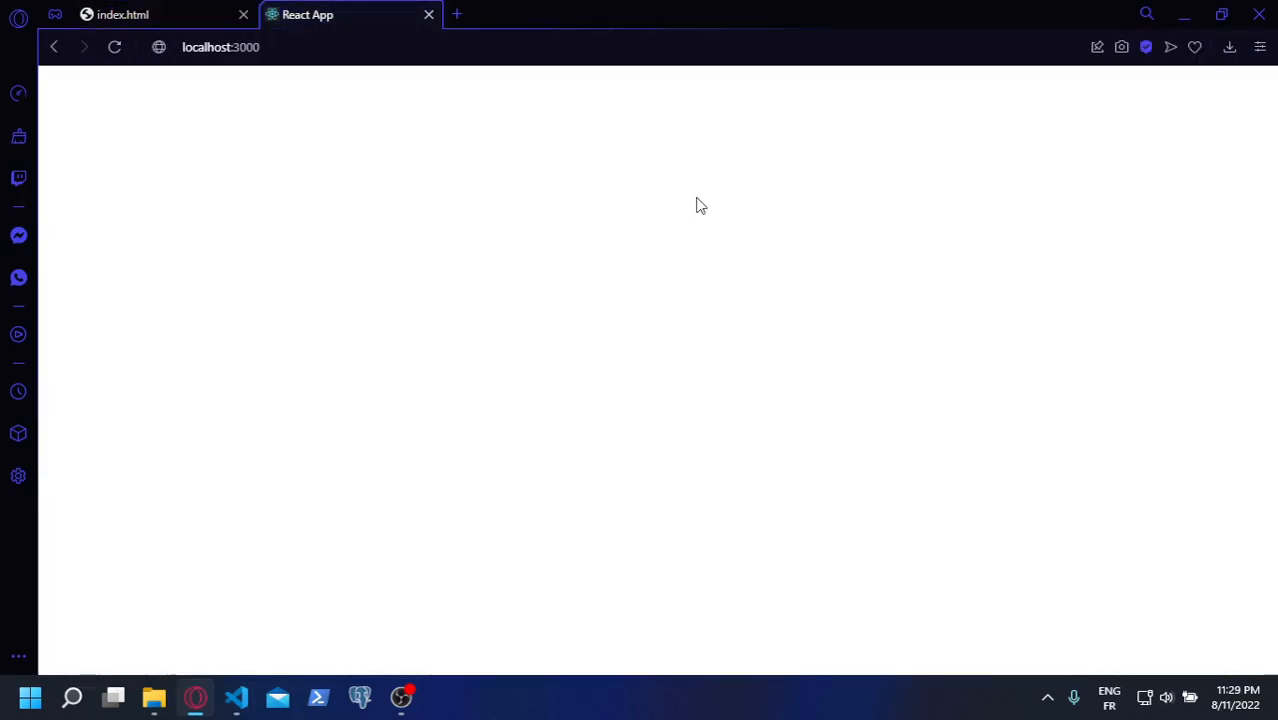
click(114, 48)
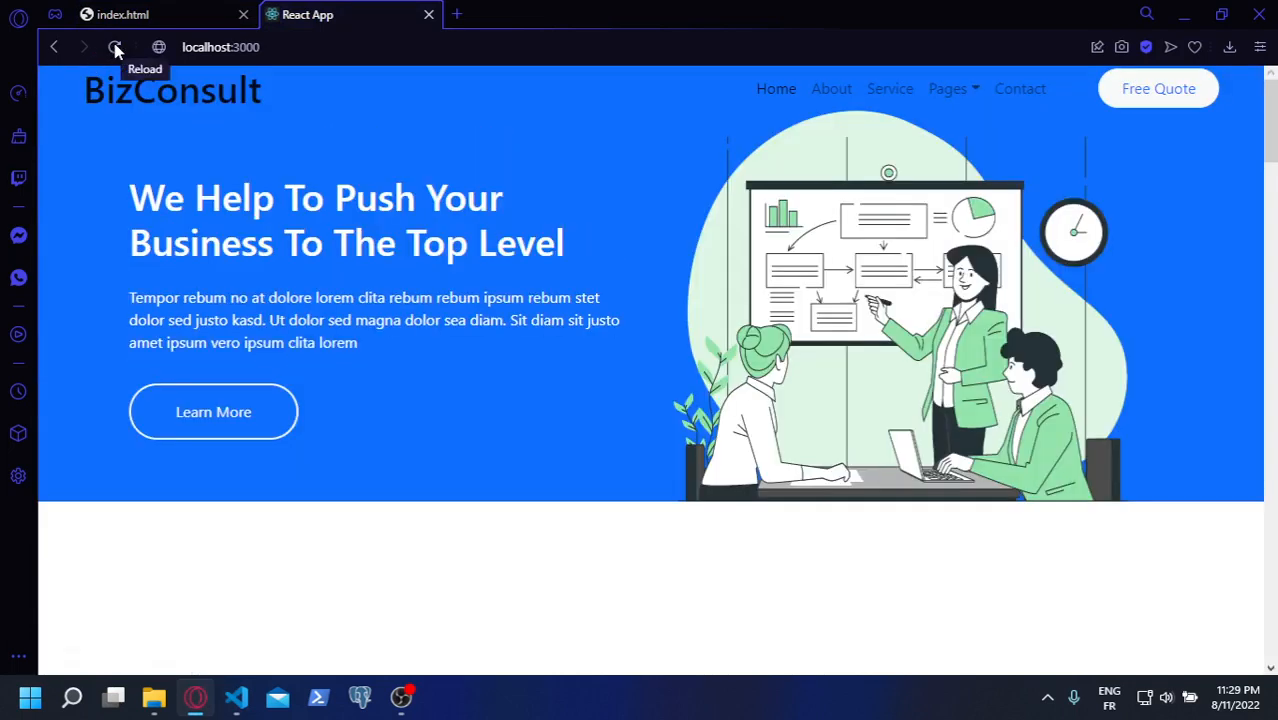
click(114, 48)
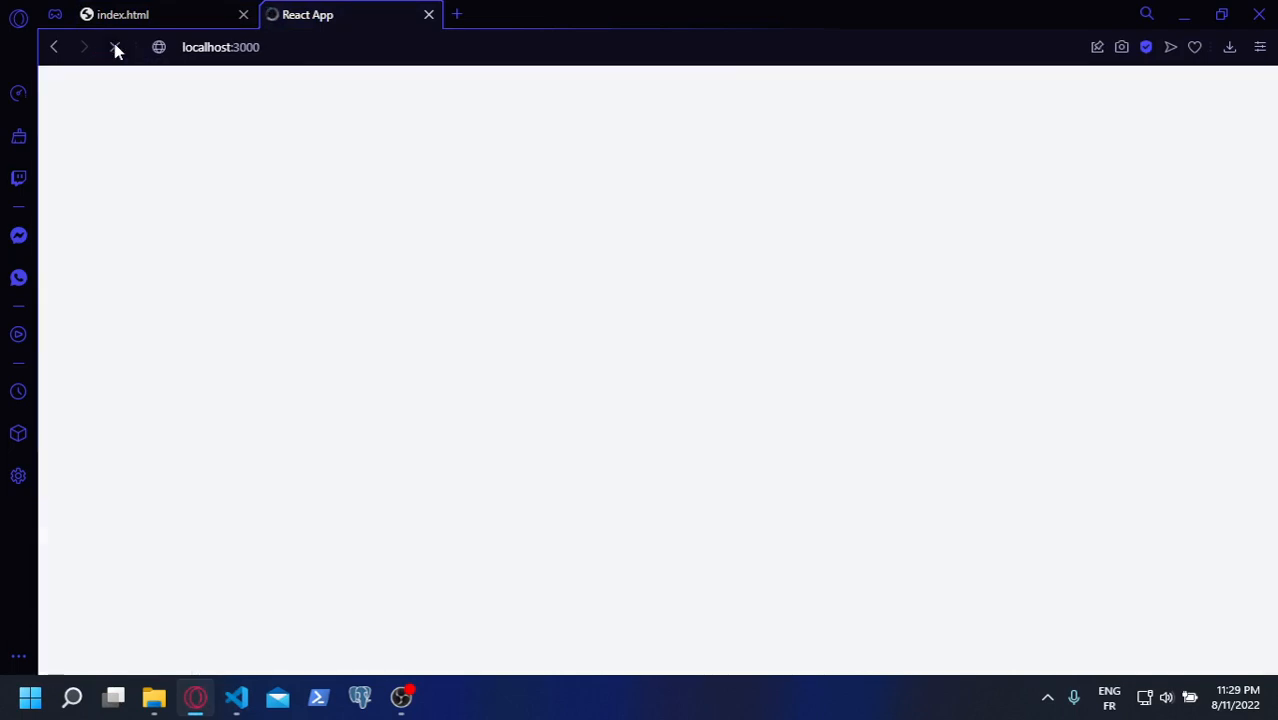
click(116, 48)
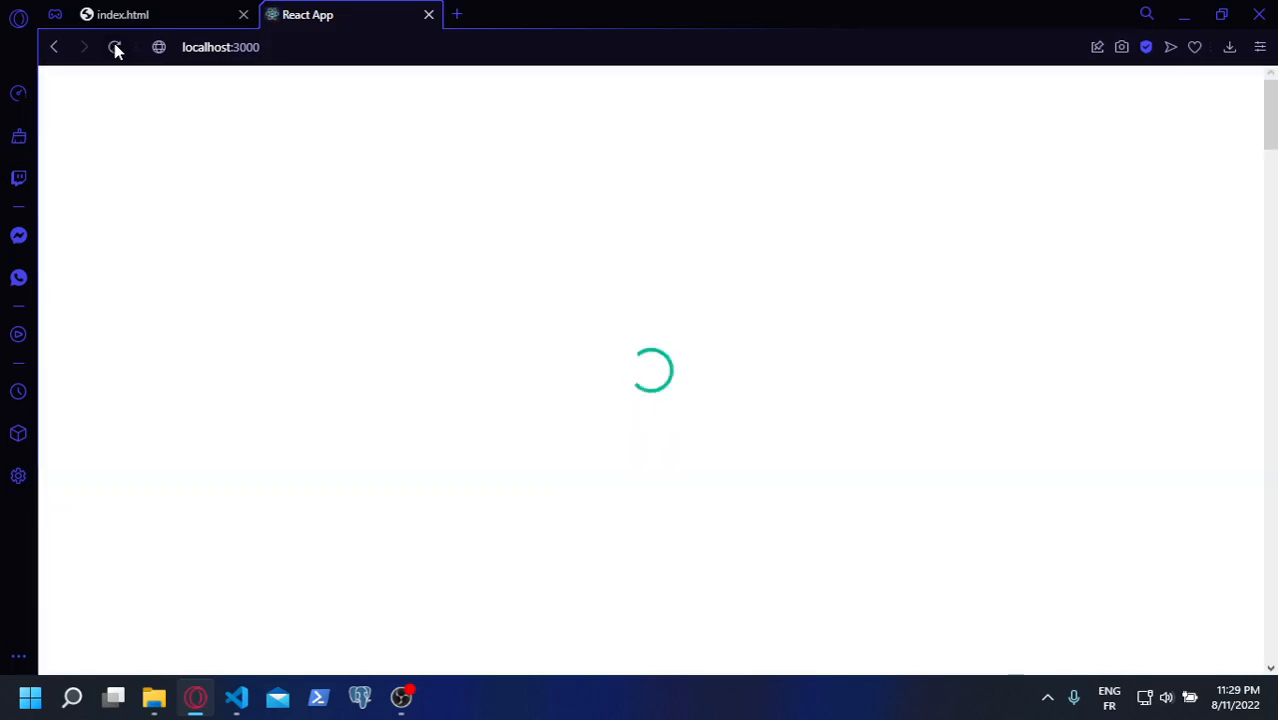
click(114, 48)
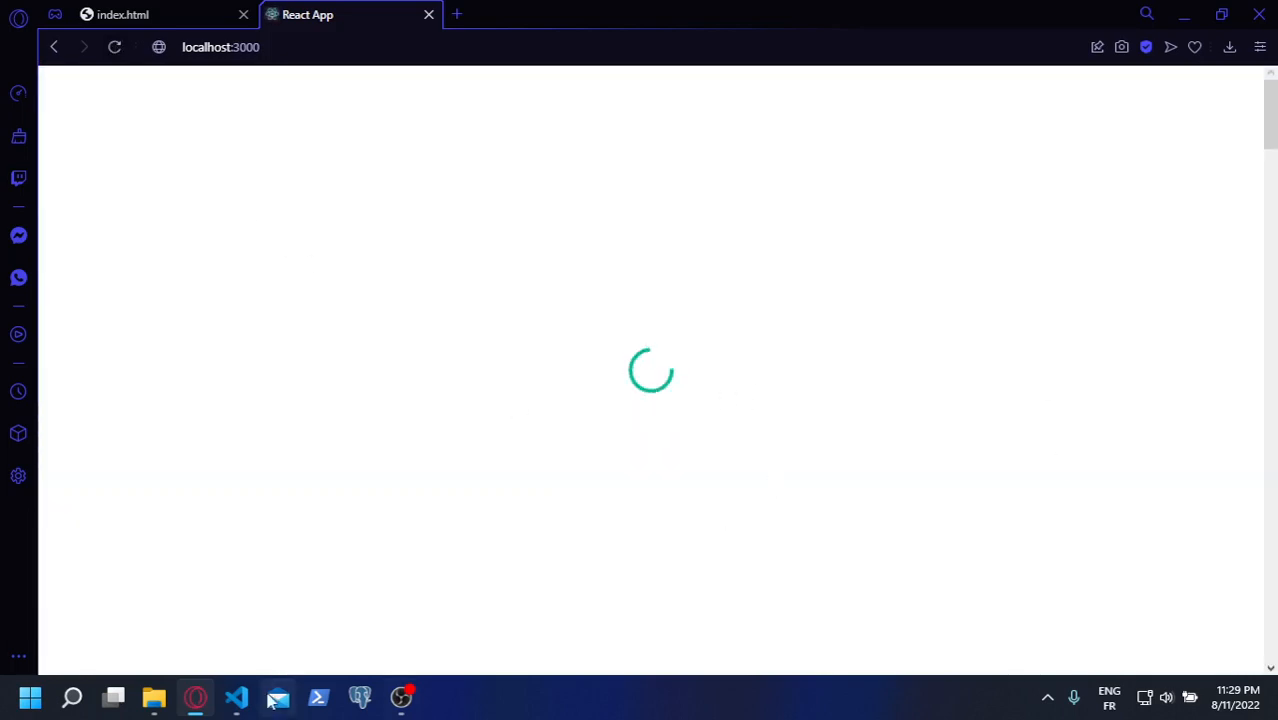
click(238, 696)
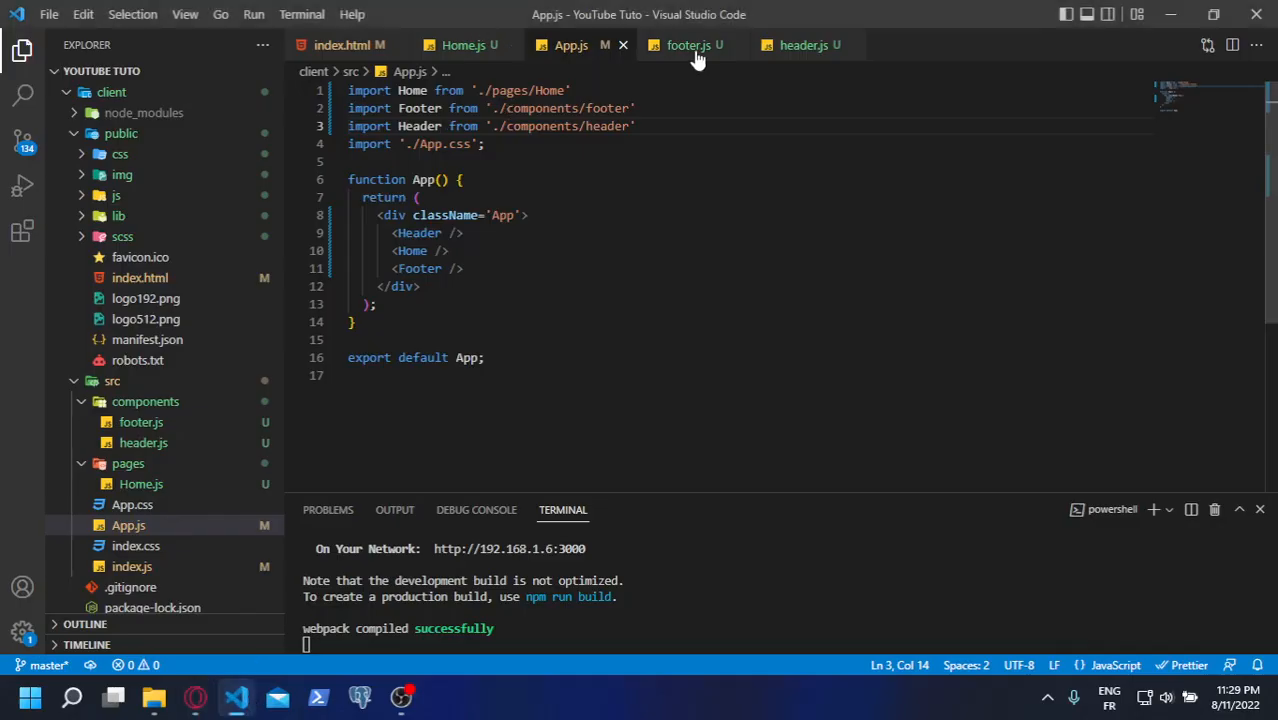
Delete the Spinner Start markup block from header.js so the dev server recompiles without it
click(804, 44)
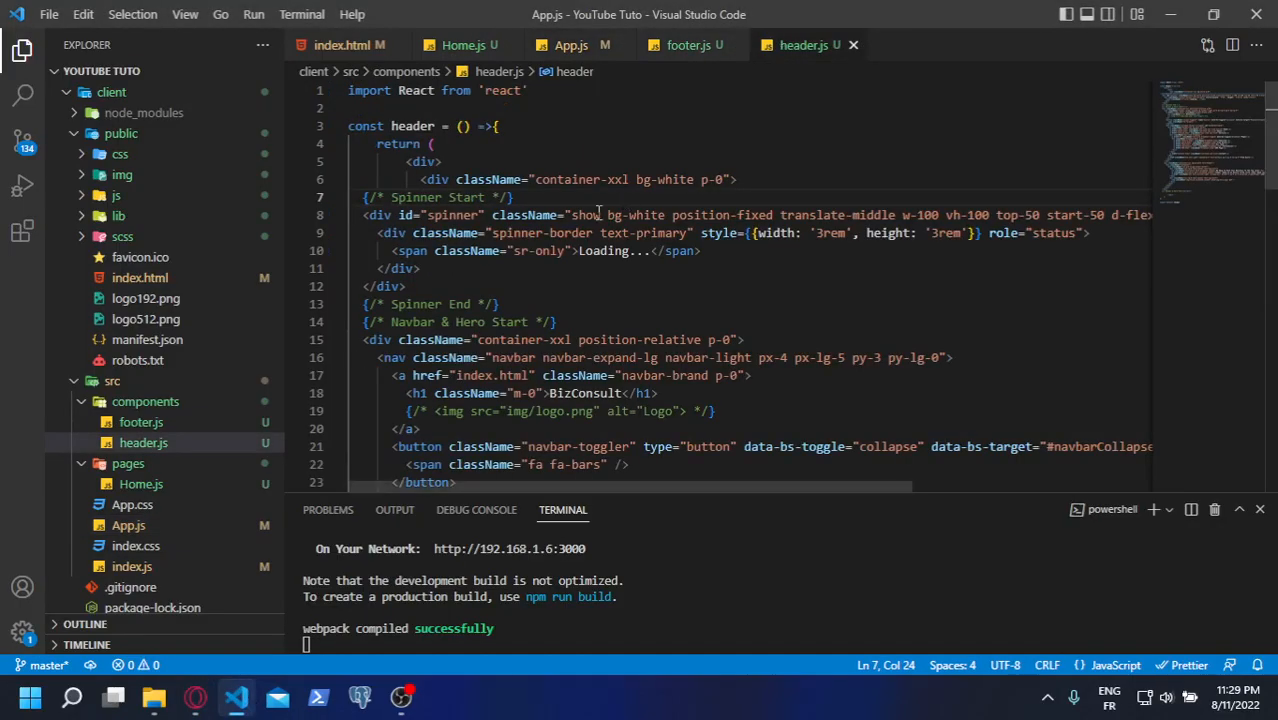
drag(346, 216, 500, 304)
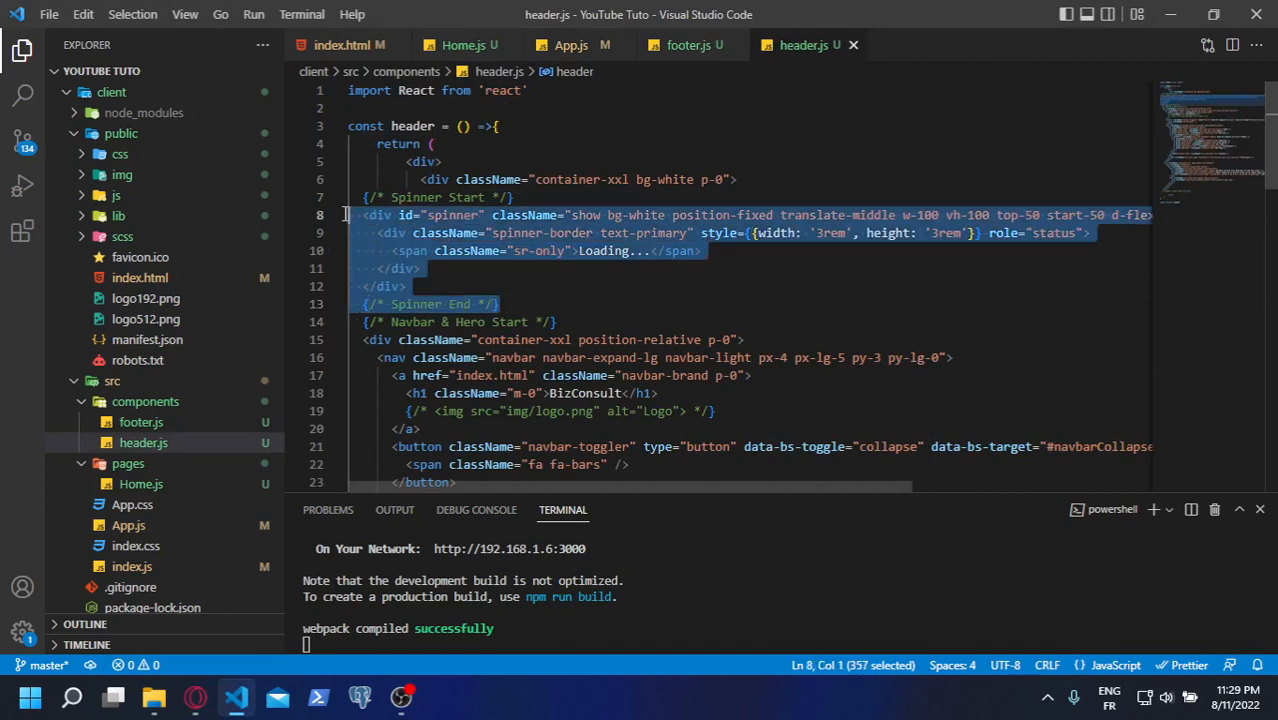
key(Delete)
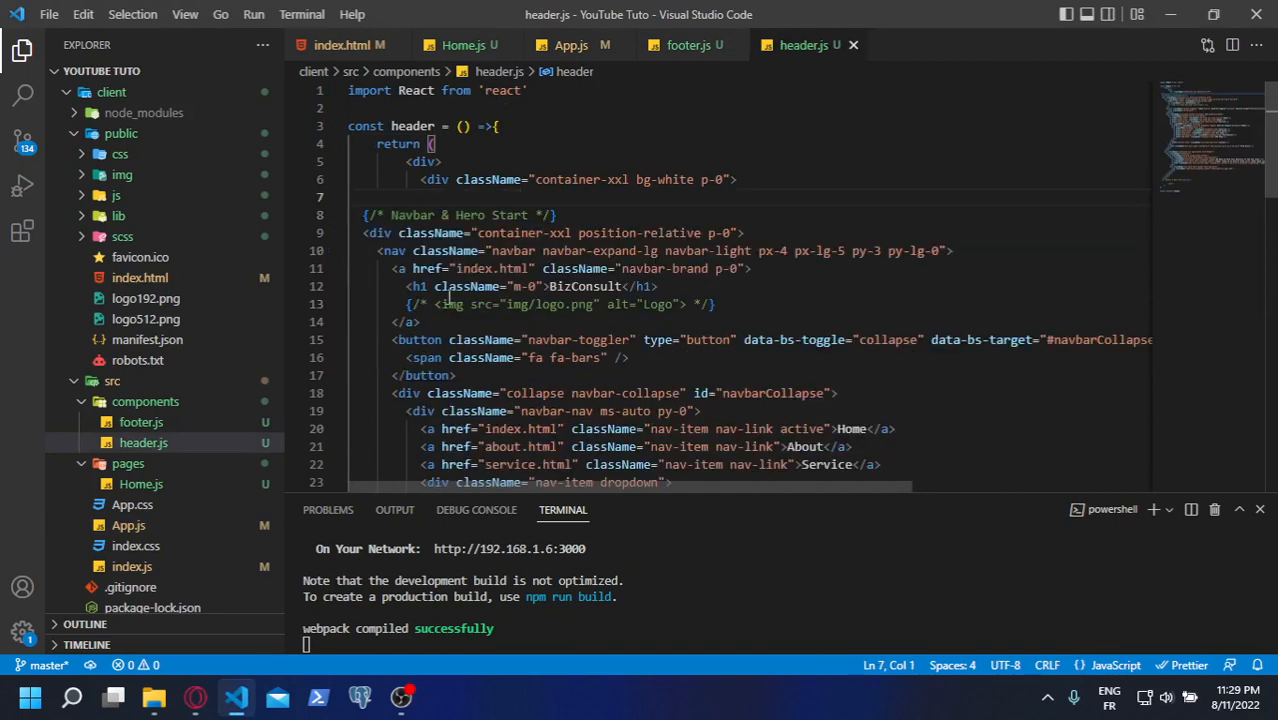
click(196, 696)
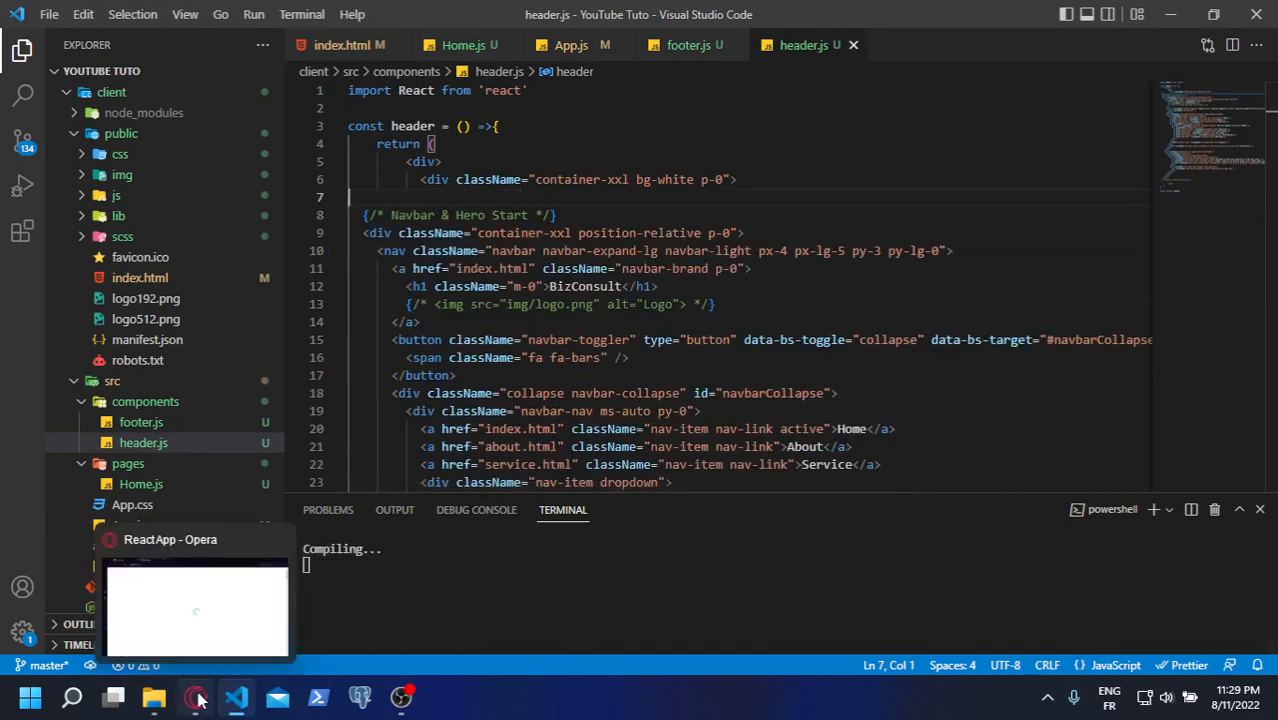
Scroll the BizConsult page at localhost:3000 from the hero section down to the footer and back
click(196, 610)
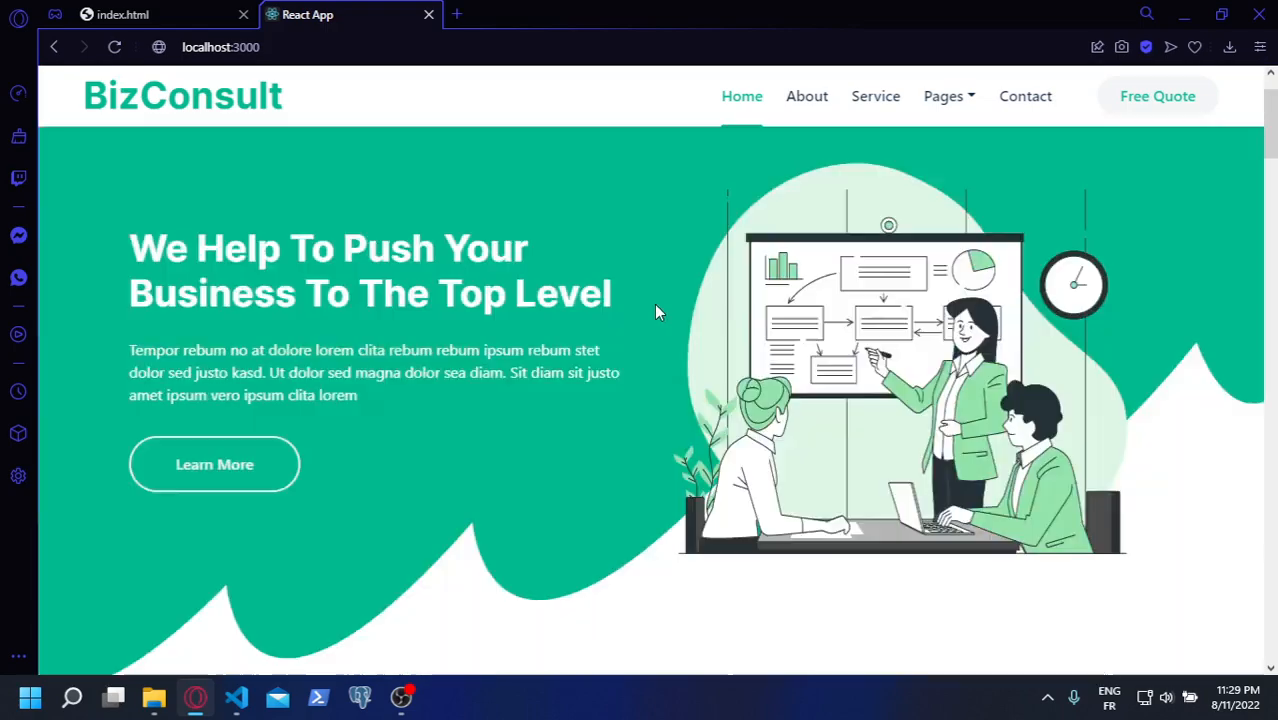
scroll(down, 3)
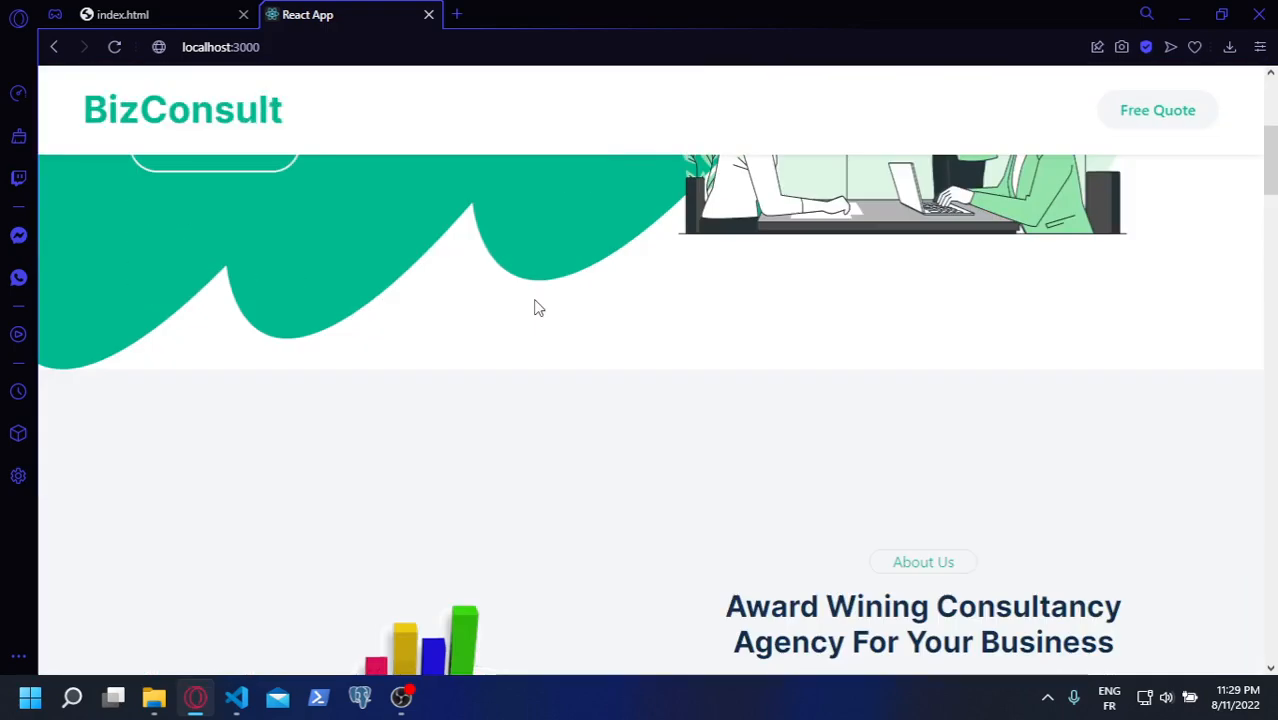
scroll(down, 3)
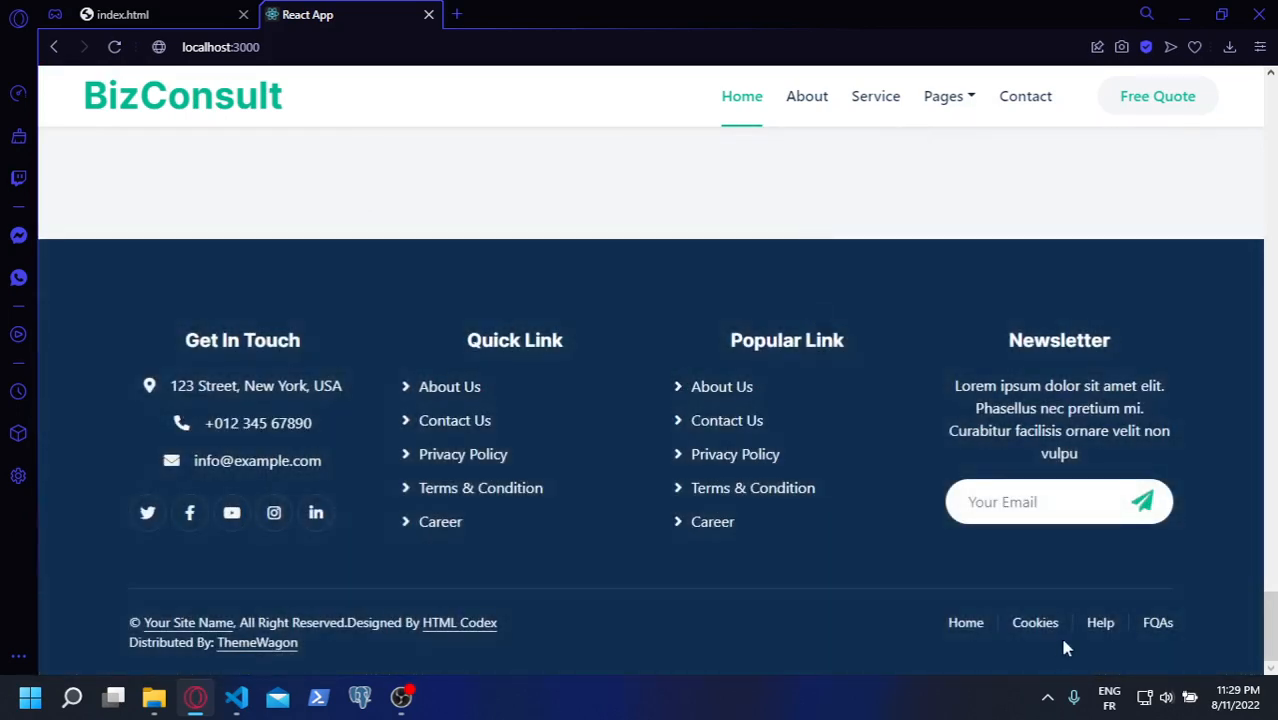
mouse_move(642, 360)
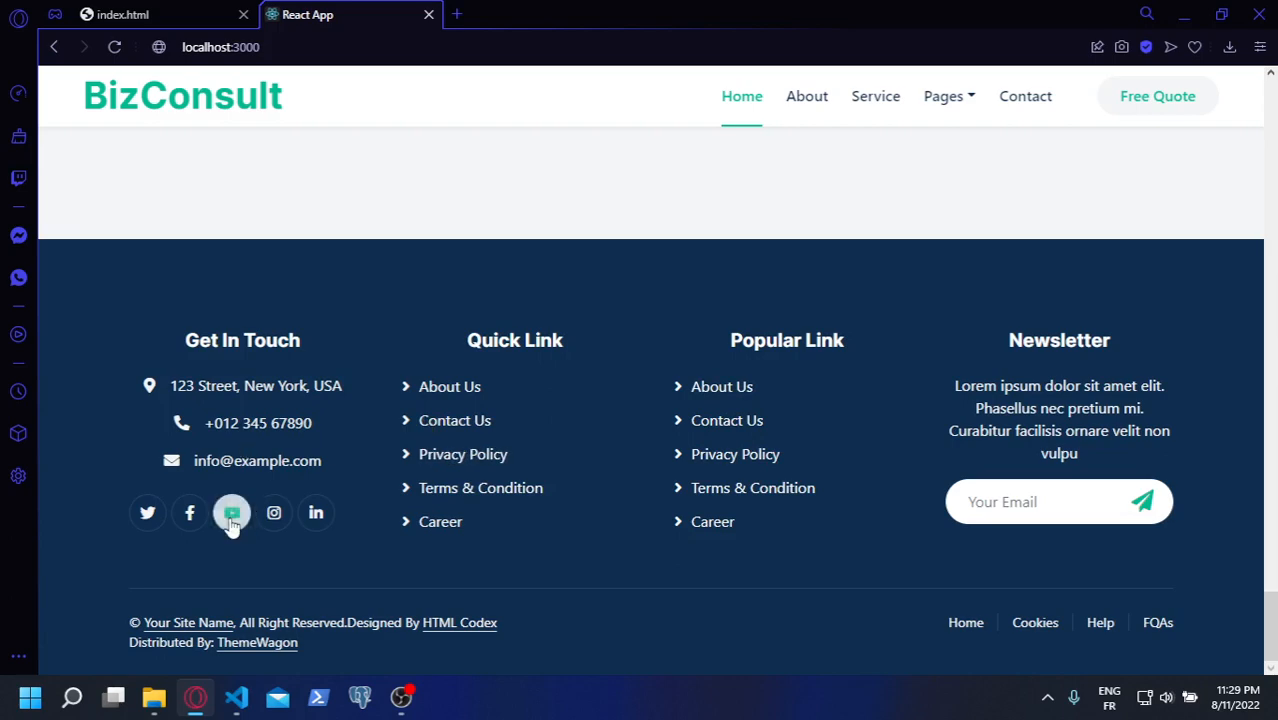
scroll(up, 3)
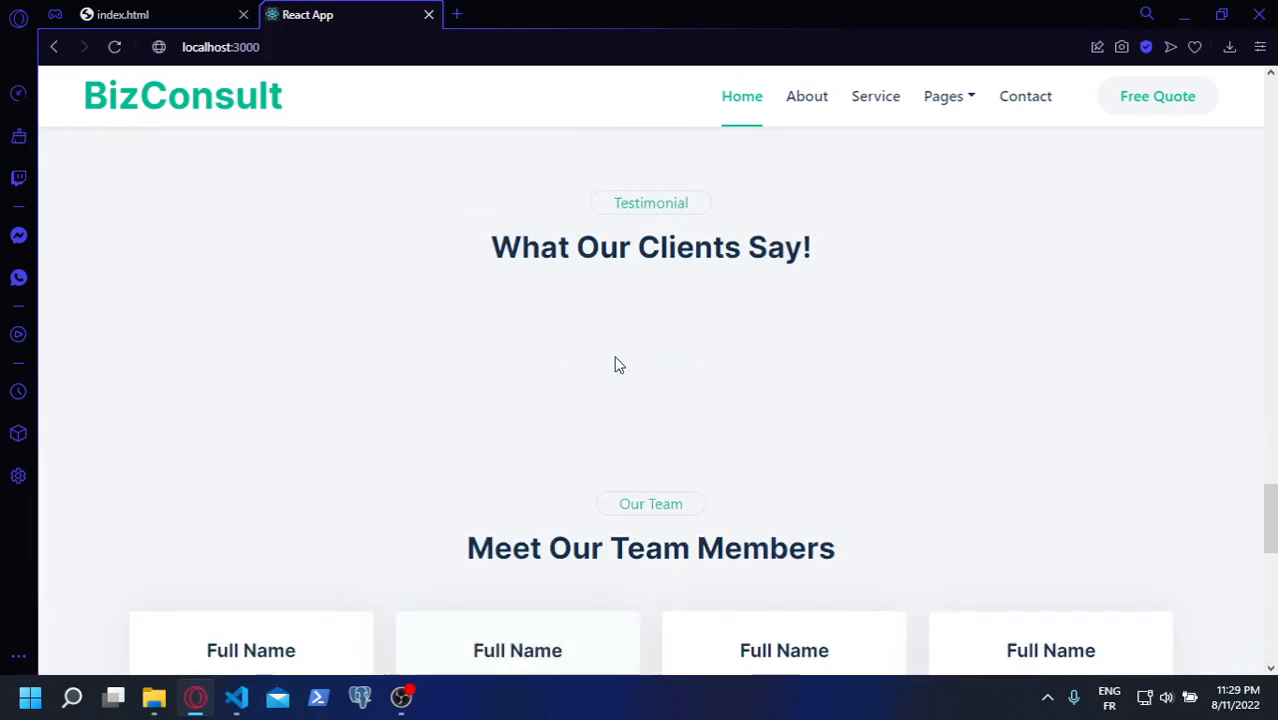